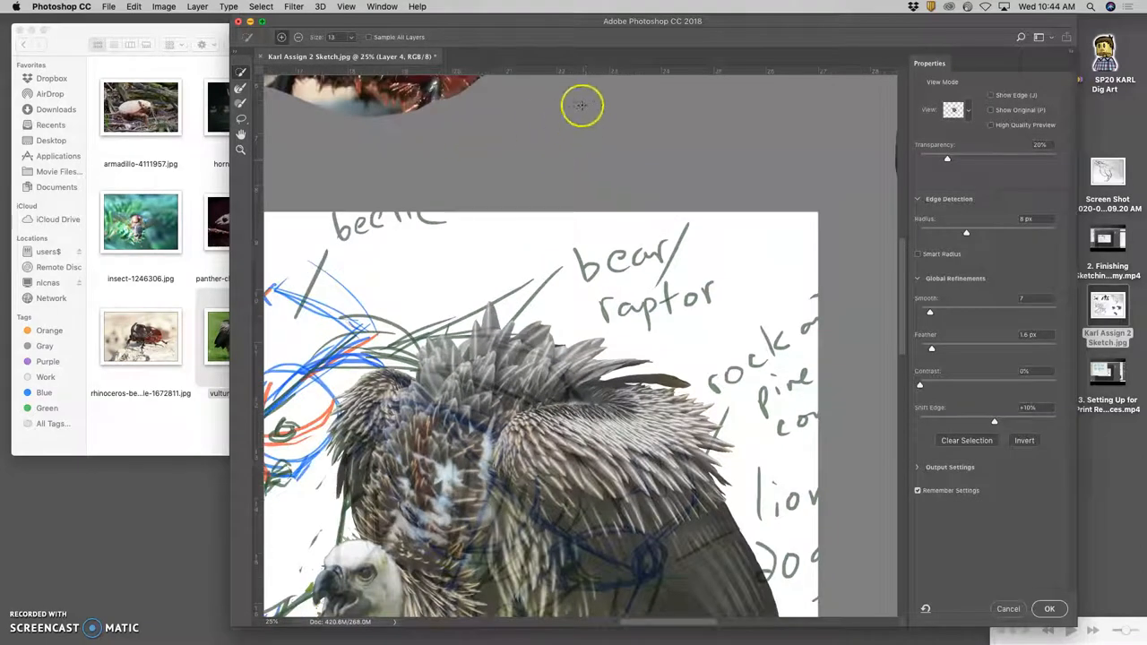
mouse_move(653, 150)
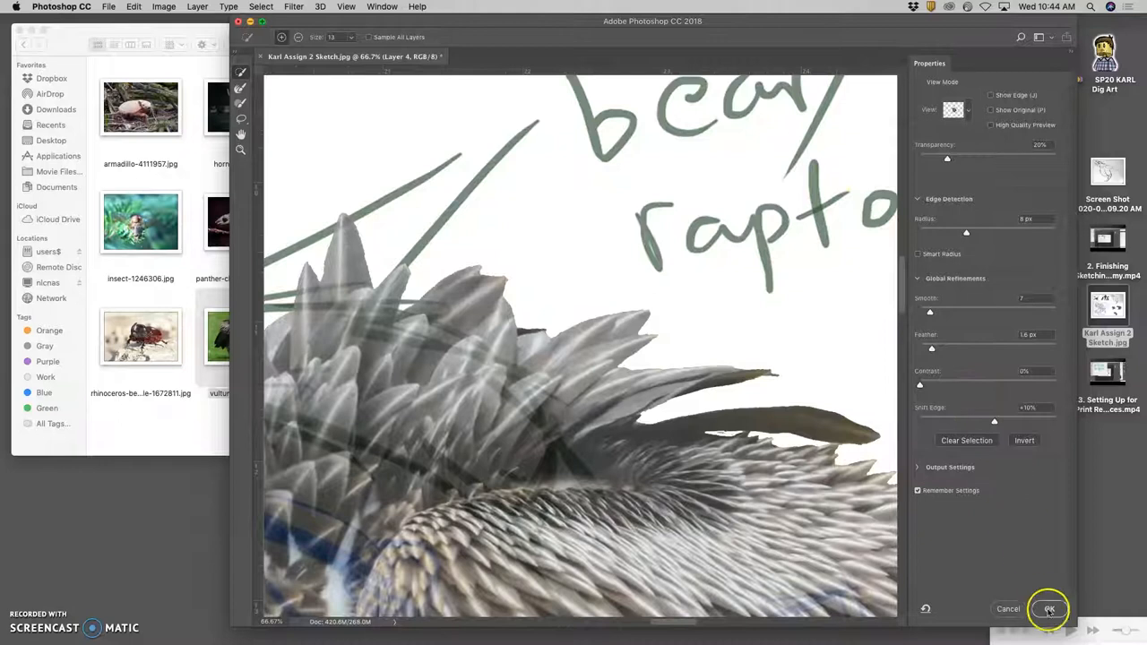
Step: Apply the refined vulture selection with Smooth 7, Feather 1.6 px and Shift Edge +10%
left_click(1049, 609)
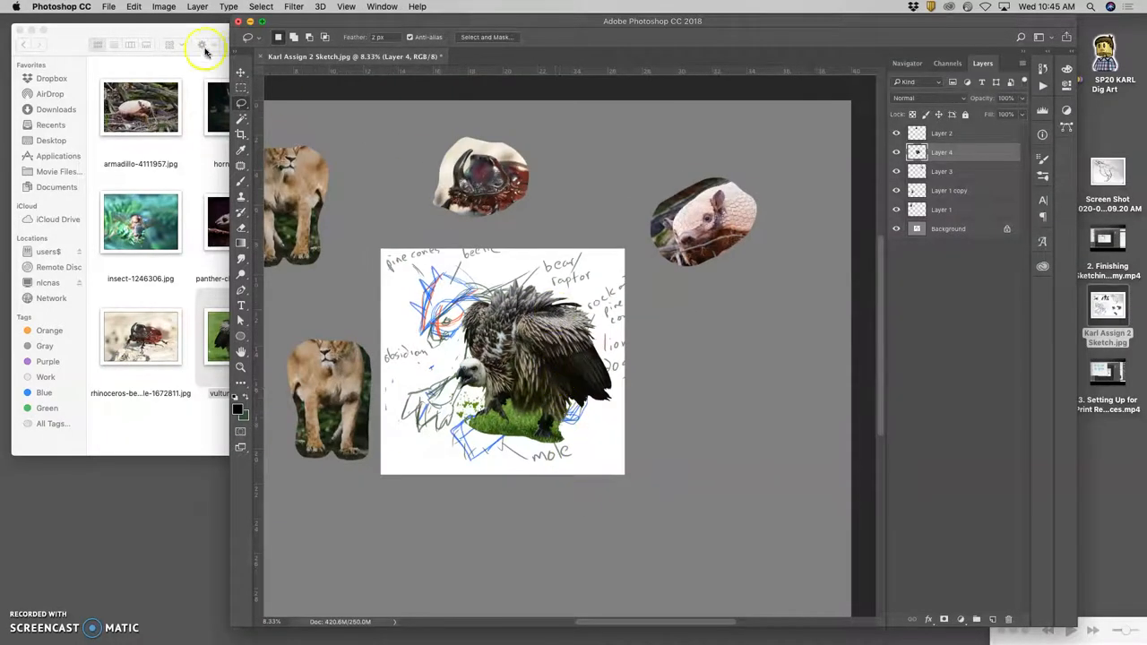
Step: Drag the vulture to the right of the sketch and move the armadillo over the sketched head
left_click_drag(502, 359, 628, 412)
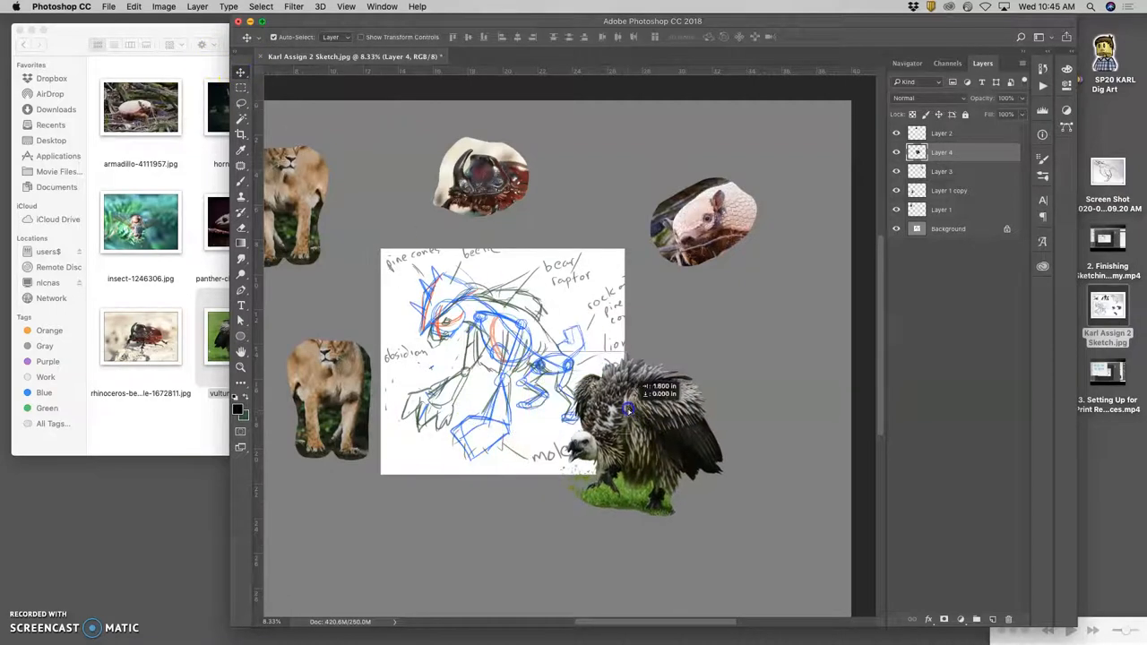
left_click_drag(627, 413, 739, 350)
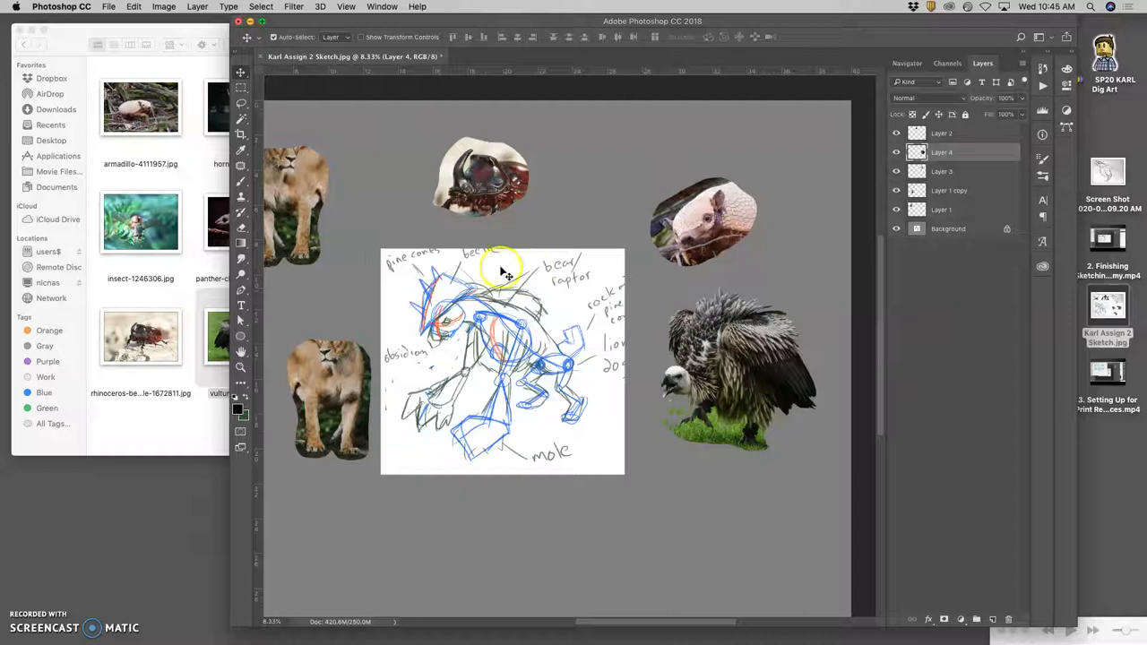
left_click(704, 219)
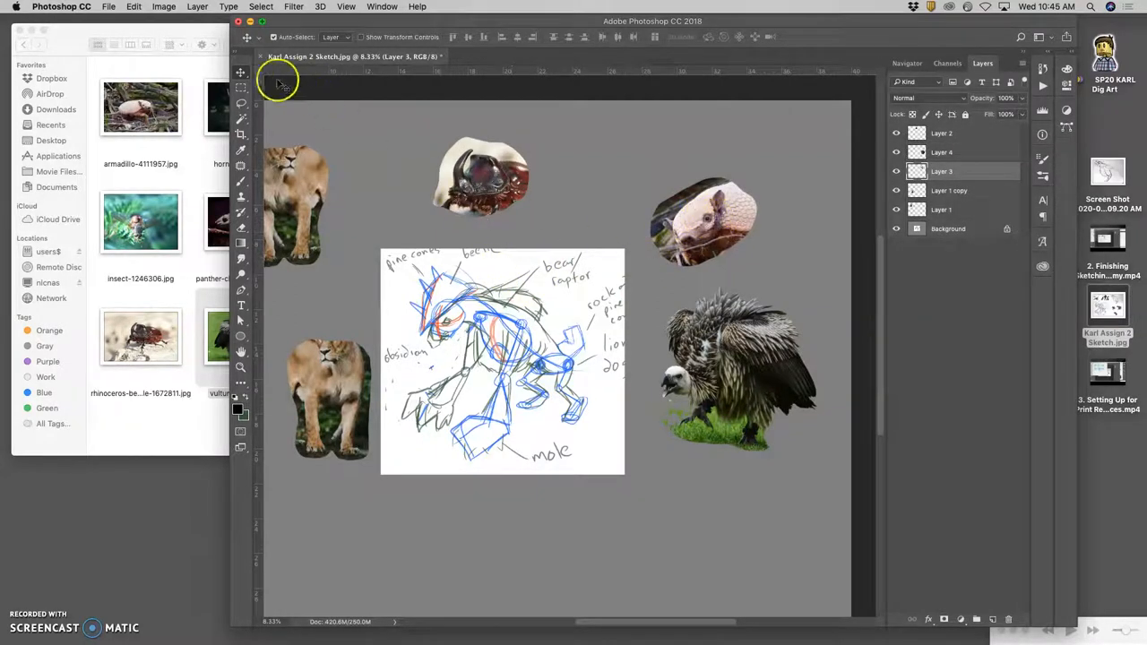
left_click(240, 117)
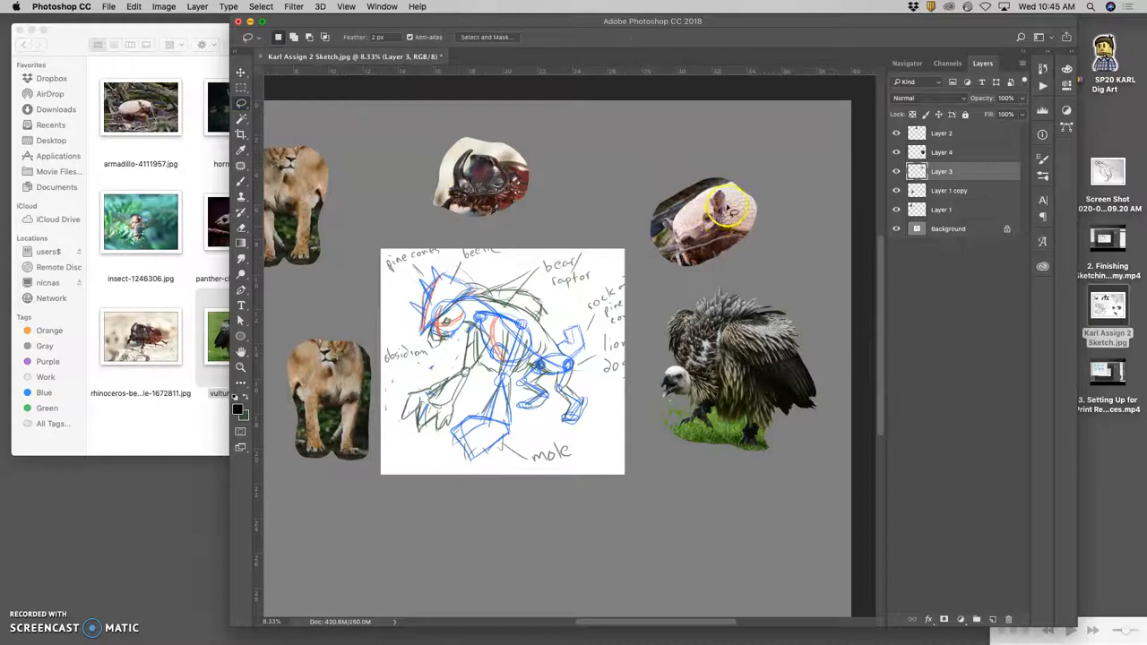
left_click(240, 73)
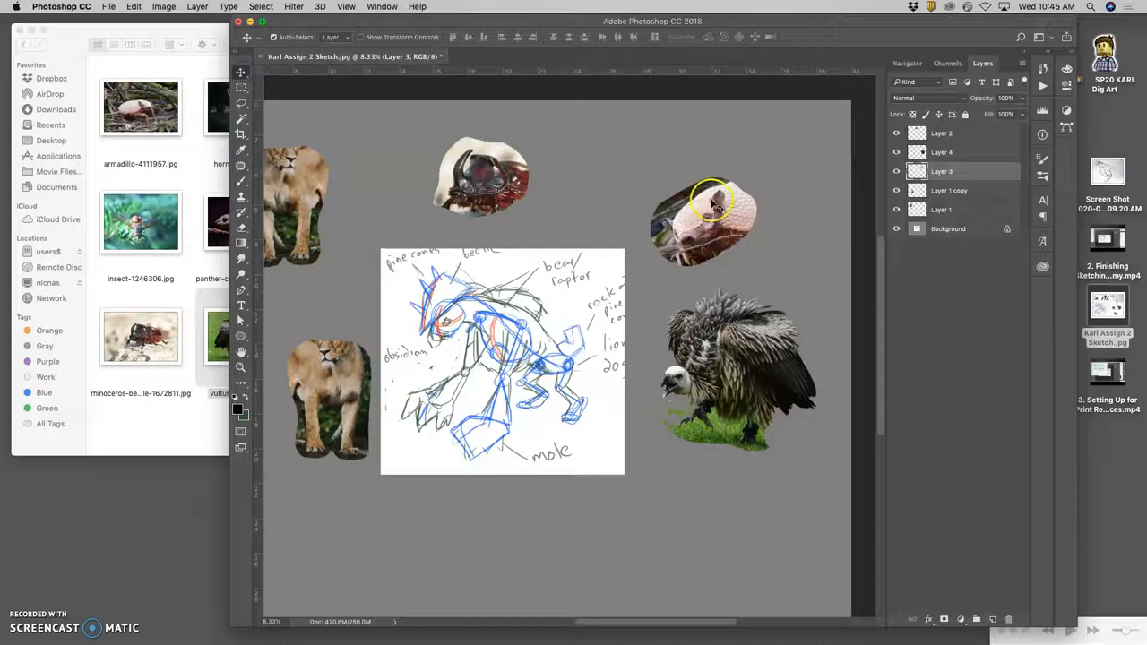
left_click_drag(708, 220, 457, 323)
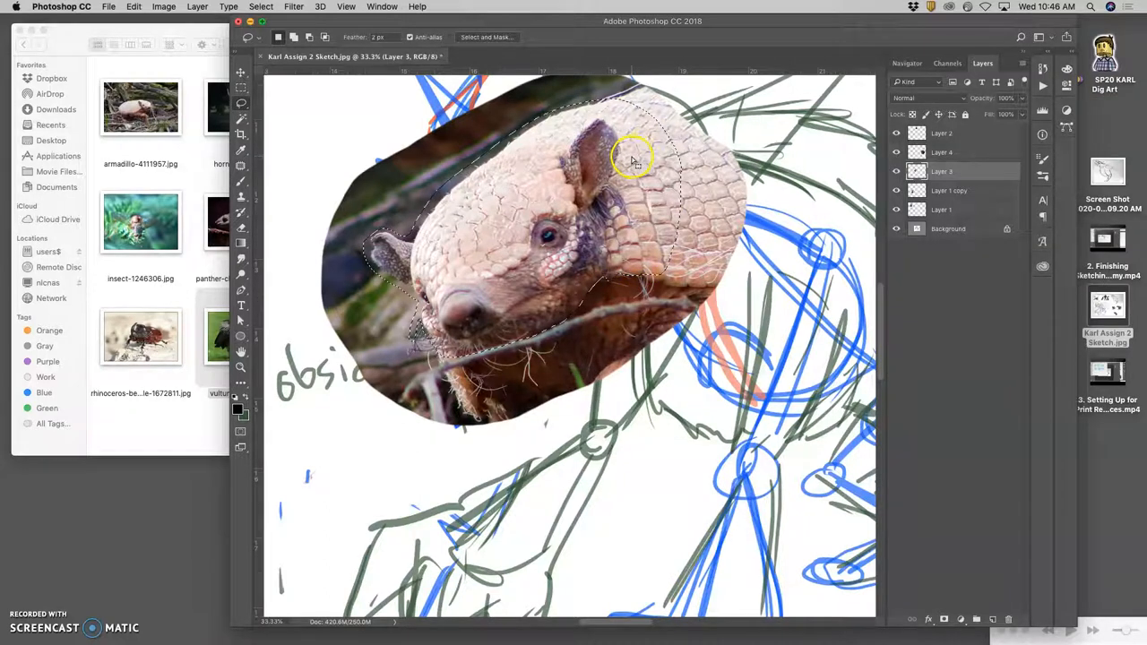
Step: Copy the lassoed armadillo head onto Layer 5 and drop the original armadillo layer
left_click(950, 190)
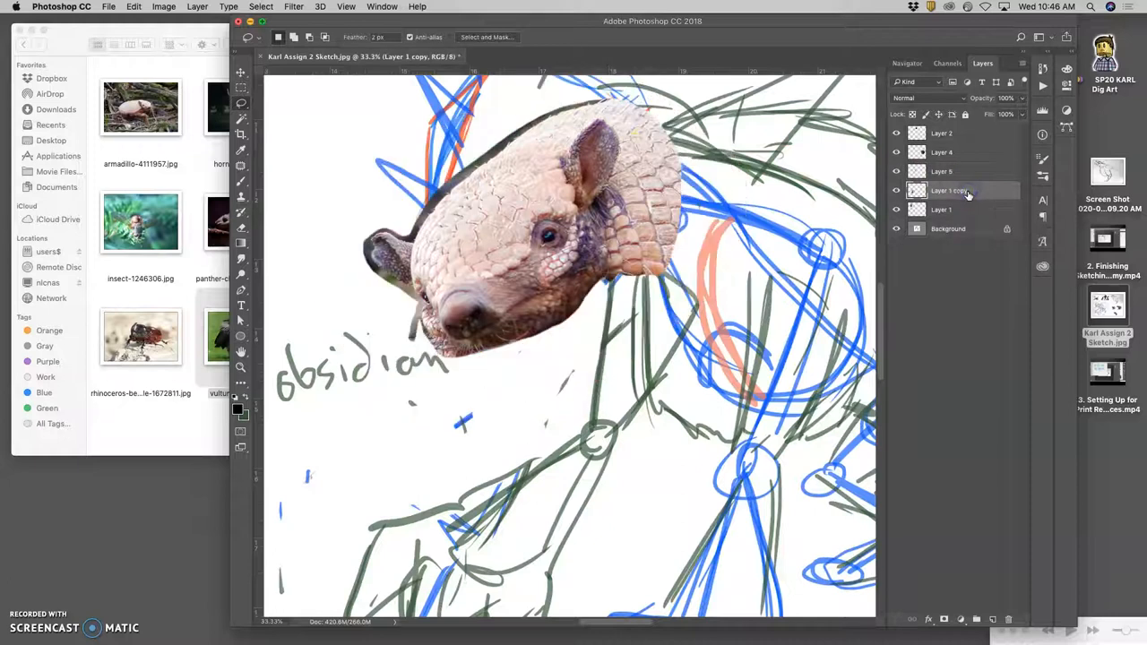
left_click(240, 74)
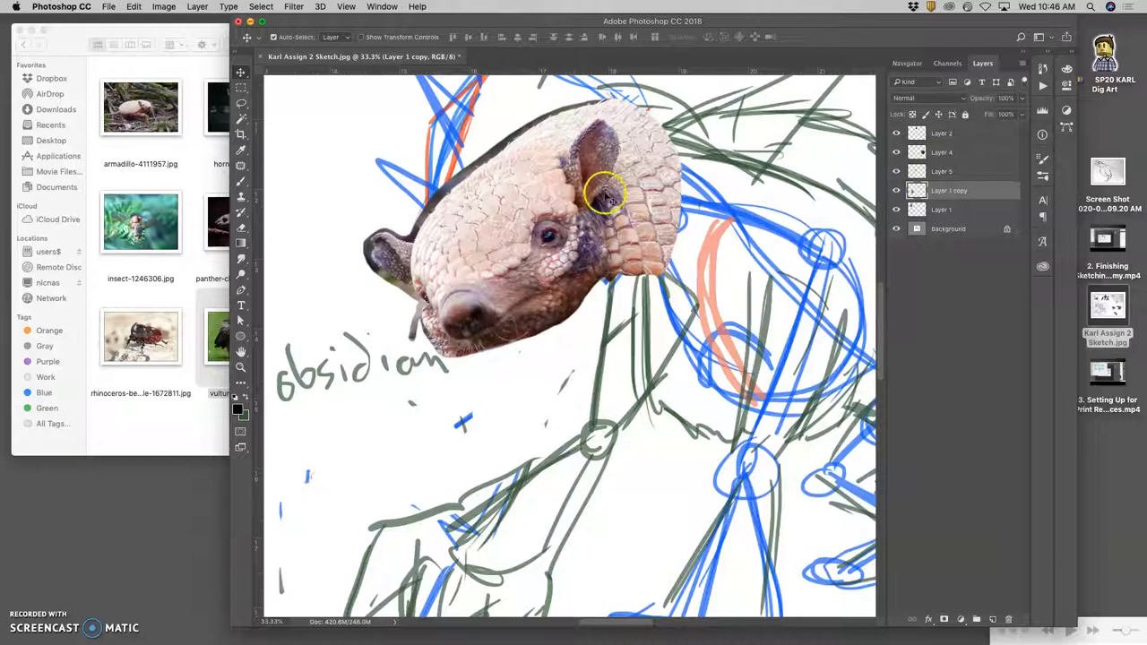
left_click(942, 171)
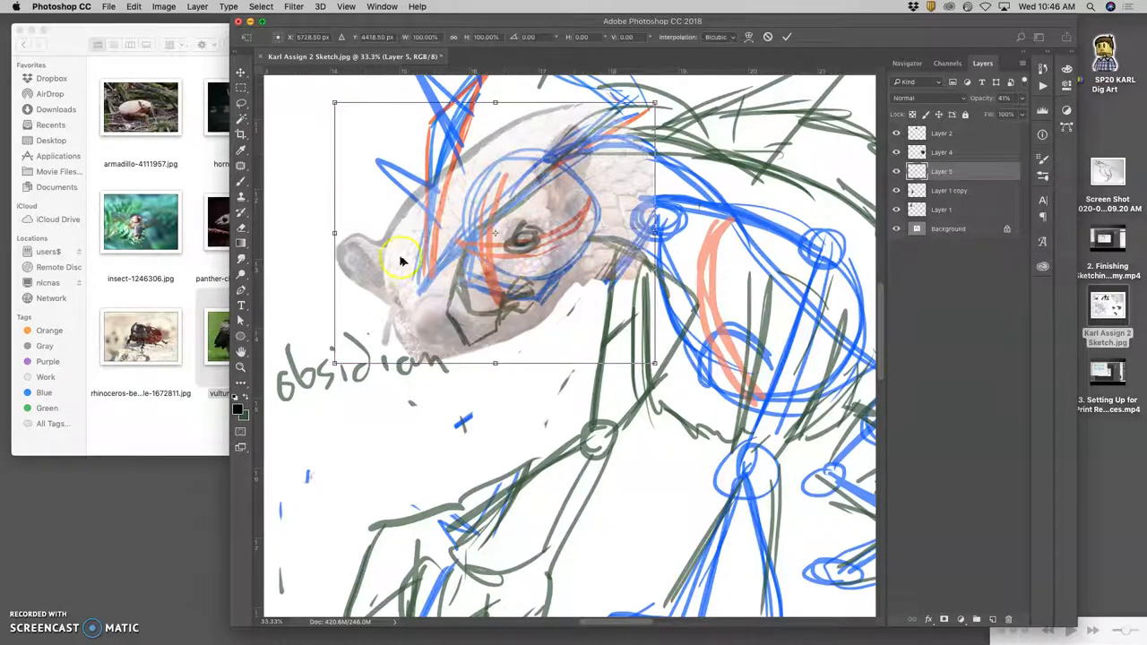
Step: Narrow the faded armadillo head, then warp its top curve and left side to the outline
left_click_drag(334, 233, 354, 234)
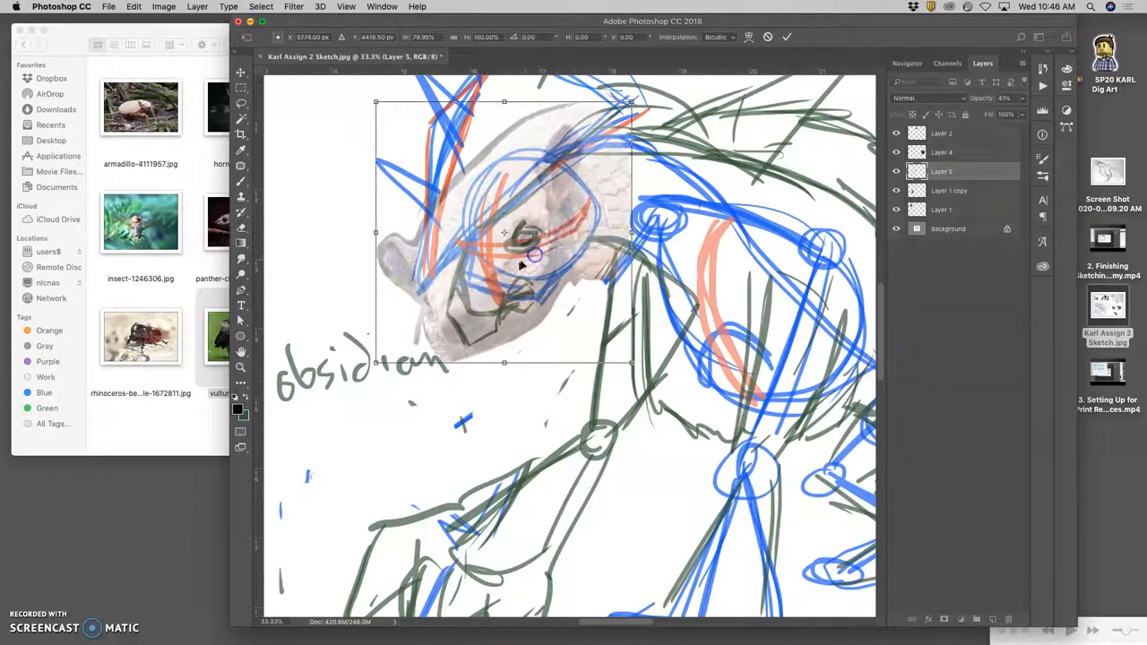
left_click_drag(376, 233, 387, 228)
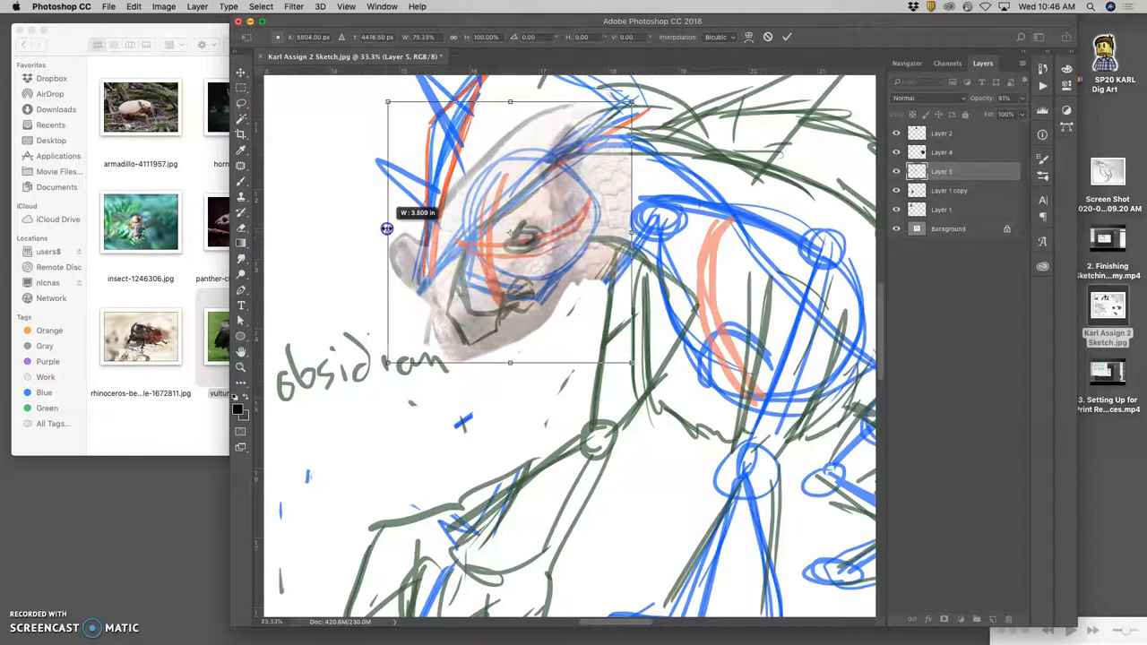
right_click(515, 233)
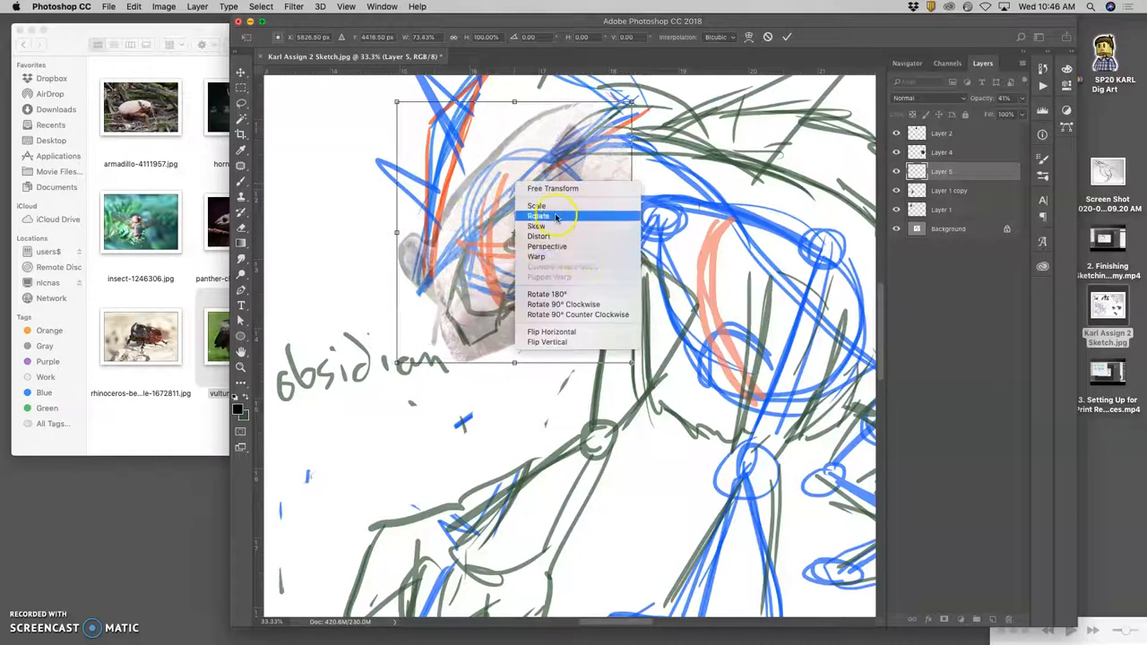
left_click(537, 256)
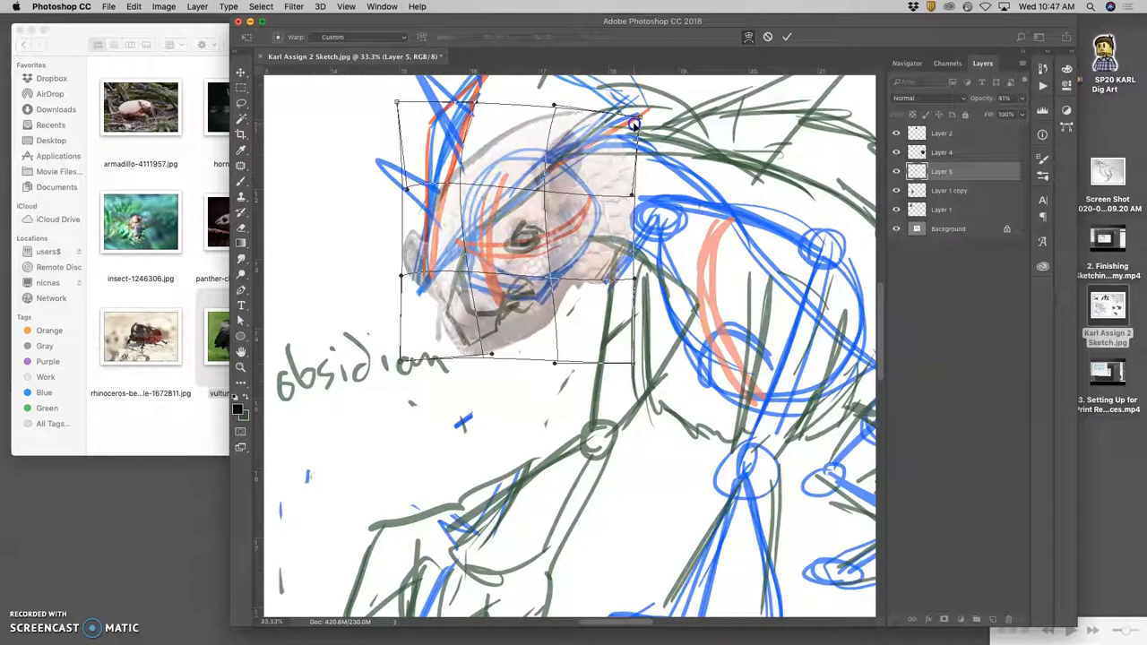
left_click_drag(634, 126, 575, 153)
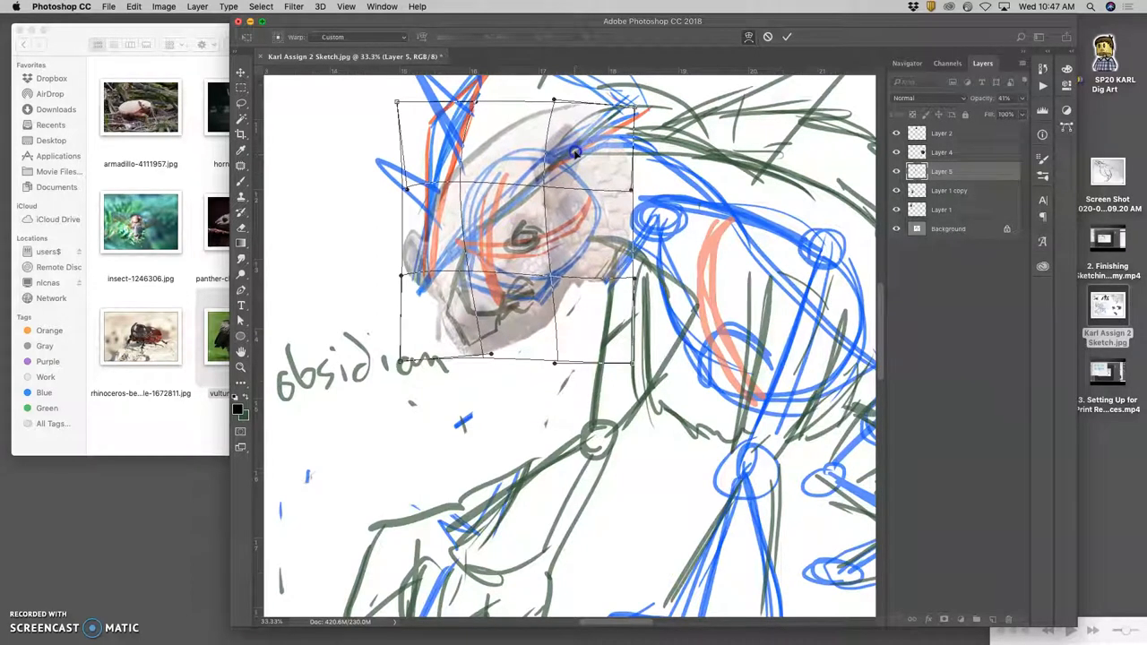
left_click_drag(577, 152, 415, 218)
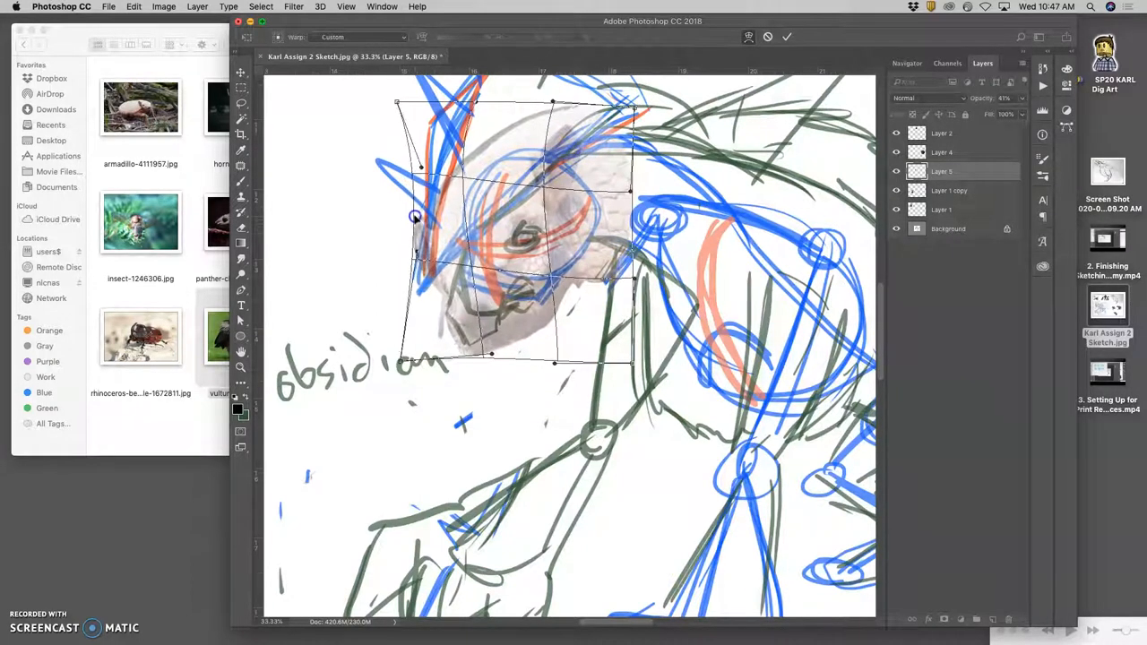
left_click_drag(414, 217, 419, 198)
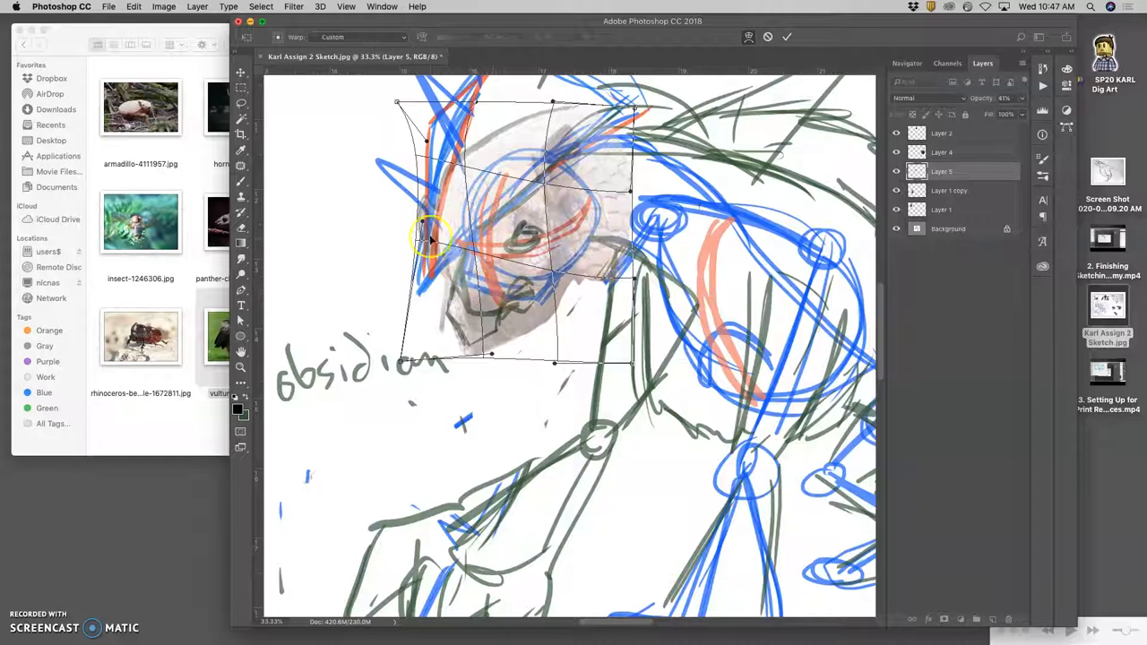
left_click(786, 37)
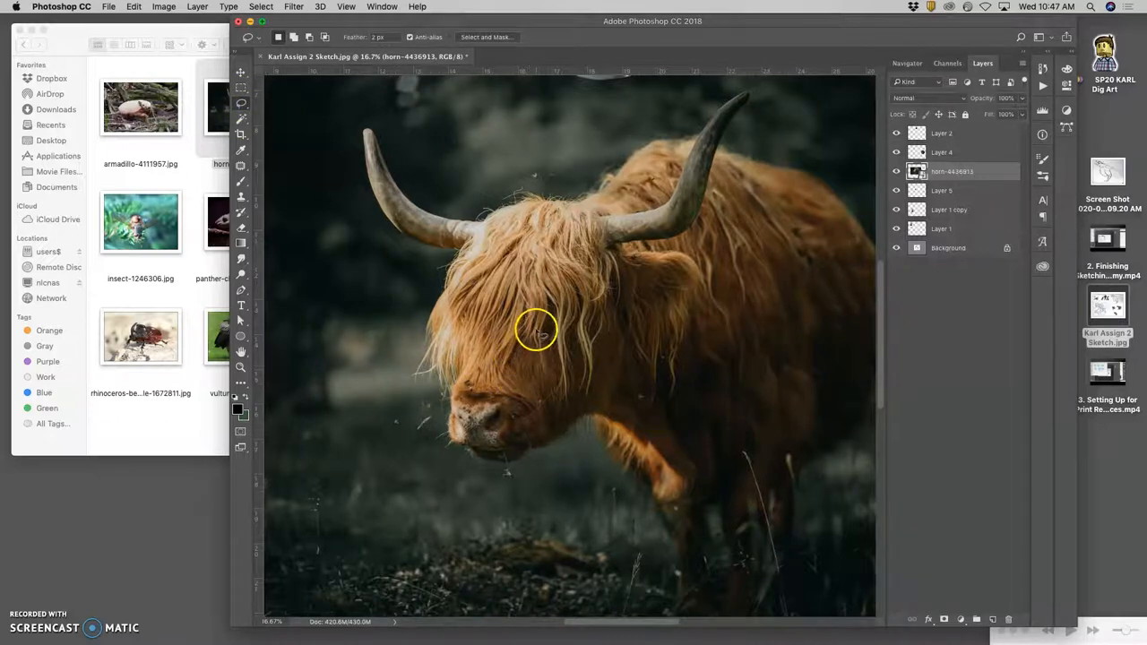
Step: Lasso around the cow's shaggy face, up the right horn and to the left horn tip
left_click_drag(536, 329, 424, 378)
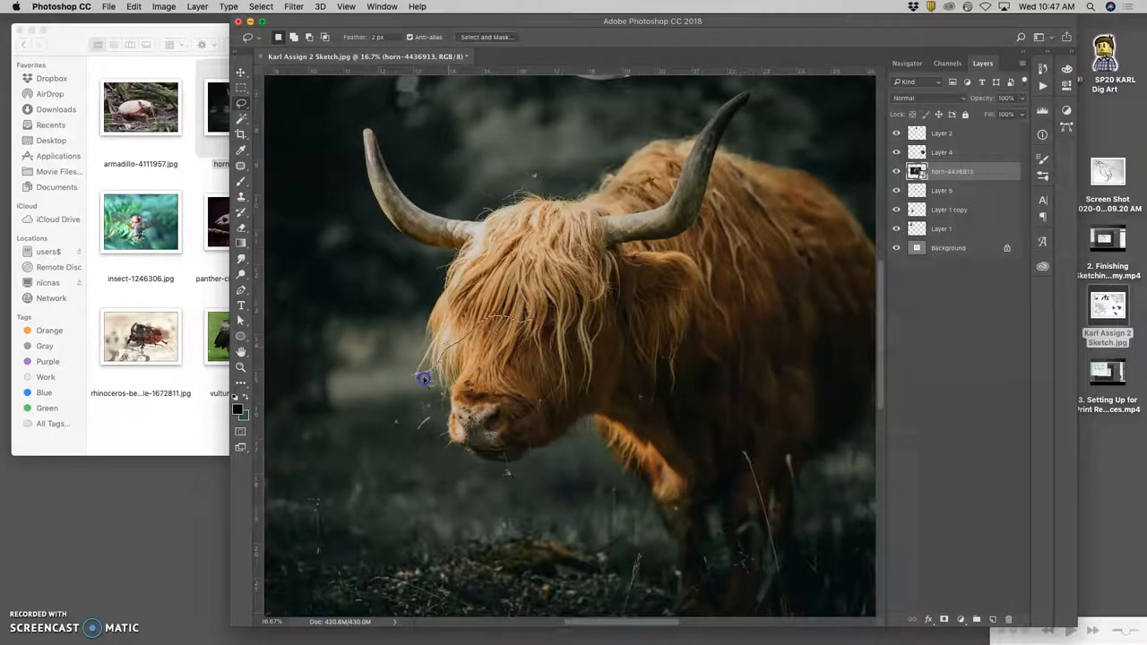
left_click_drag(424, 378, 587, 423)
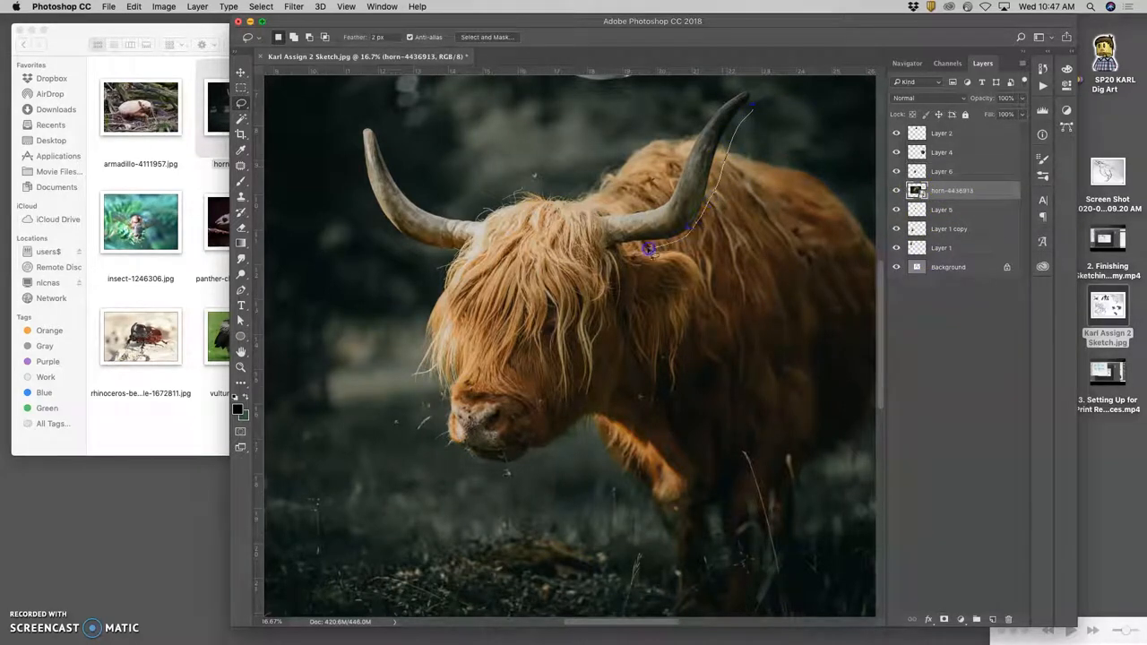
left_click(625, 305)
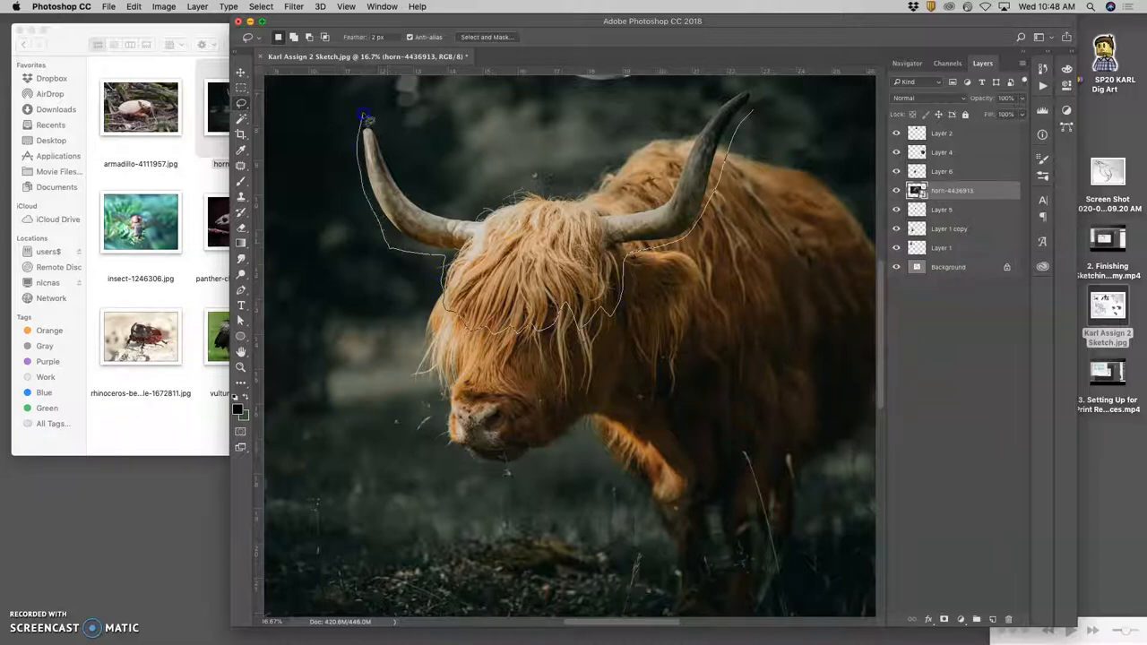
left_click(569, 185)
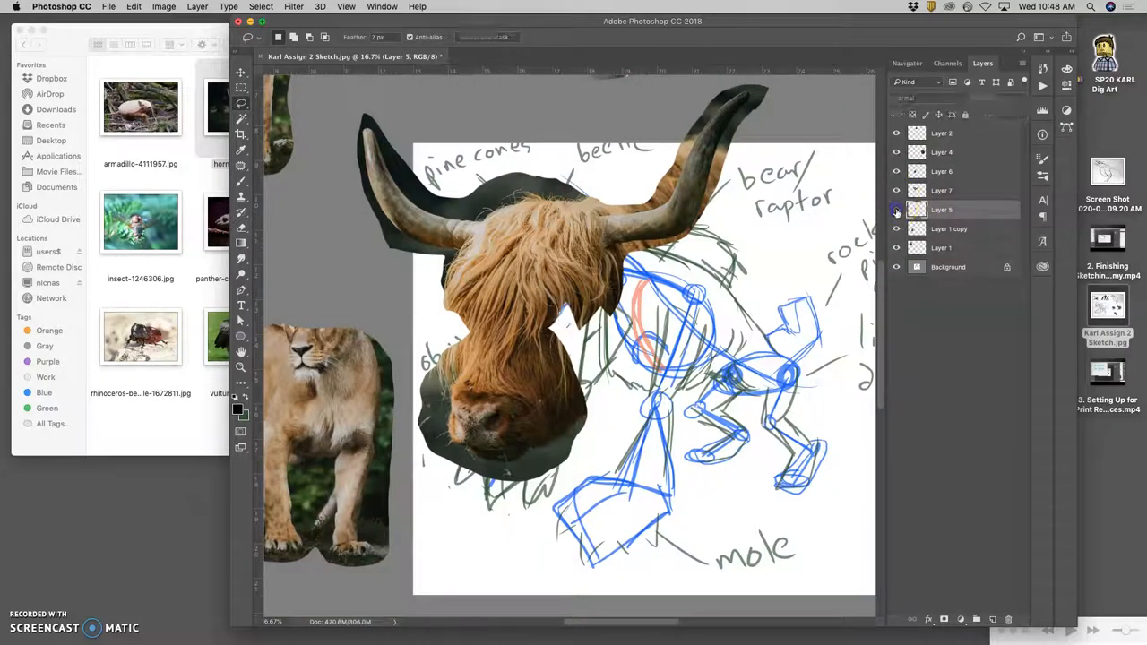
Step: Move Layer 5 above Layer 7 so the armadillo head overlays the cow head
left_click(895, 171)
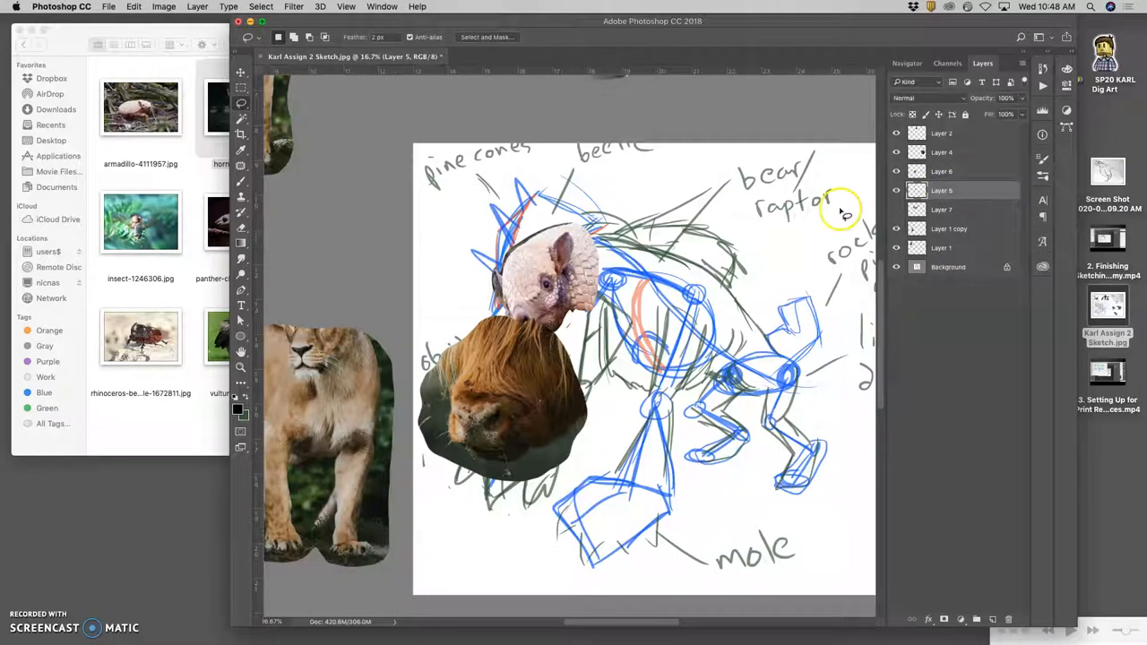
left_click(241, 74)
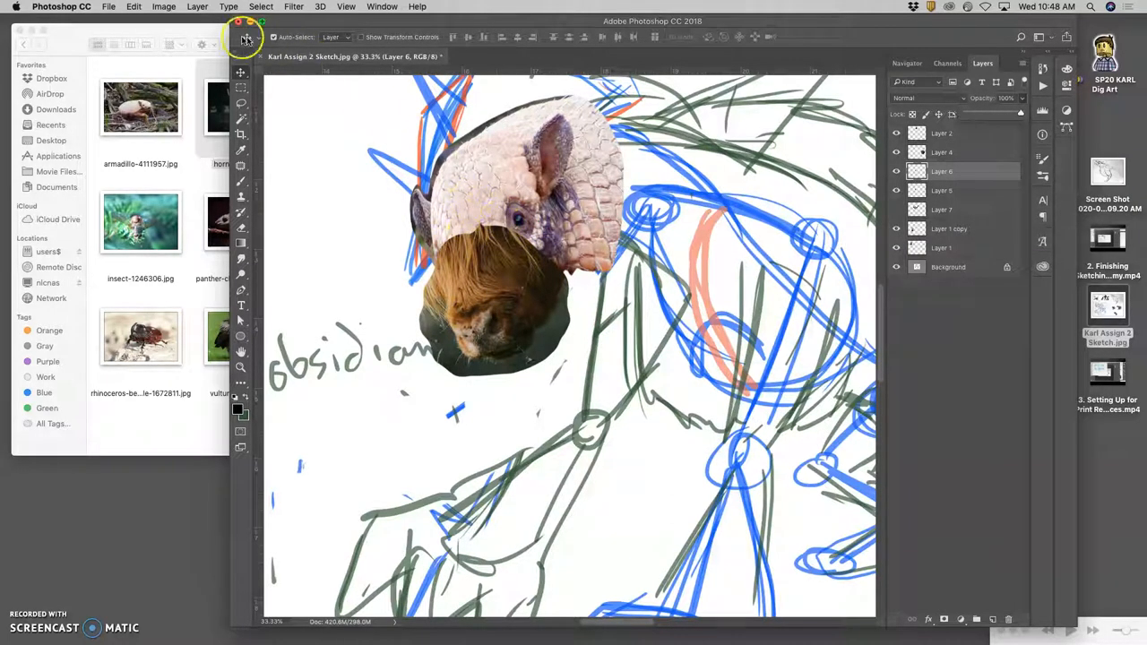
mouse_move(165, 7)
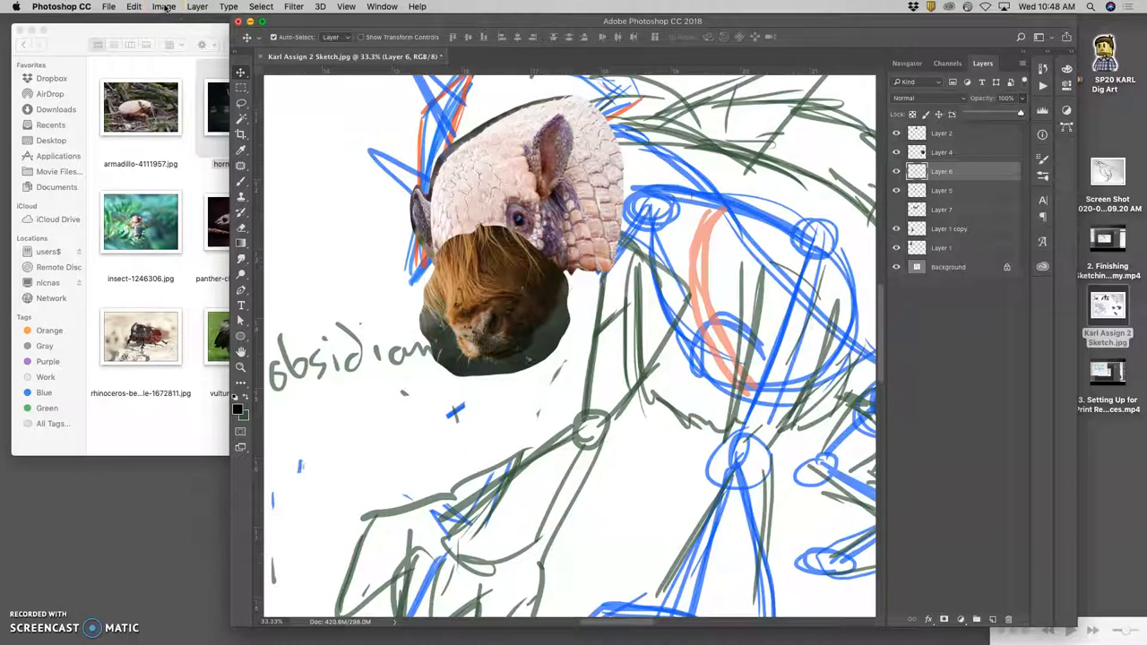
Step: Use Color Balance to shift the Layer 6 cow face's midtones toward red
left_click(164, 6)
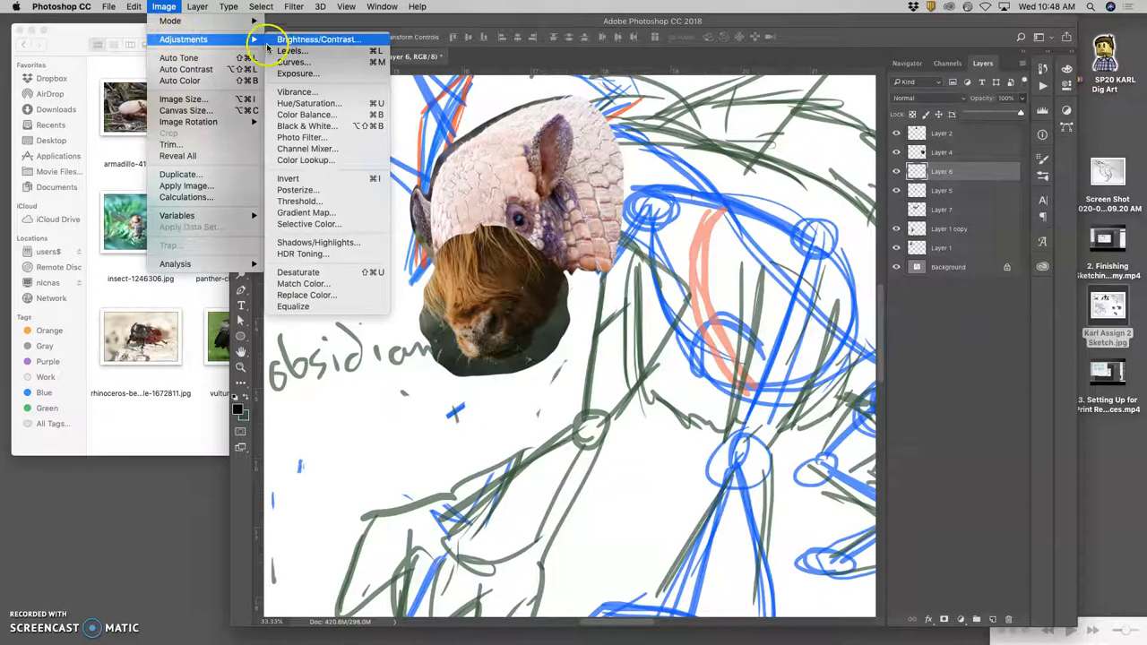
left_click(291, 51)
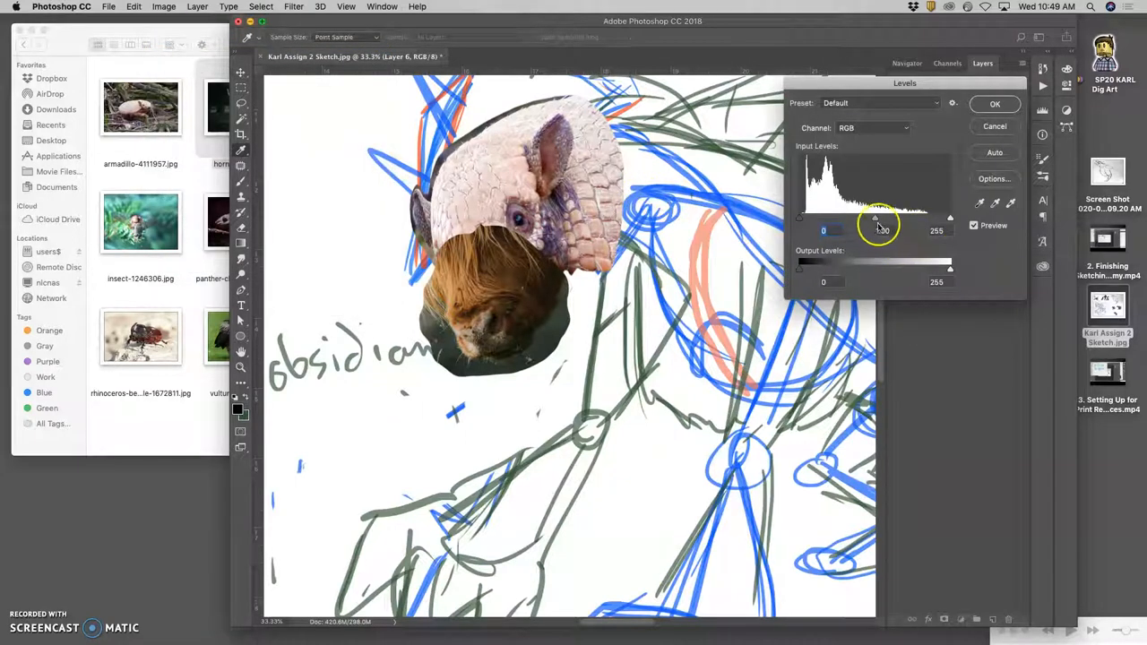
left_click_drag(876, 220, 850, 220)
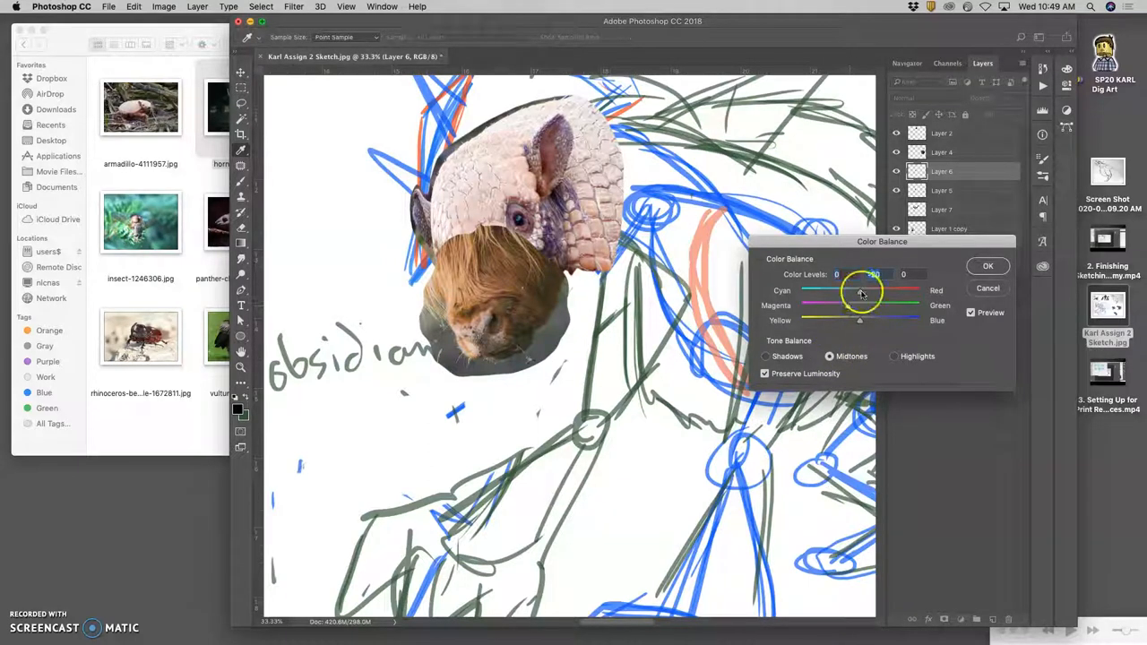
left_click_drag(874, 291, 847, 290)
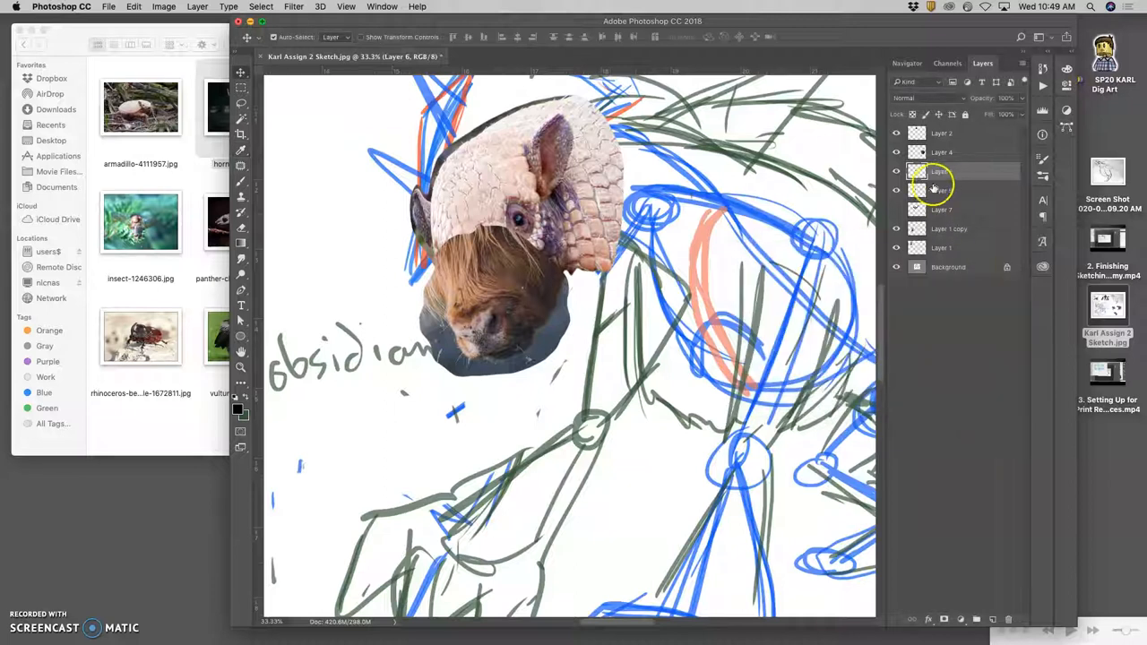
Step: Darken the Layer 5 armadillo head with Levels, midtone around 0.82
left_click(945, 190)
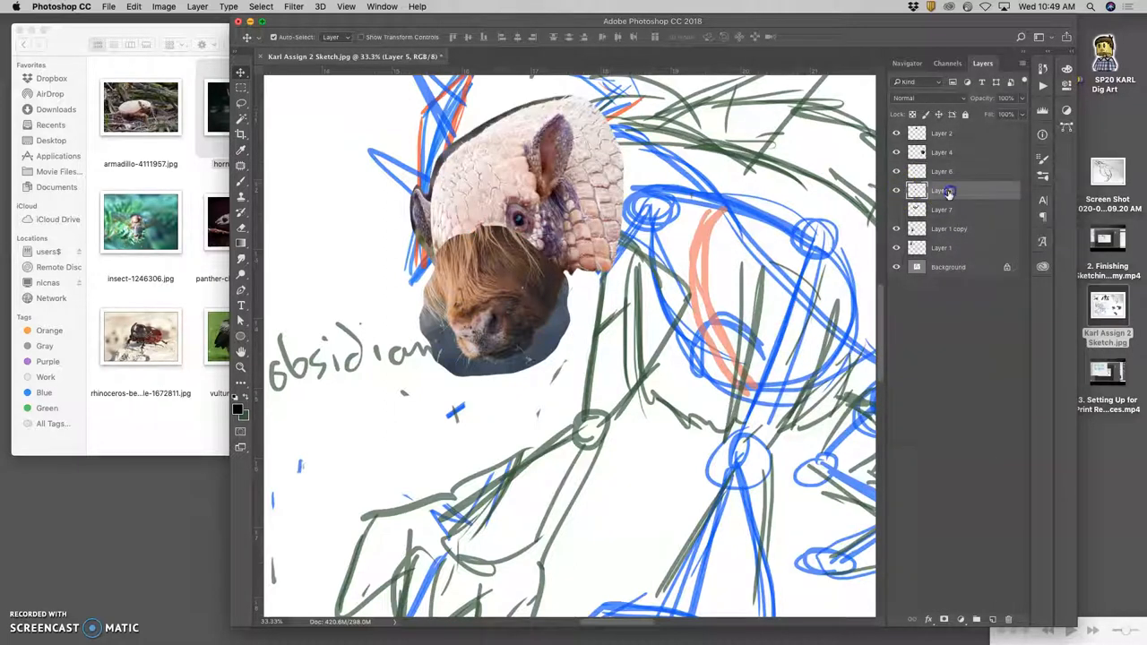
left_click(164, 6)
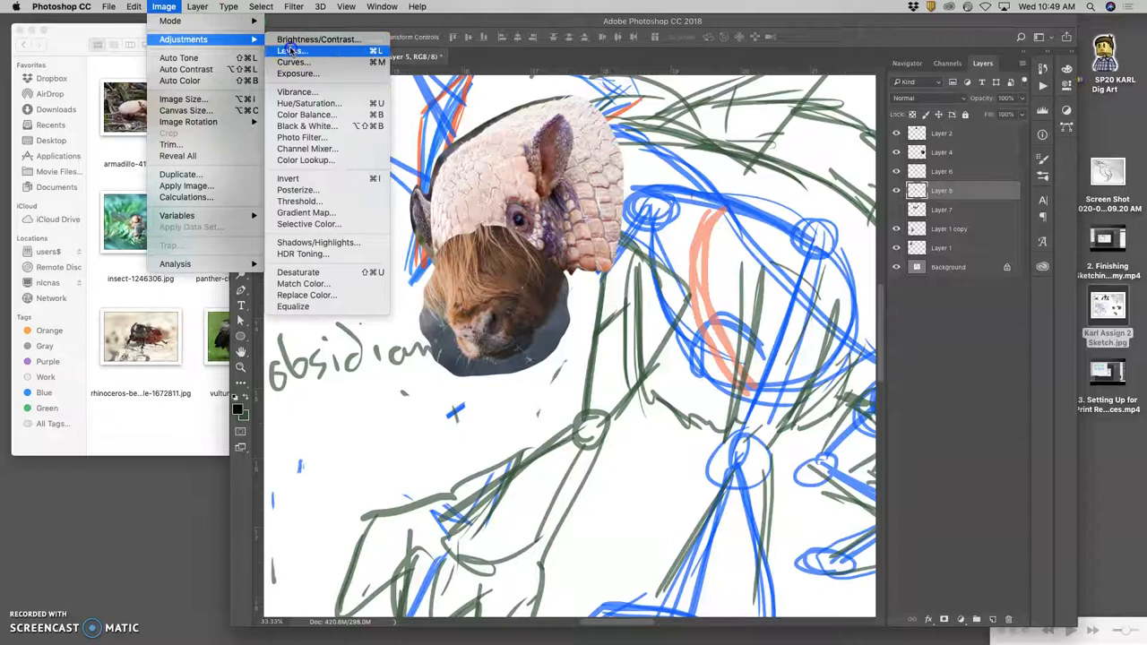
left_click(290, 49)
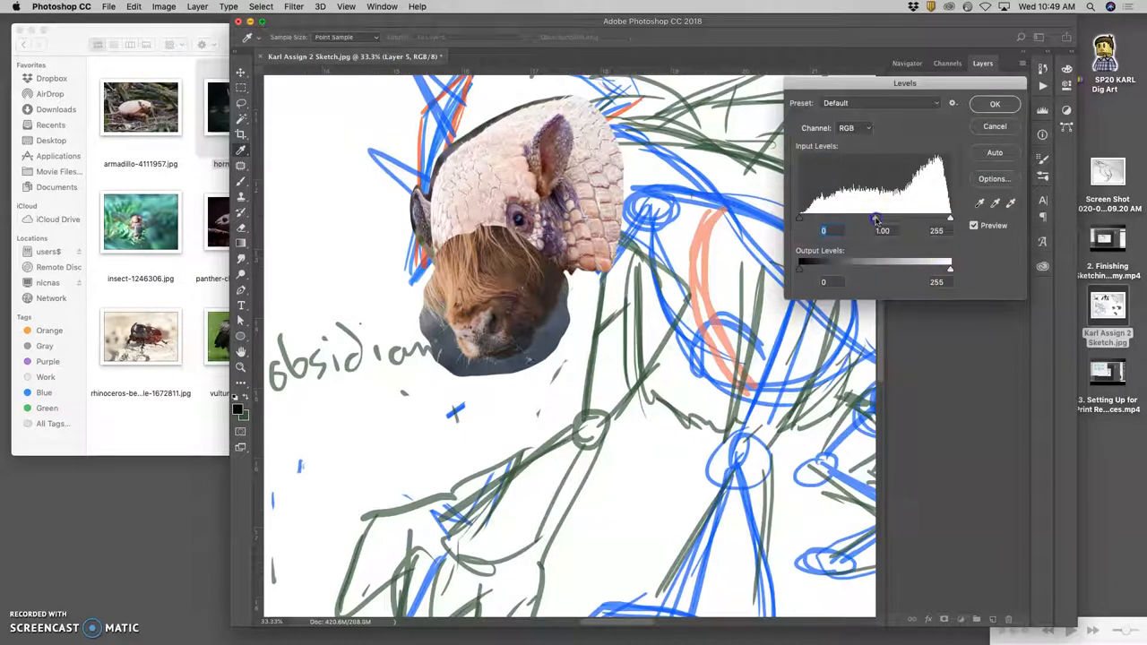
left_click_drag(875, 217, 886, 218)
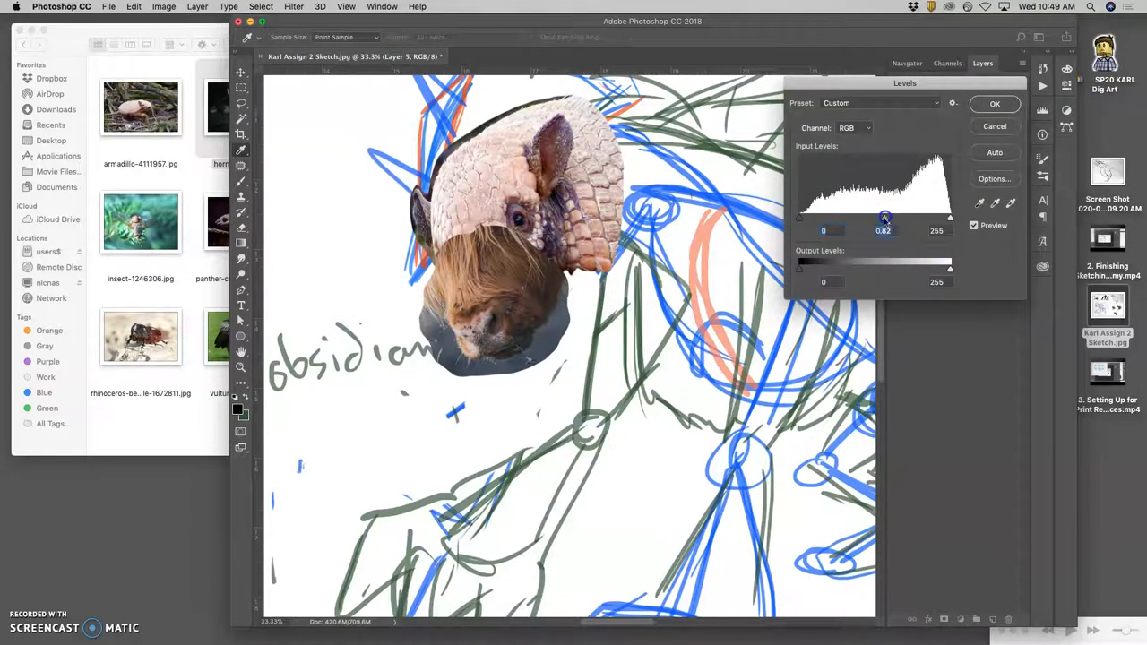
left_click_drag(950, 268, 937, 269)
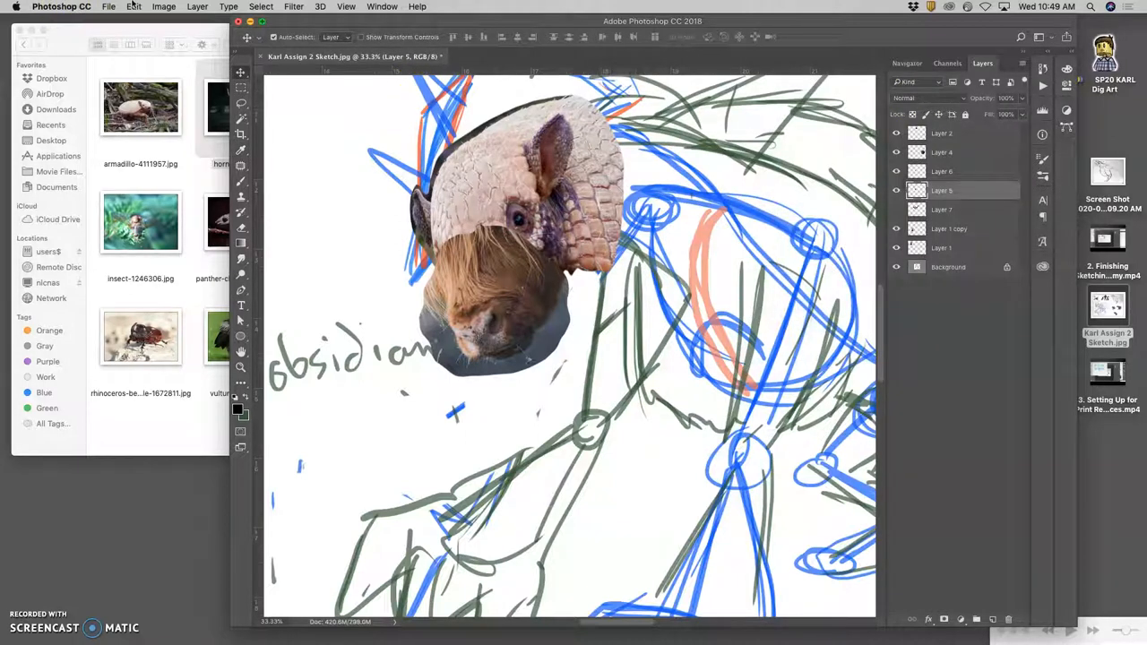
Step: Color-balance the armadillo head with Red +25 and Yellow −24, then adjust Shadows
left_click(164, 6)
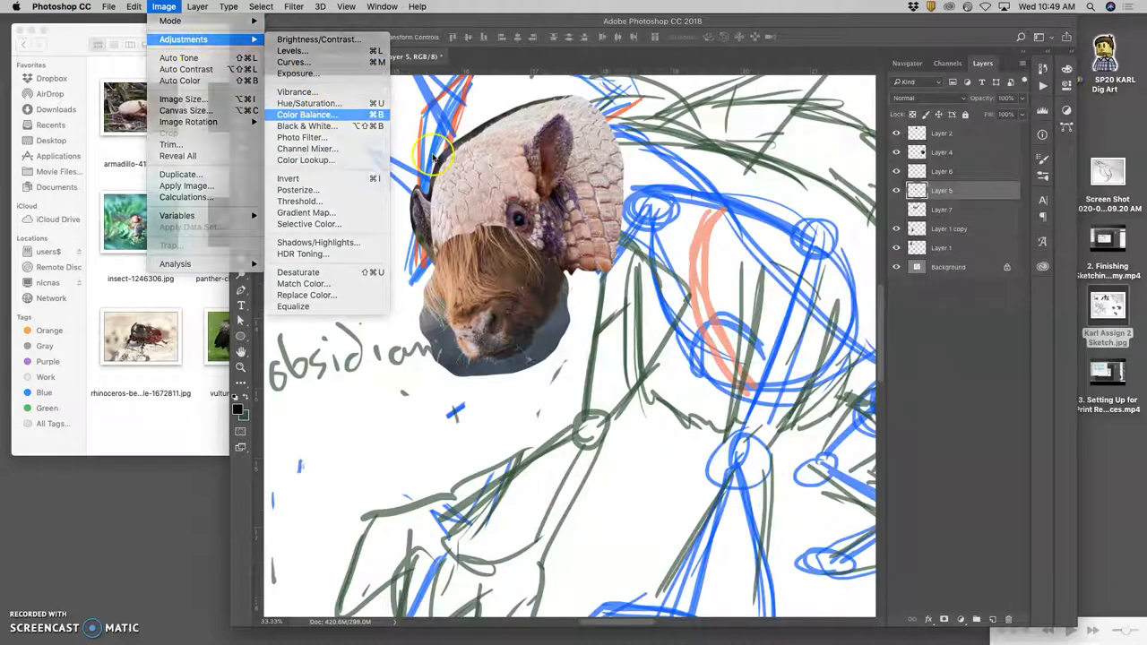
left_click(307, 114)
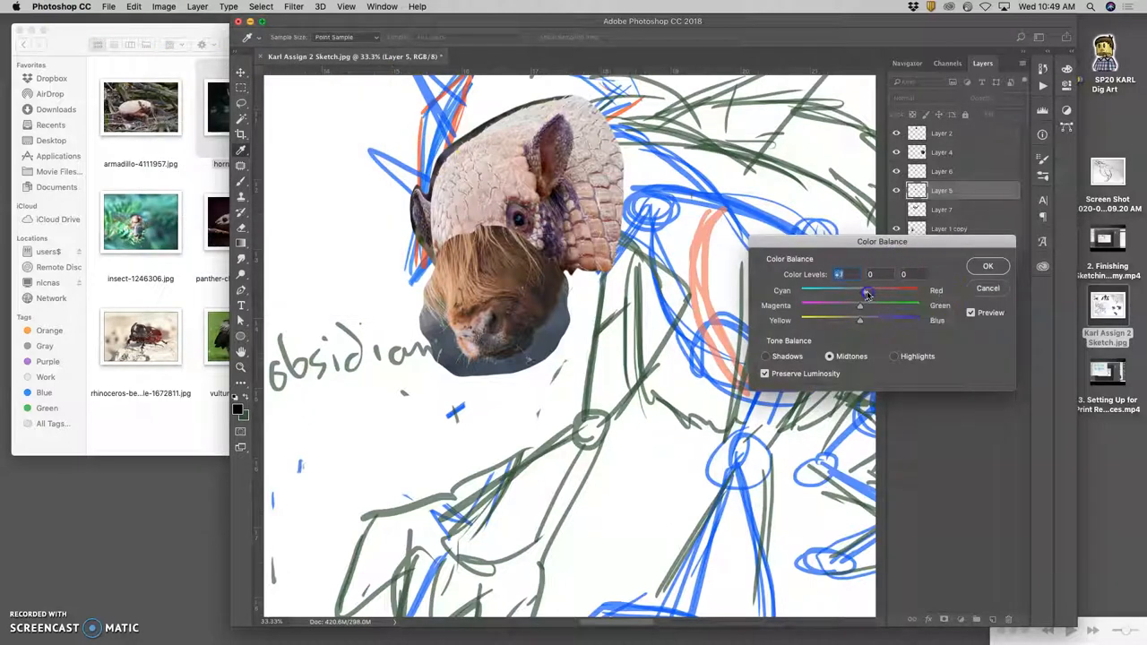
left_click_drag(868, 291, 876, 291)
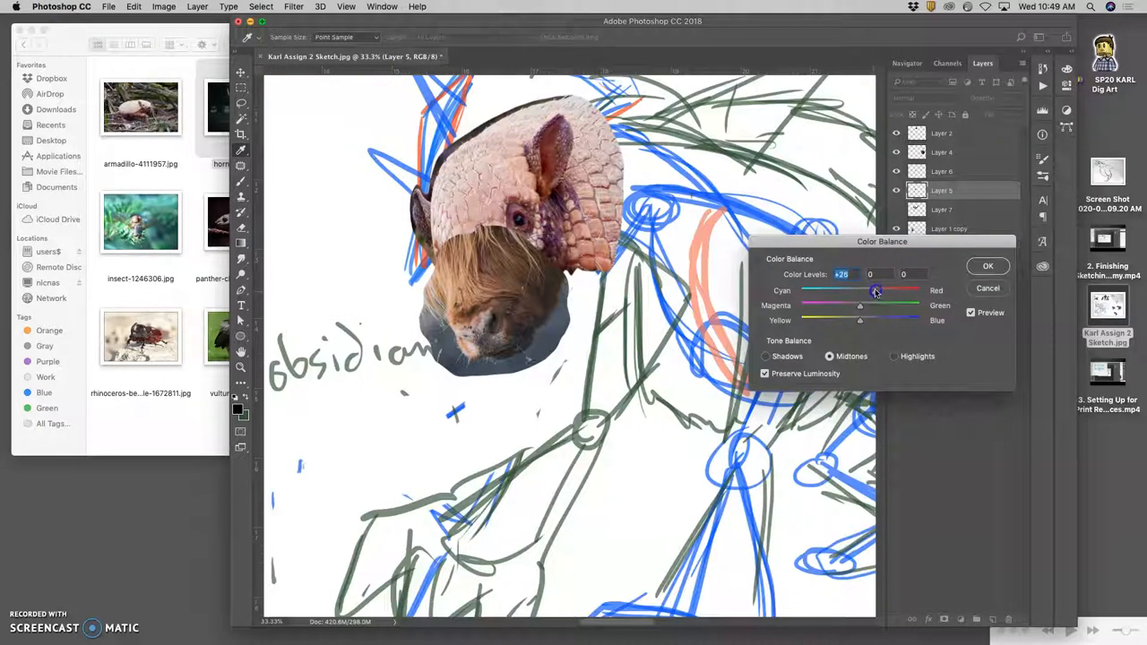
left_click_drag(860, 320, 845, 320)
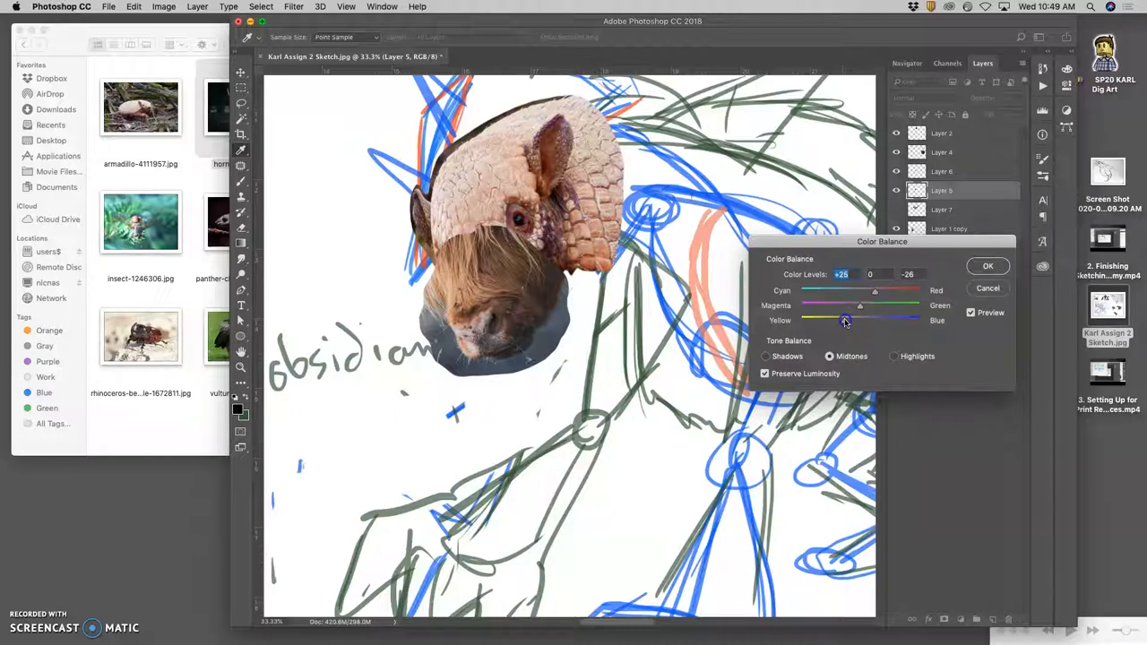
left_click_drag(850, 320, 845, 320)
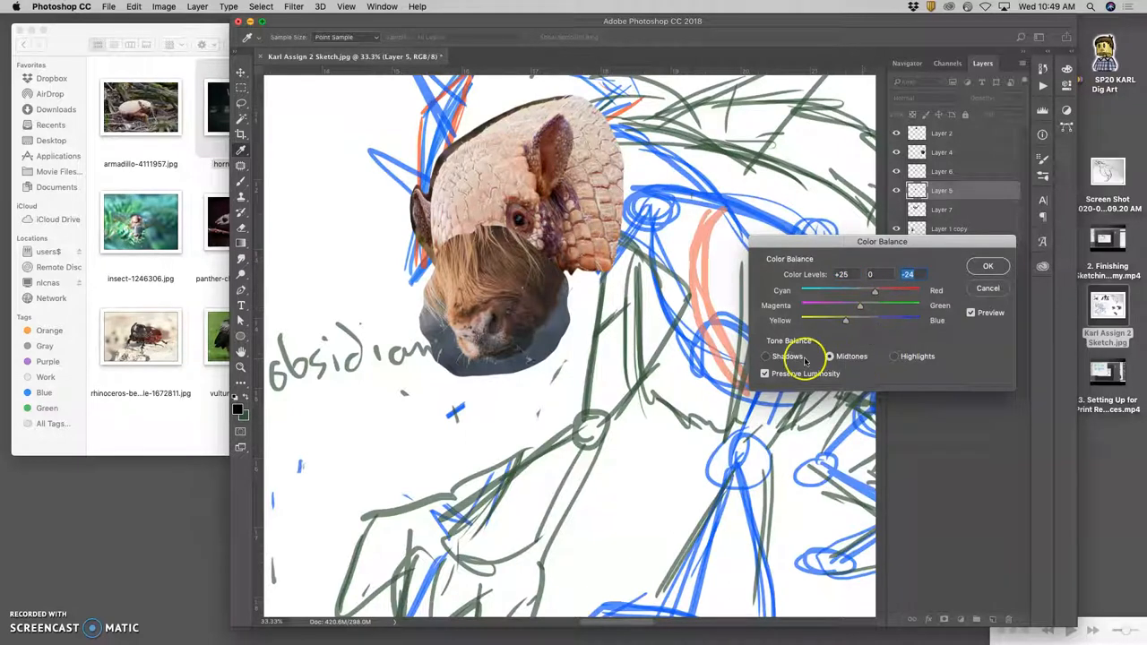
left_click(766, 355)
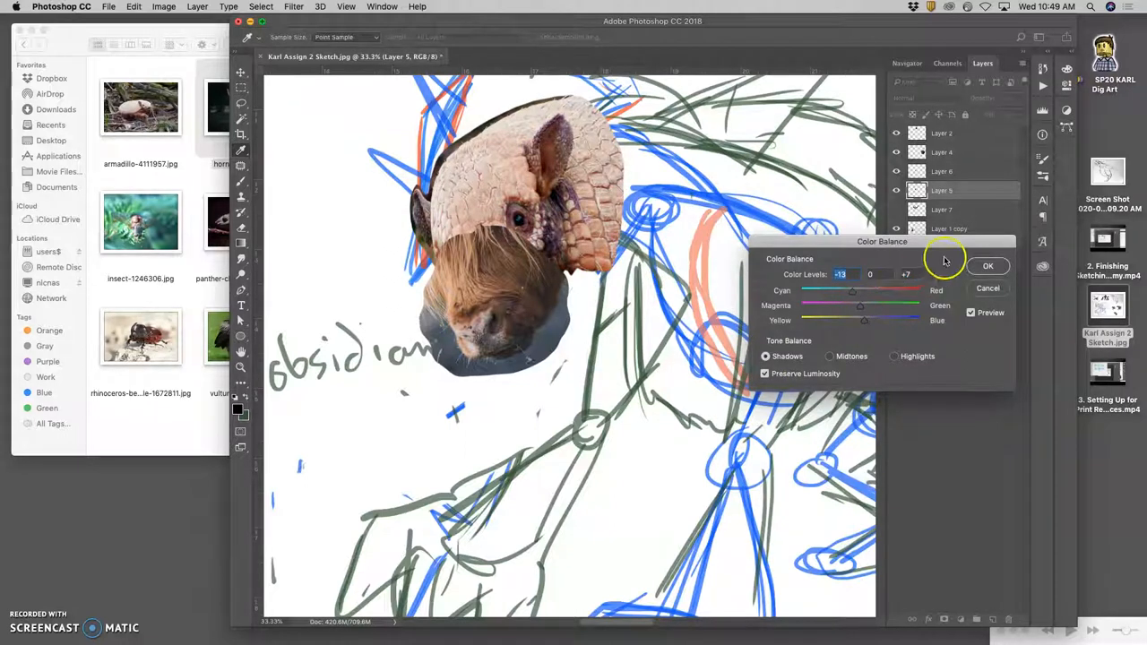
left_click(987, 265)
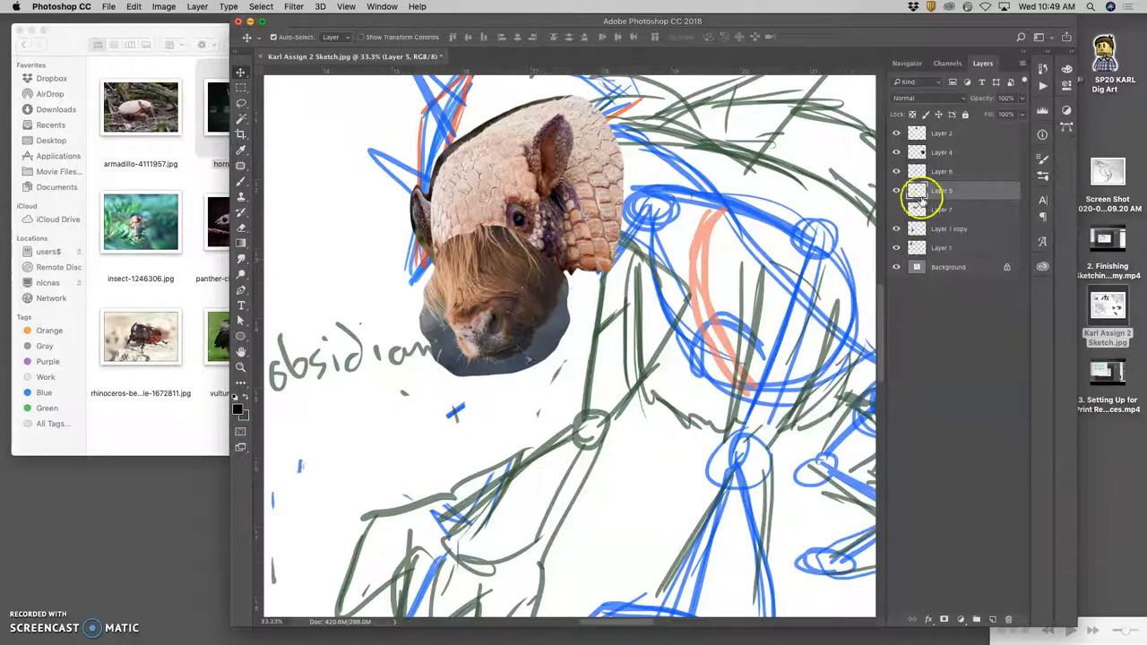
Step: Push the Layer 6 cow face's shadows toward blue, Yellow–Blue about +21
left_click(950, 171)
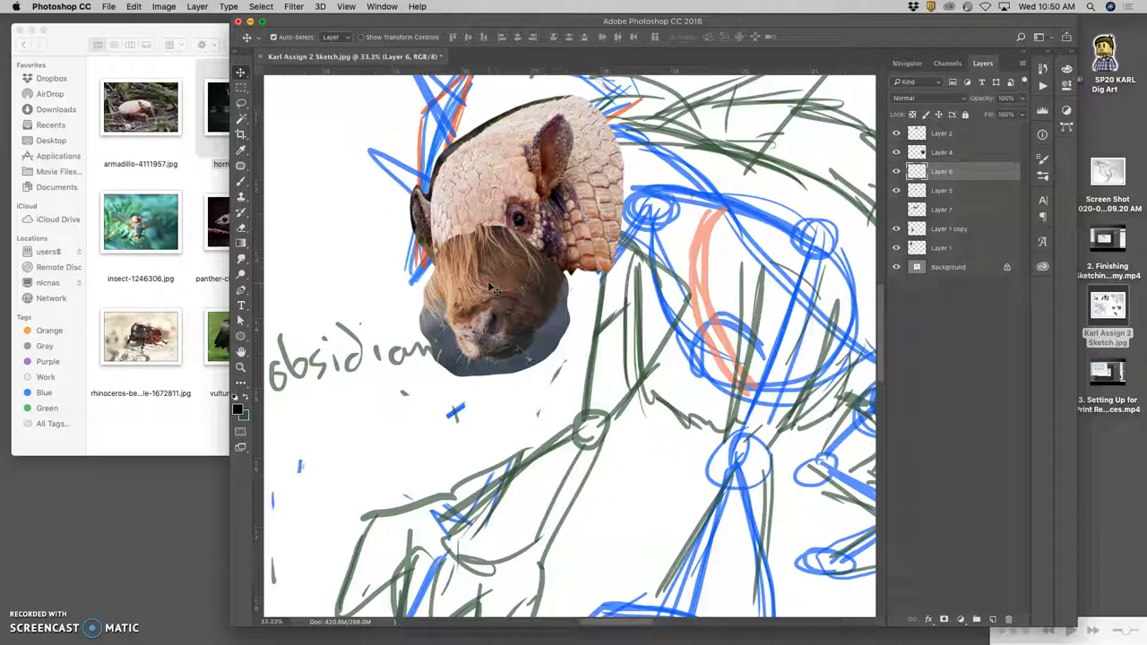
left_click(164, 6)
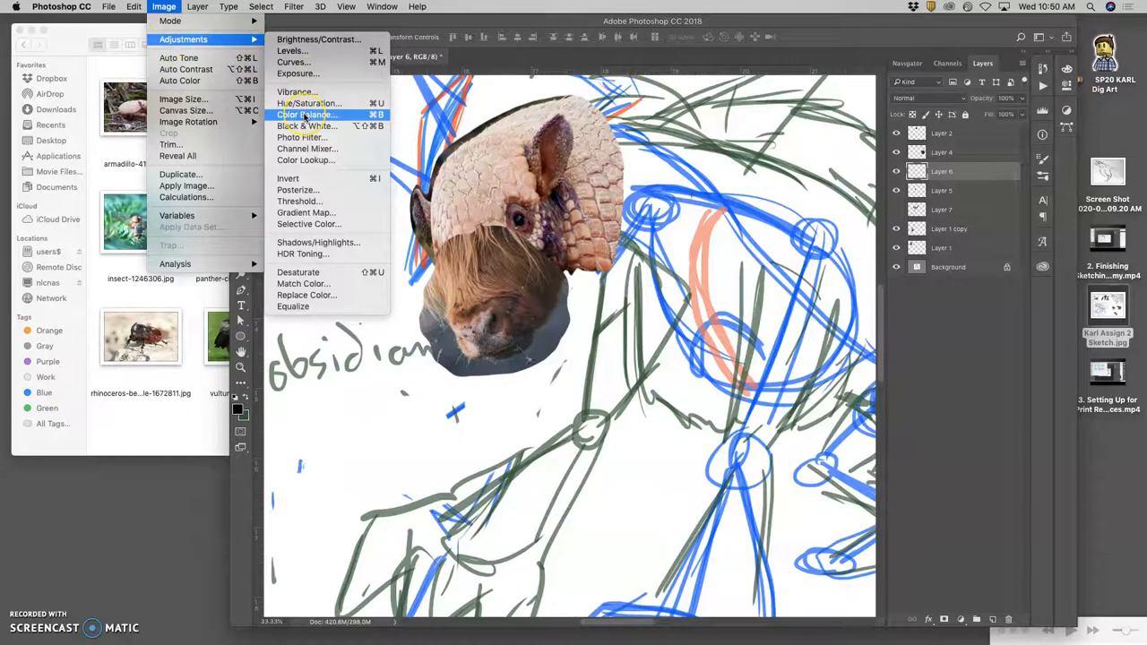
left_click(307, 114)
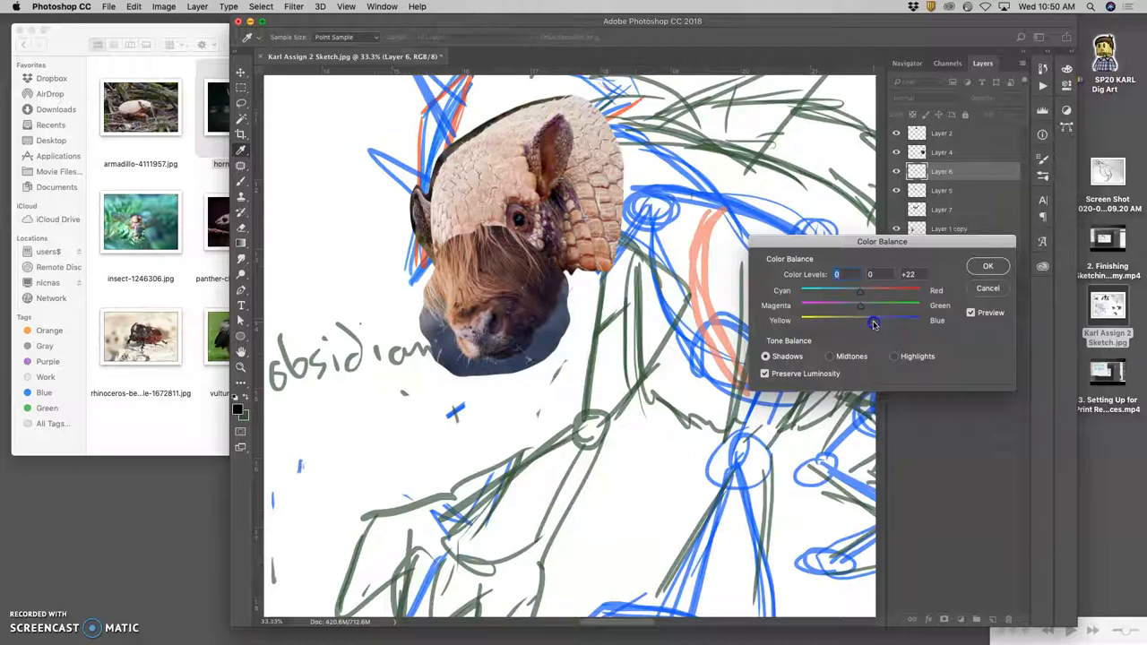
left_click_drag(860, 290, 855, 291)
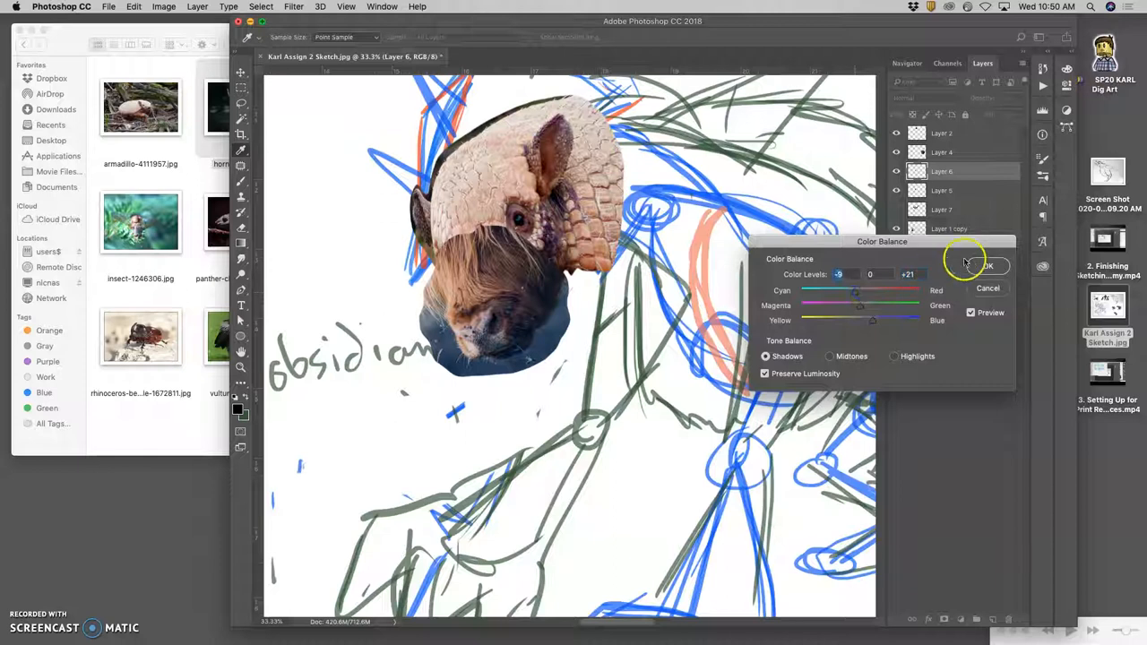
left_click(987, 265)
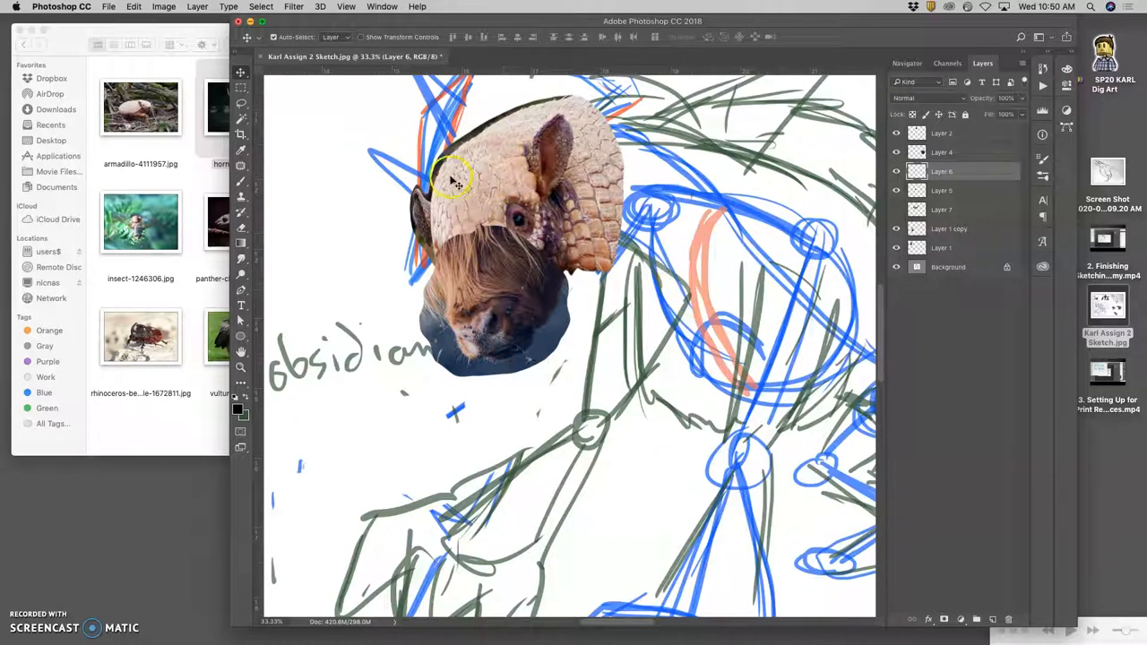
mouse_move(905, 175)
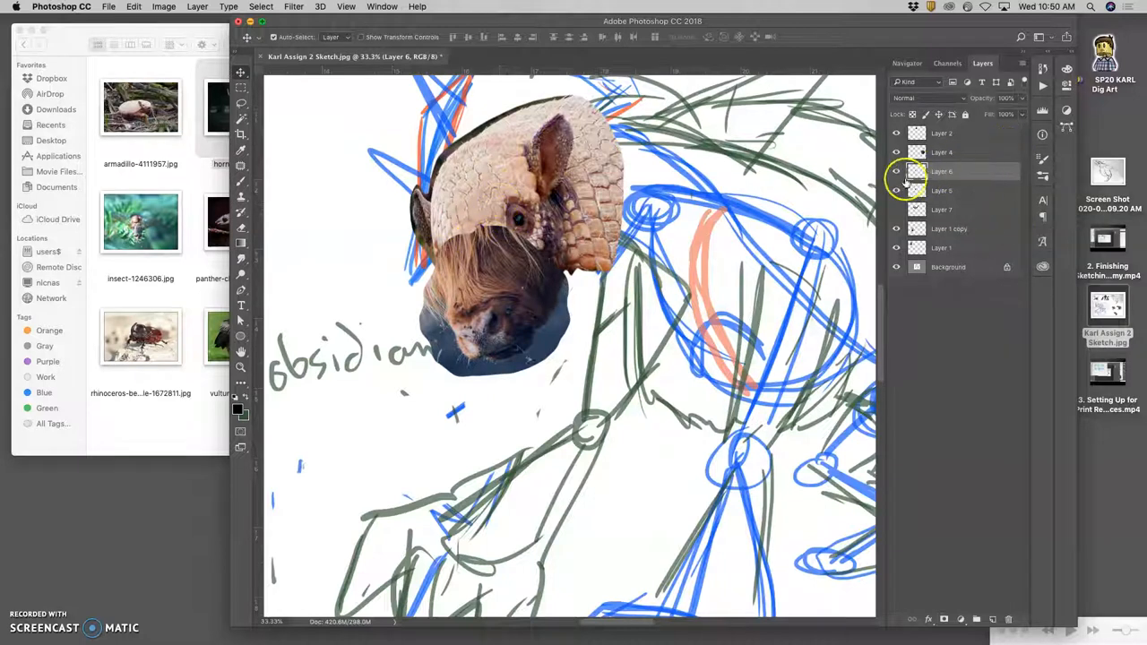
Step: In History, view an earlier Layer Order state, then return to the last Color Balance state
left_click(896, 171)
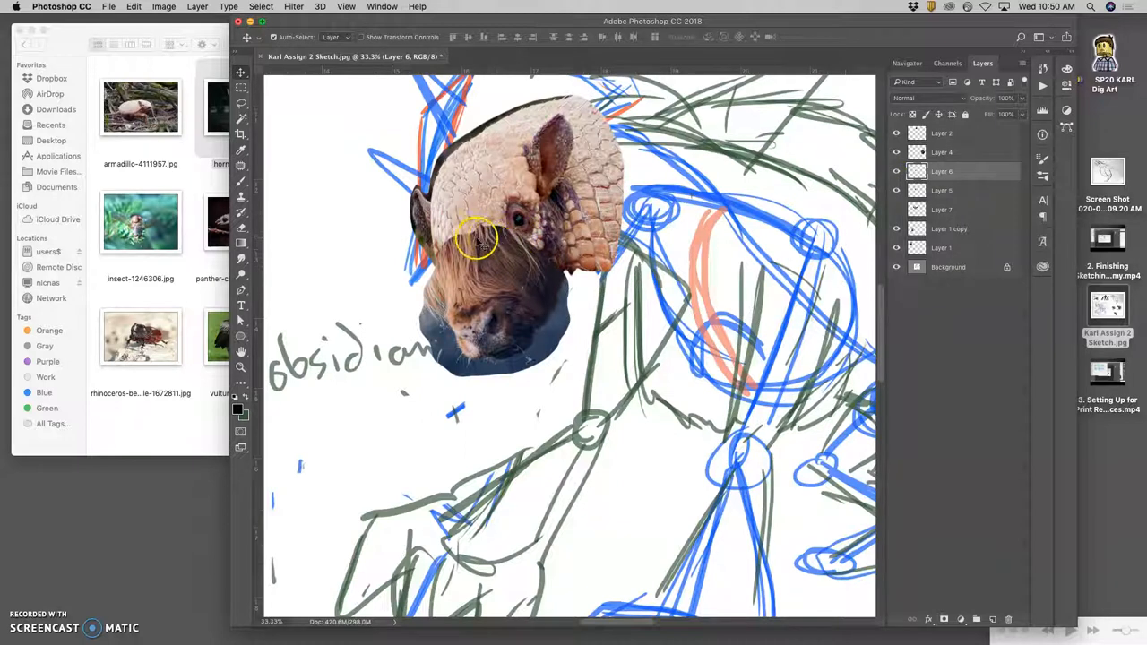
left_click(921, 62)
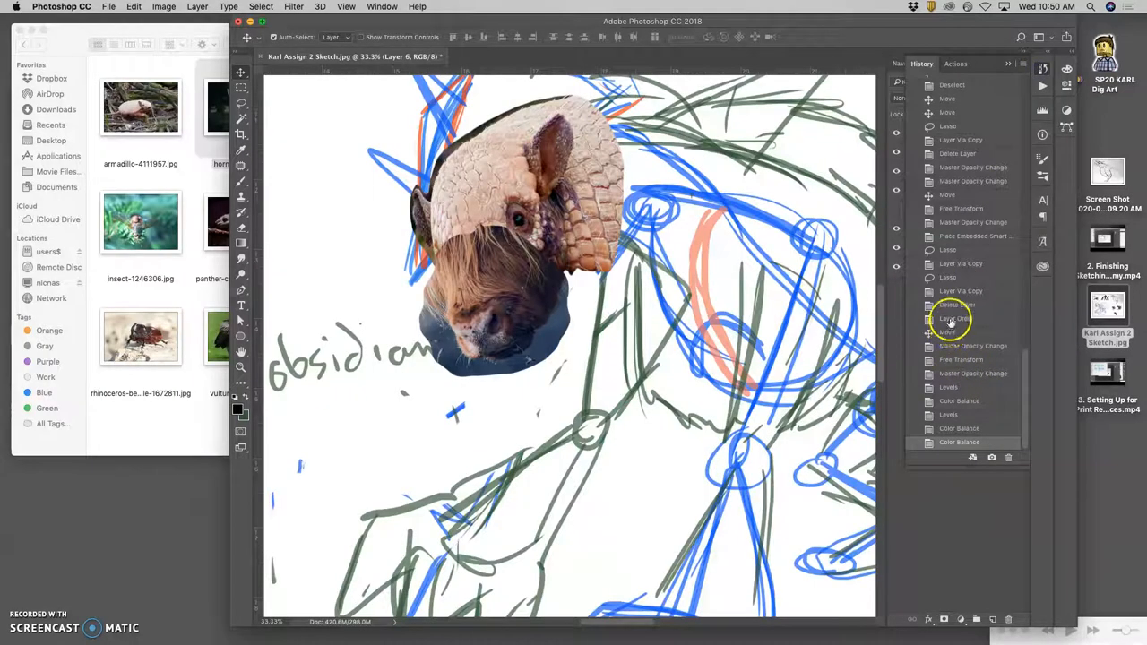
left_click(955, 318)
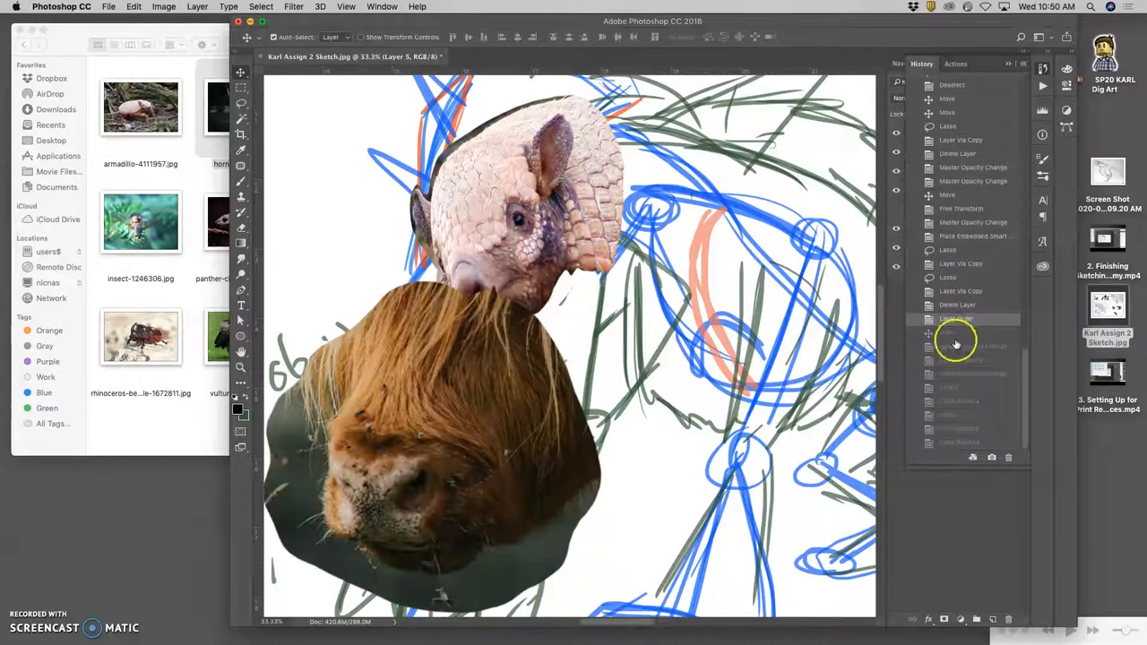
left_click(973, 346)
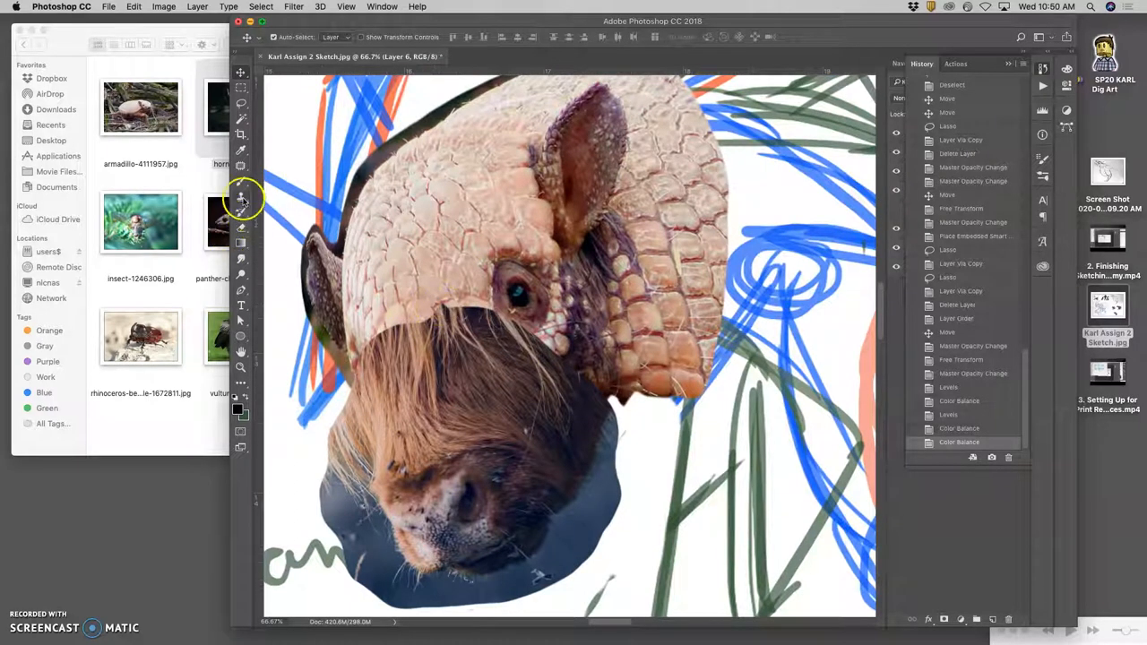
mouse_move(240, 201)
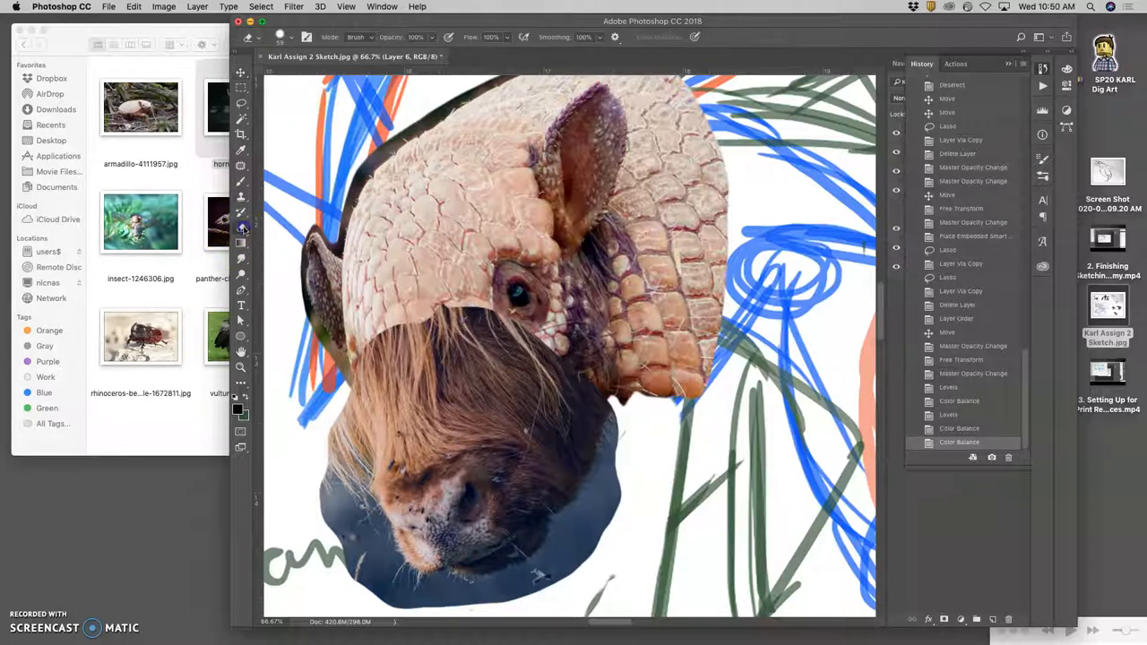
Step: Erase the top edge of the cow's fur on Layer 6 with a soft round eraser
left_click(294, 37)
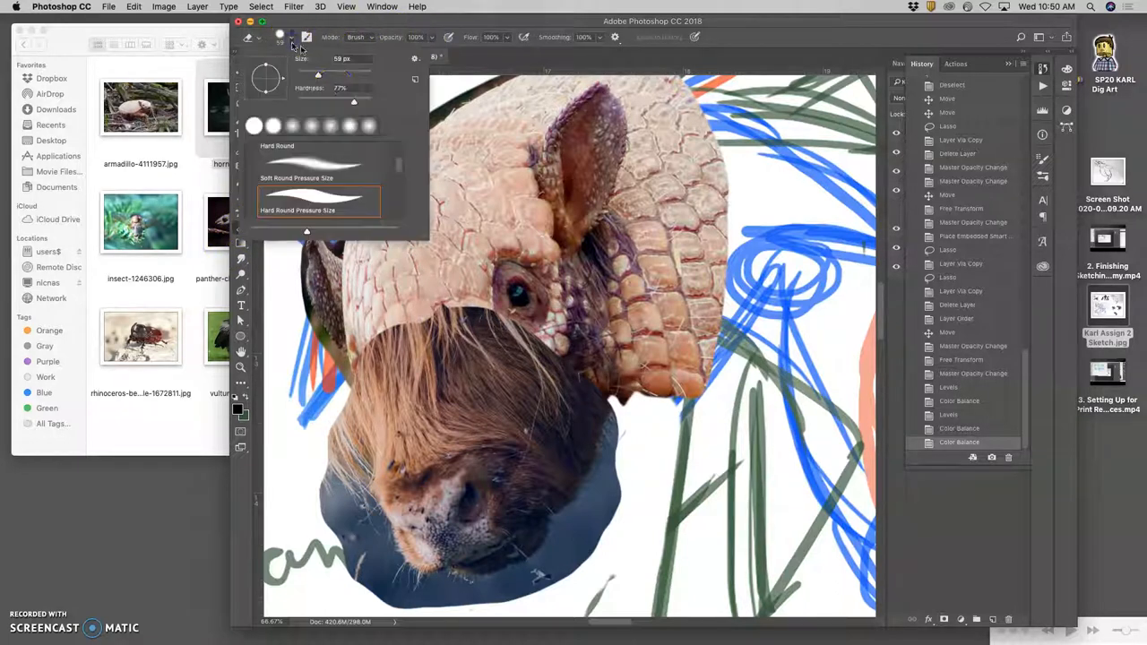
left_click_drag(350, 101, 311, 102)
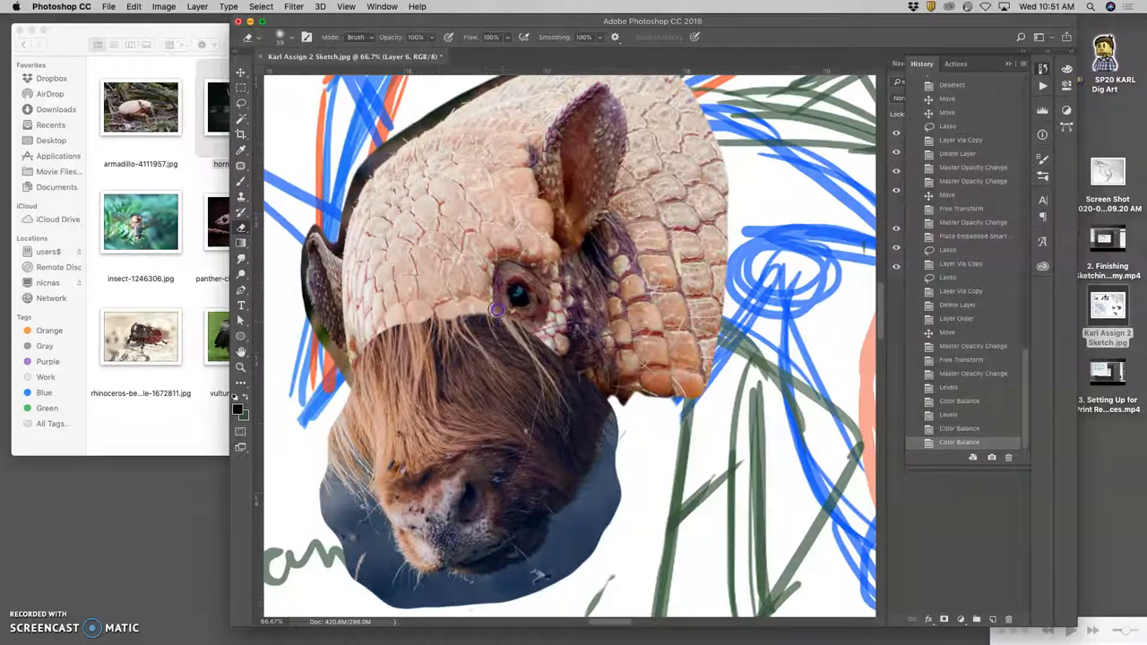
left_click(294, 37)
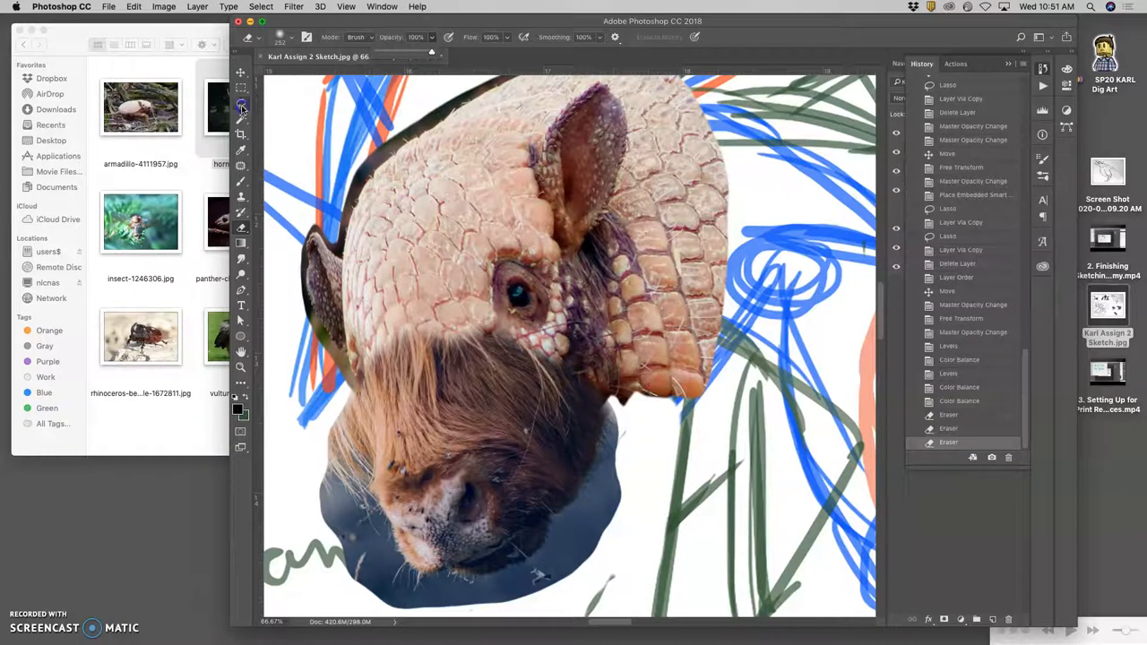
left_click(241, 106)
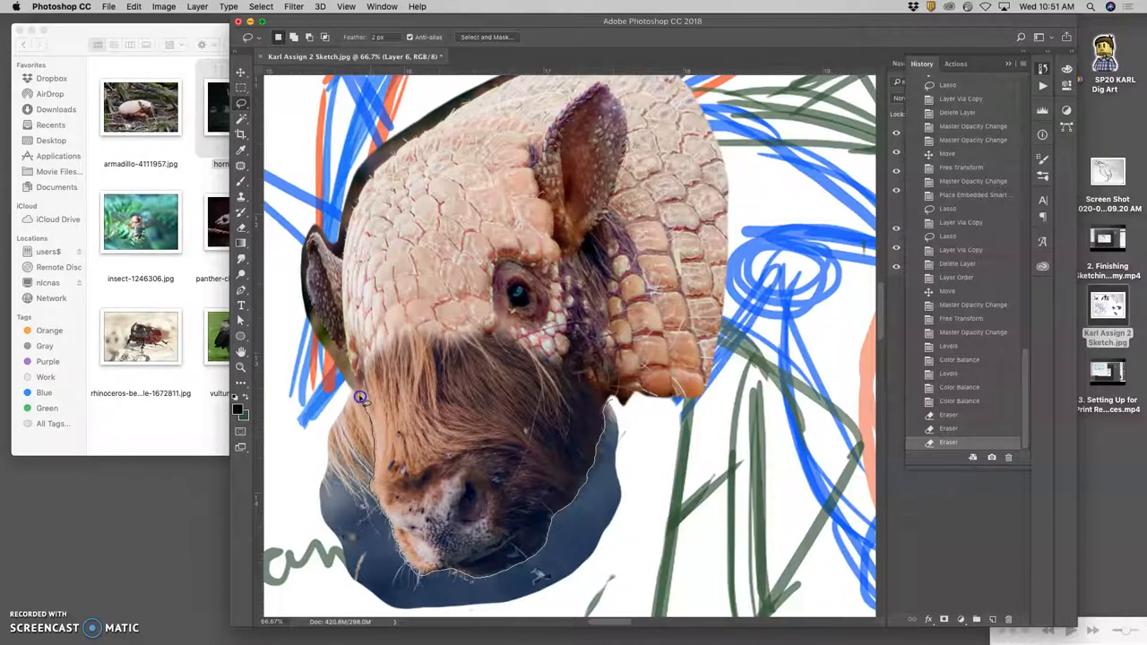
Step: Trace the cow face outline and apply Smooth 7, Feather 1.6 px, Shift Edge +10%
left_click_drag(358, 397, 309, 598)
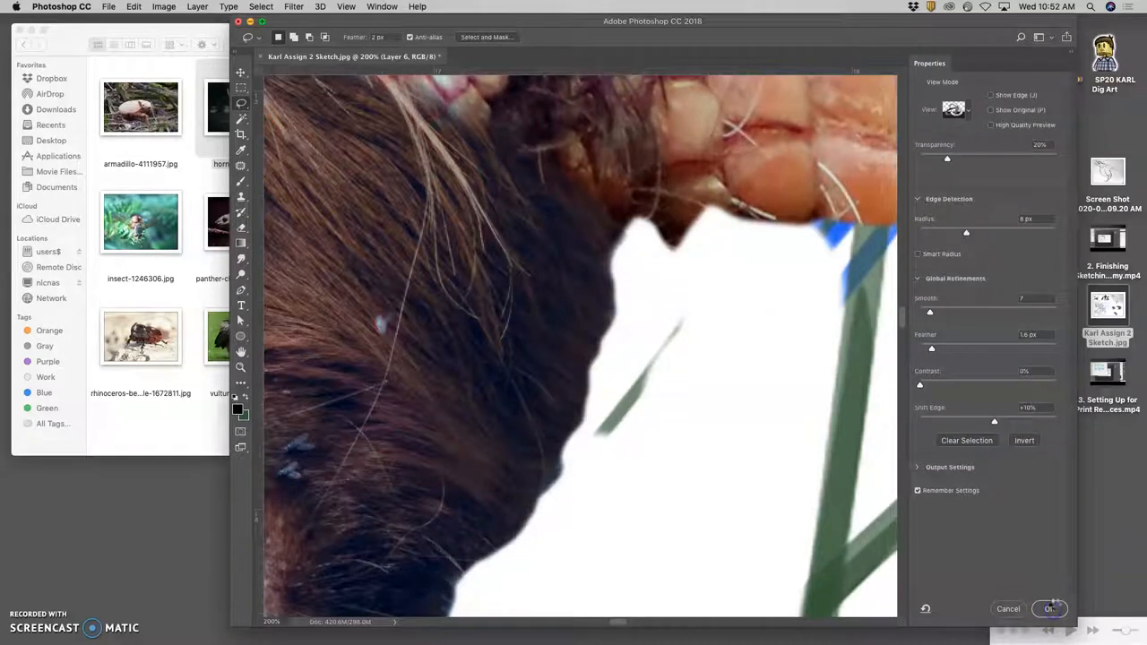
left_click(1049, 609)
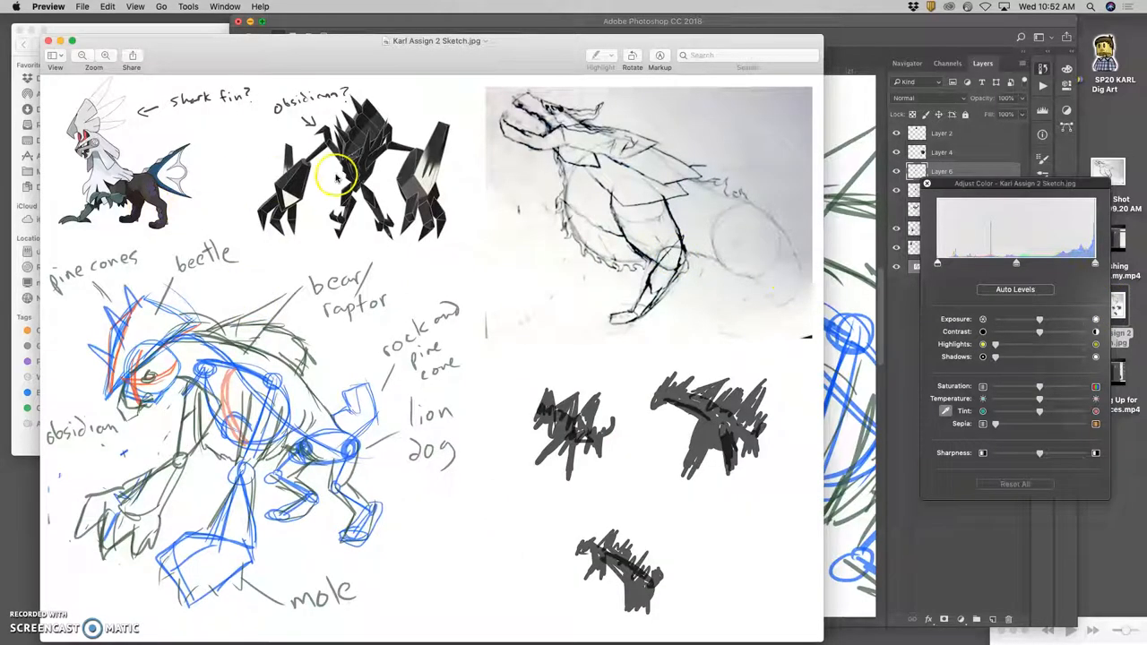
mouse_move(358, 152)
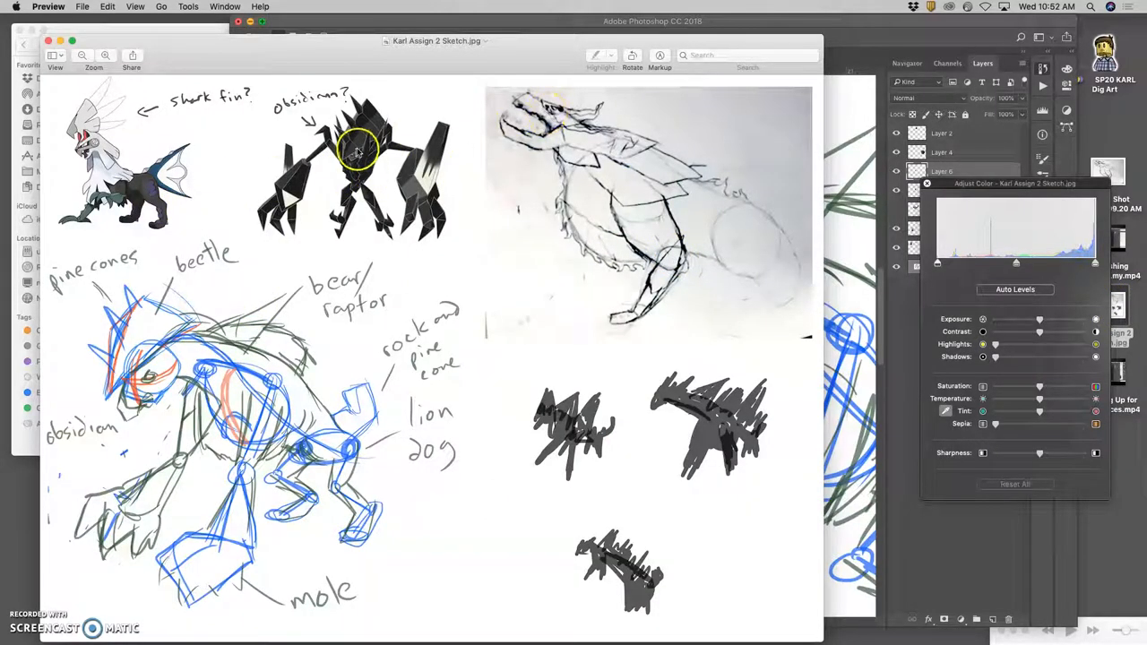
Step: Scroll down through the annotated reference sketch sheet in Preview
scroll("down", 3)
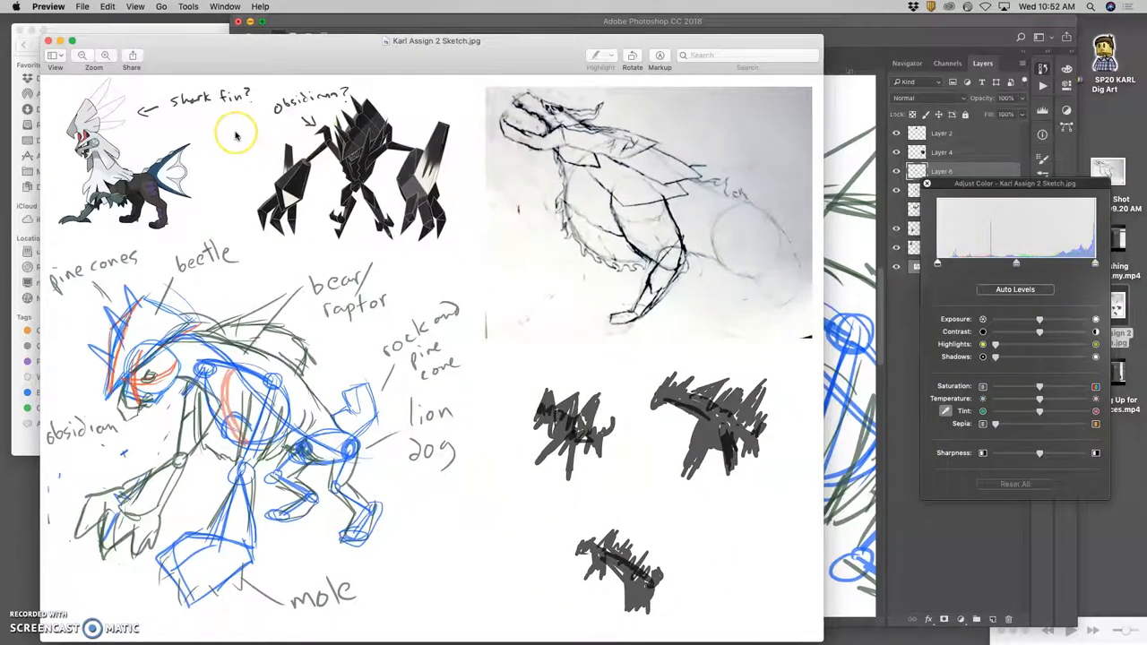
mouse_move(238, 134)
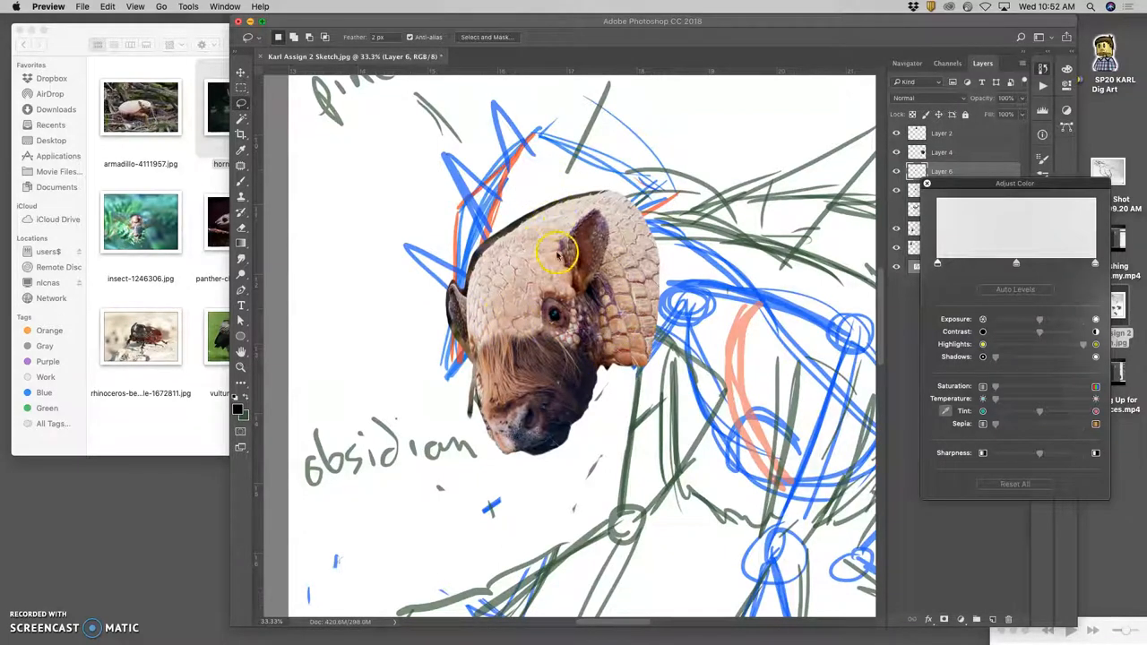
mouse_move(605, 358)
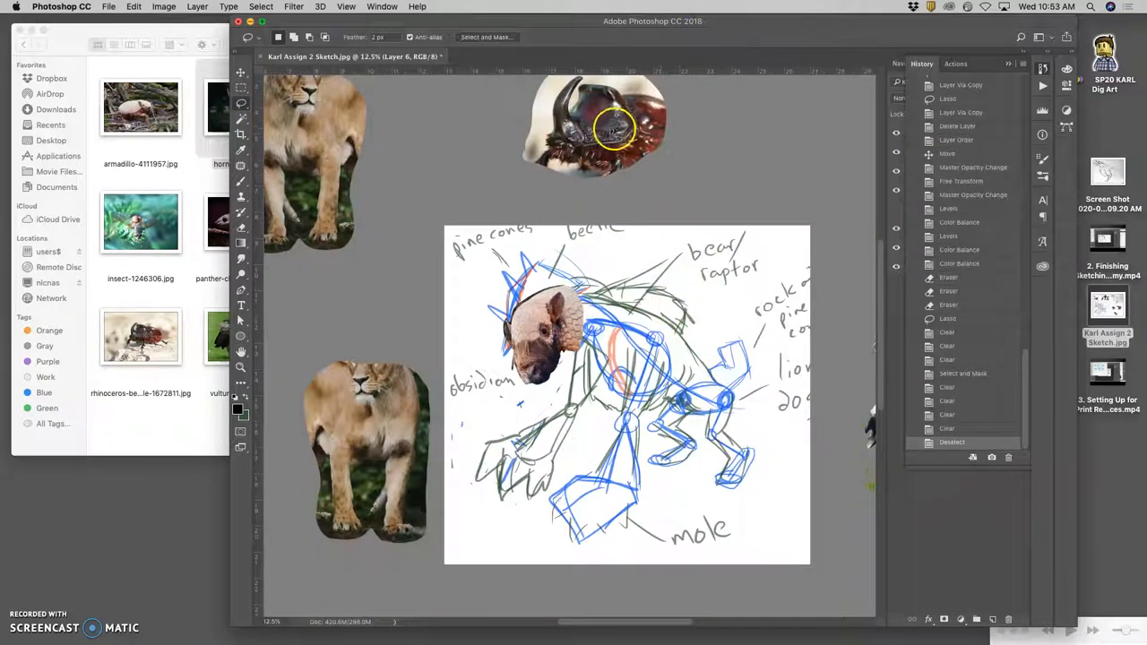
Step: Drag the rhinoceros beetle photo layer above the armadillo head
left_click_drag(614, 125, 533, 211)
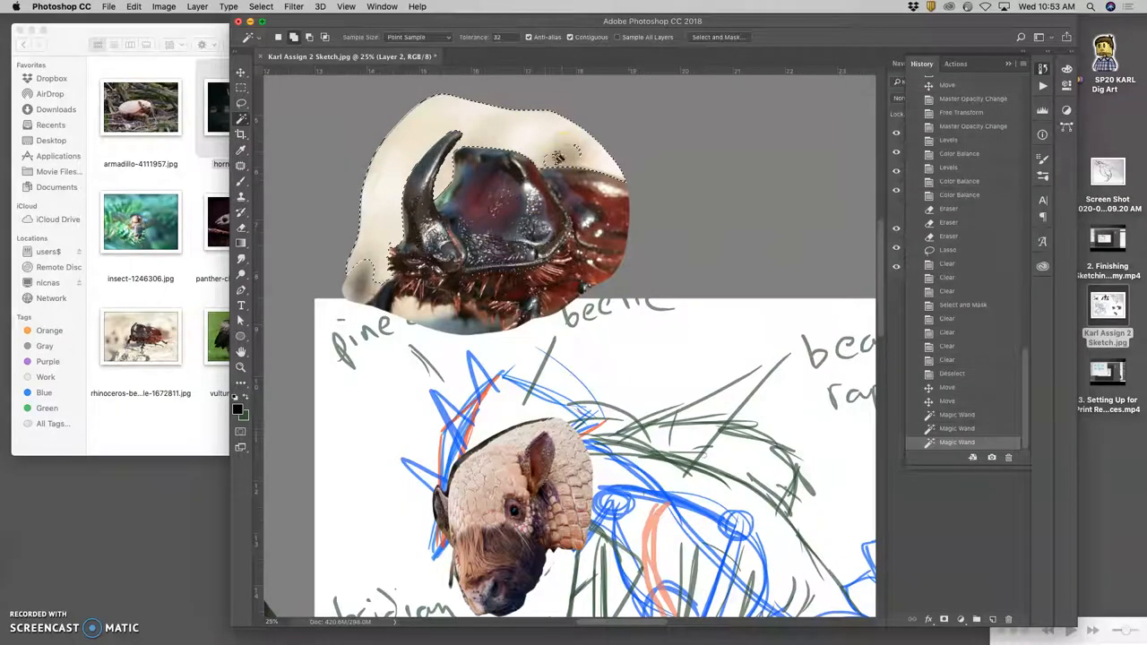
Step: Add more pale background to the beetle selection and bring the horn tip into view
left_click(403, 260)
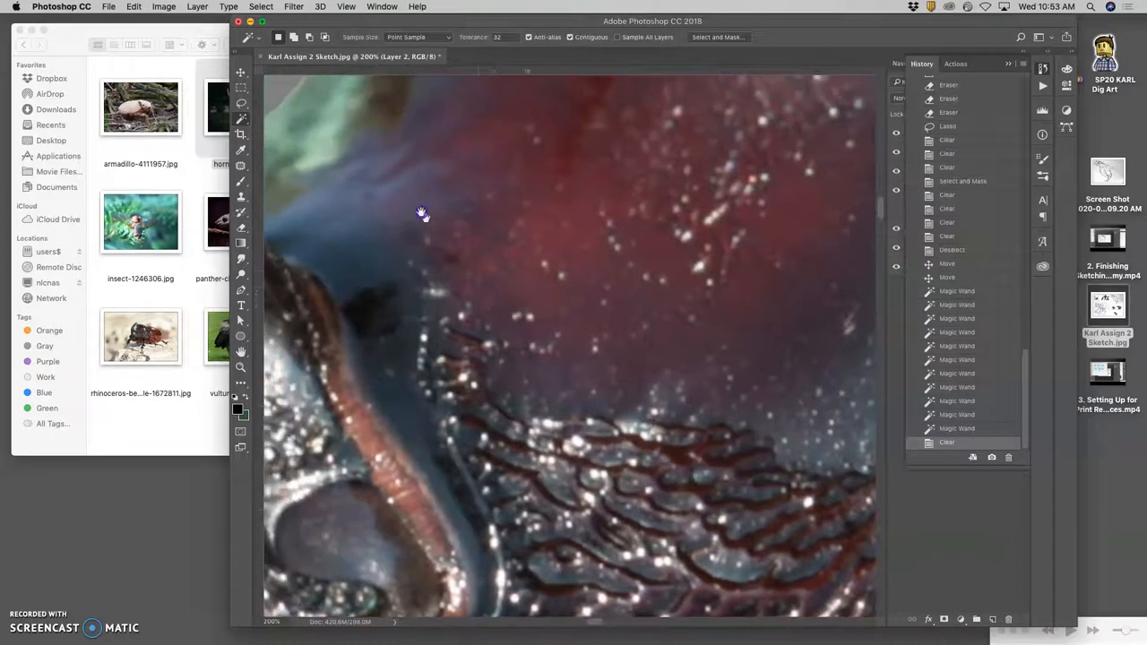
left_click_drag(424, 213, 624, 468)
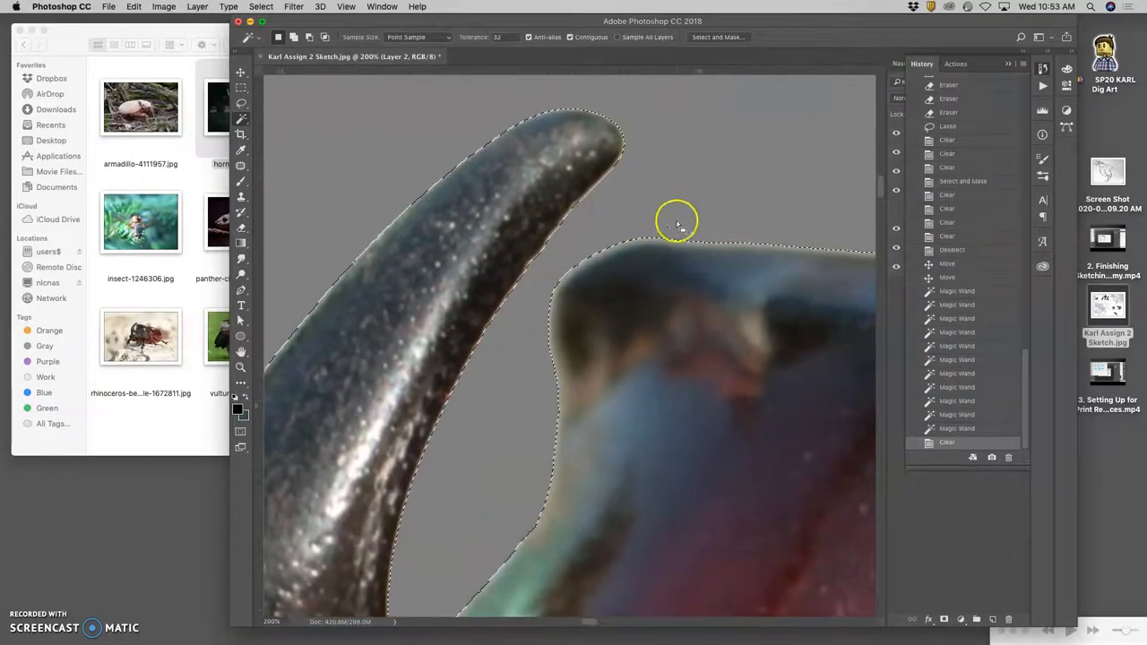
mouse_move(648, 246)
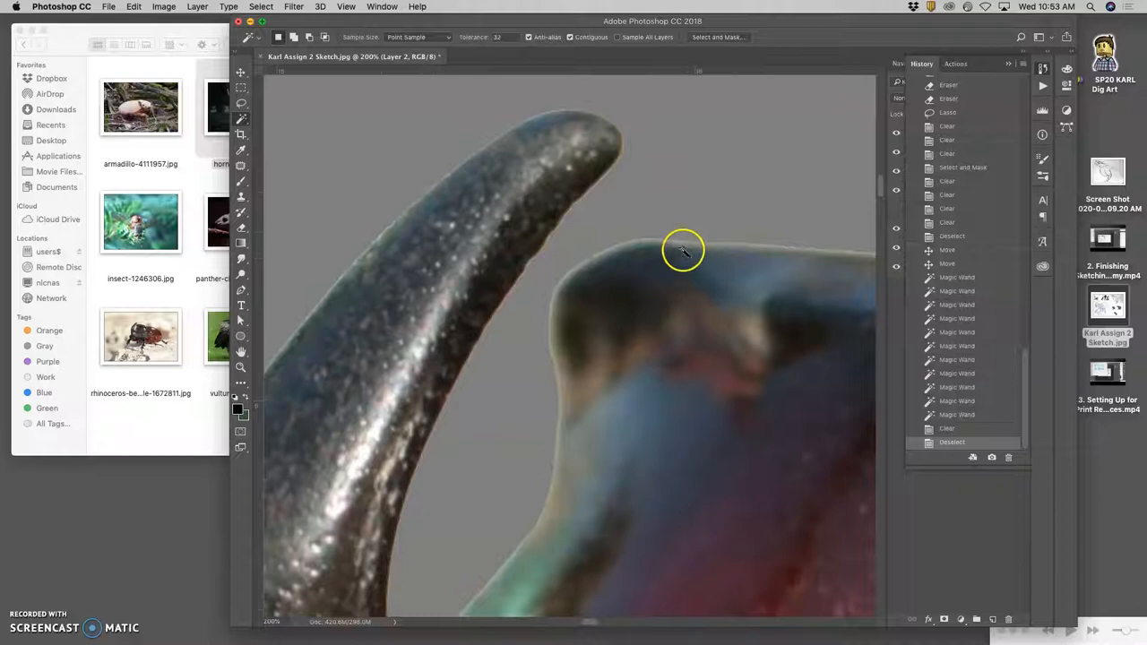
mouse_move(673, 222)
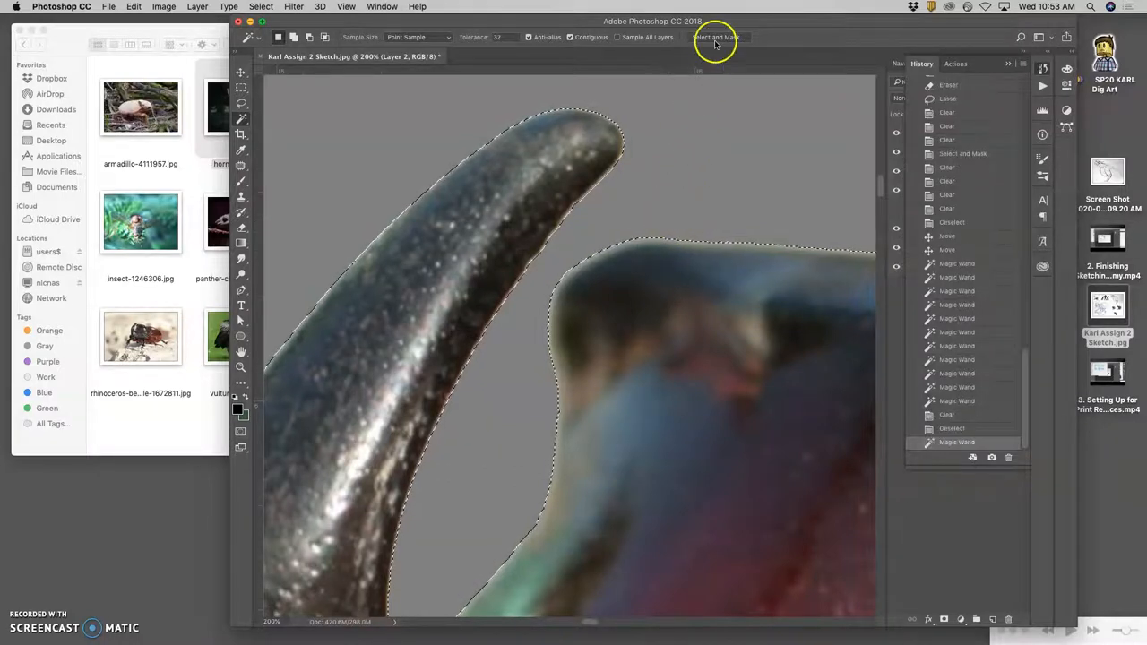
Step: Refine the horn-fringe background selection in Select and Mask and apply it
left_click(718, 37)
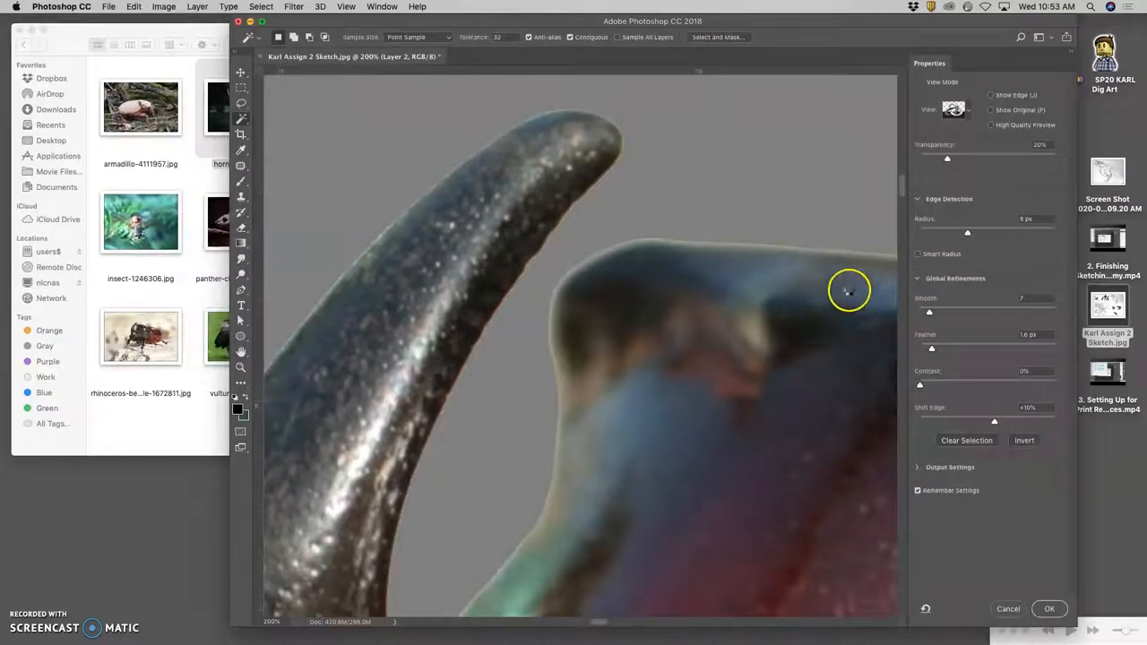
mouse_move(1007, 441)
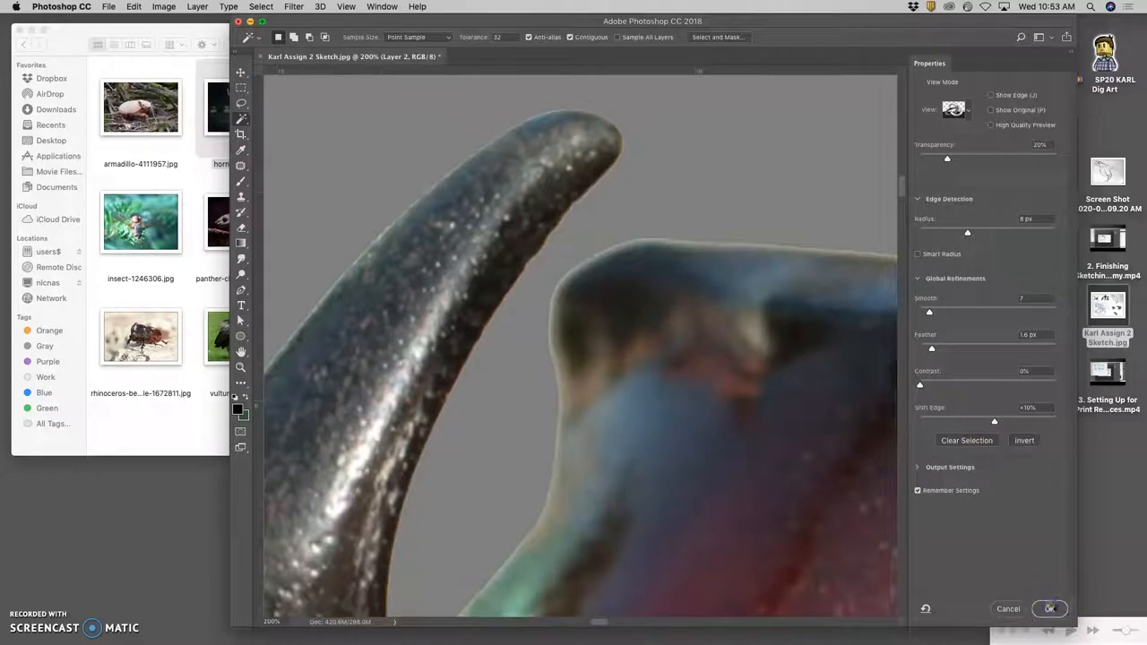
left_click(1050, 608)
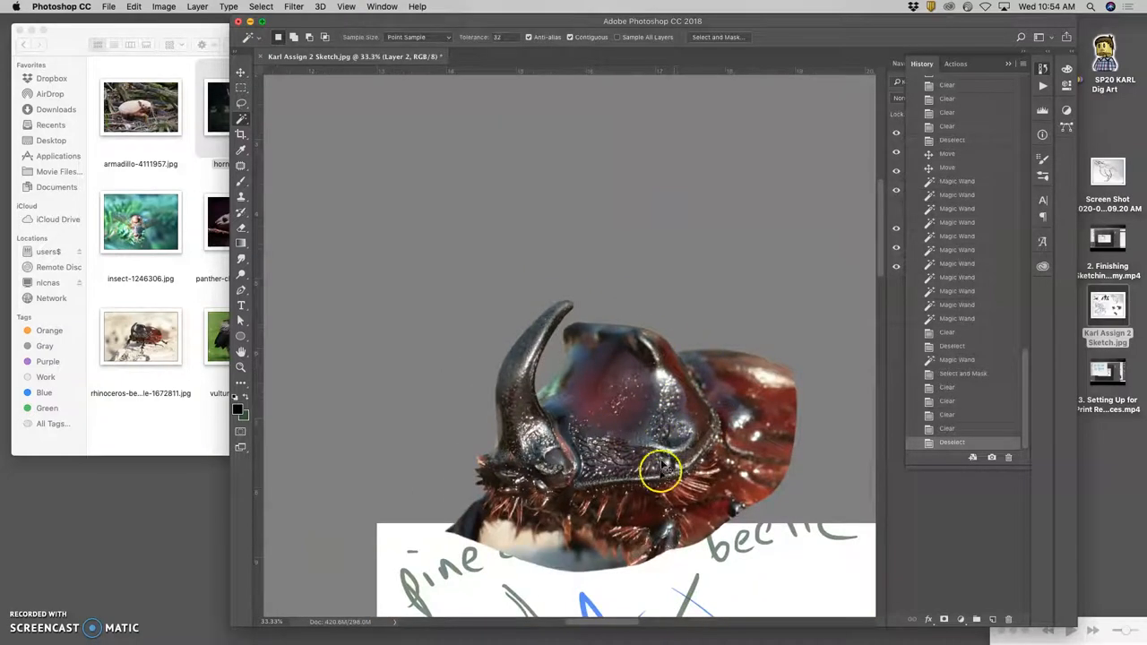
Step: Lasso around the beetle's body behind the head shield for removal and refine its edge
scroll("down", 3)
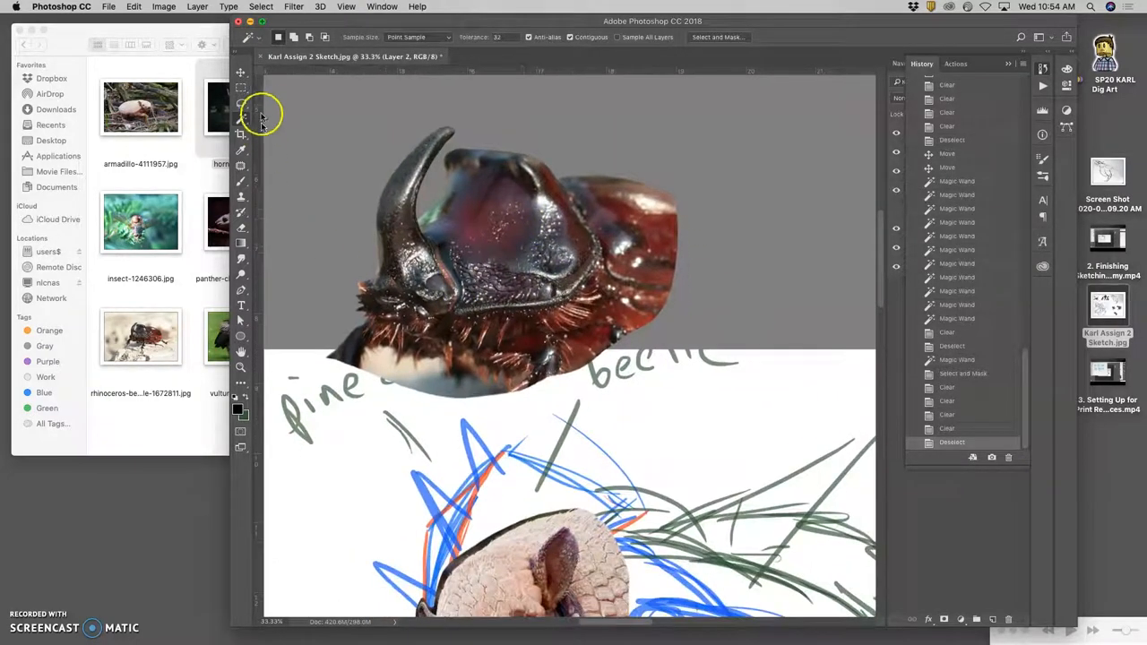
left_click(240, 103)
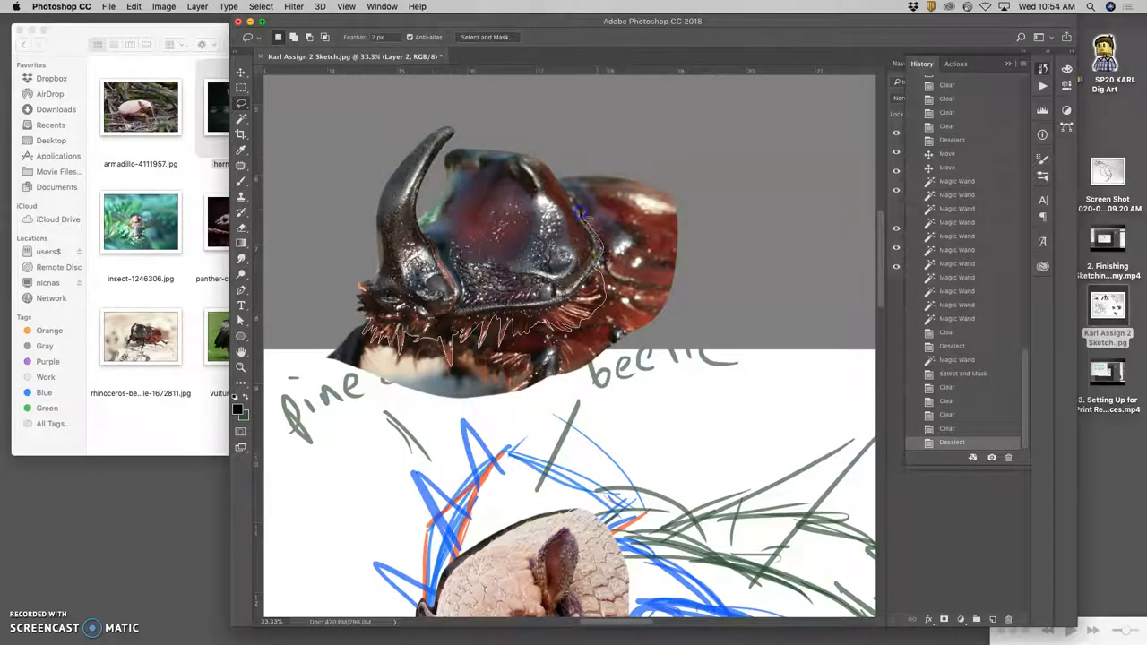
left_click_drag(578, 215, 726, 180)
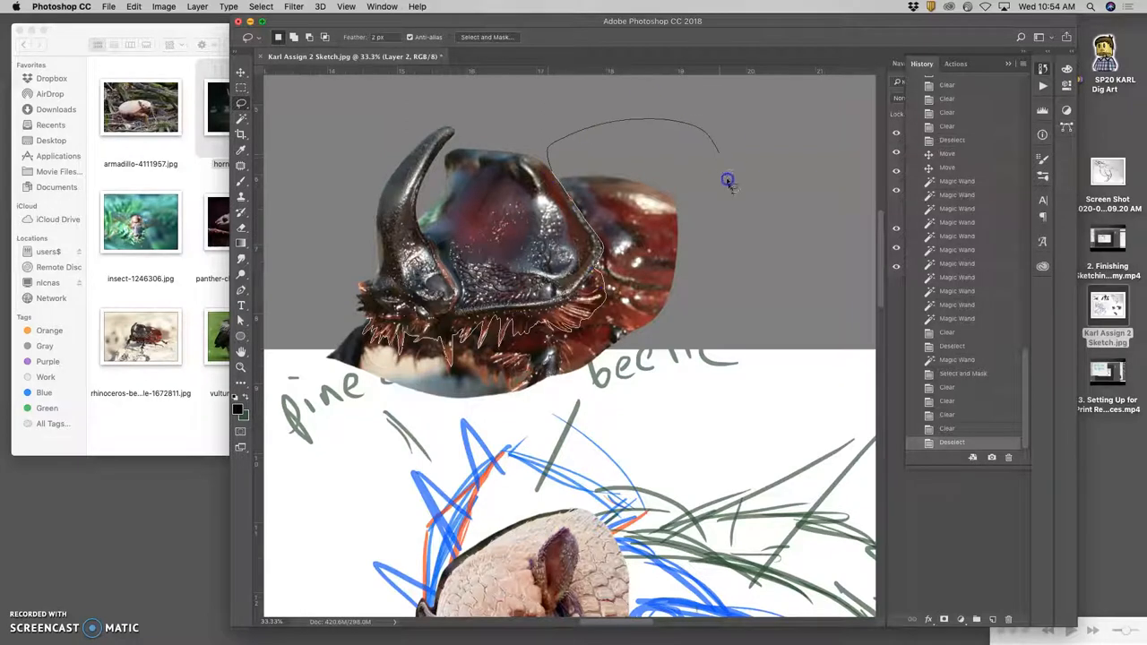
left_click_drag(726, 179, 349, 305)
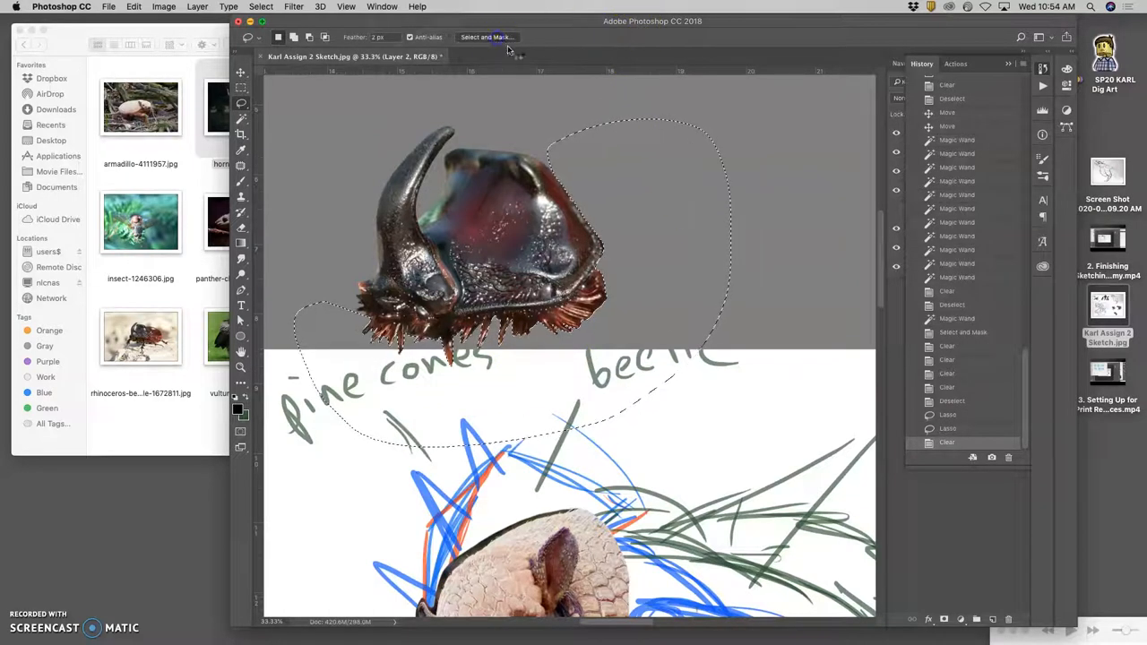
left_click(488, 37)
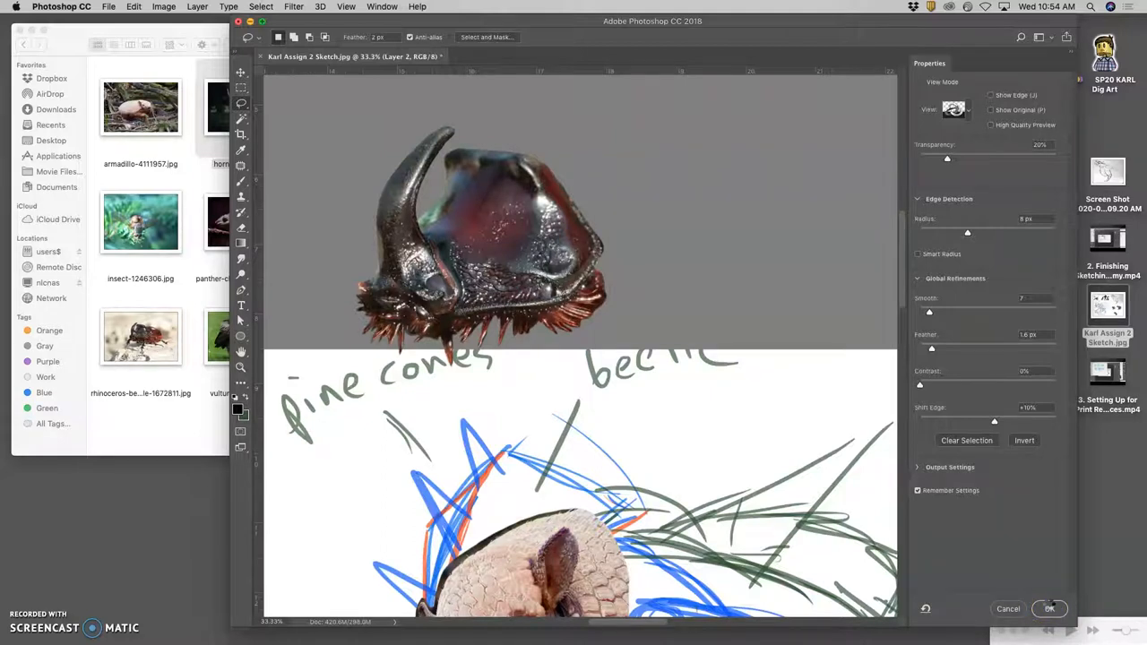
Step: Apply the refined edge to the trimmed horned-head selection
left_click(1049, 610)
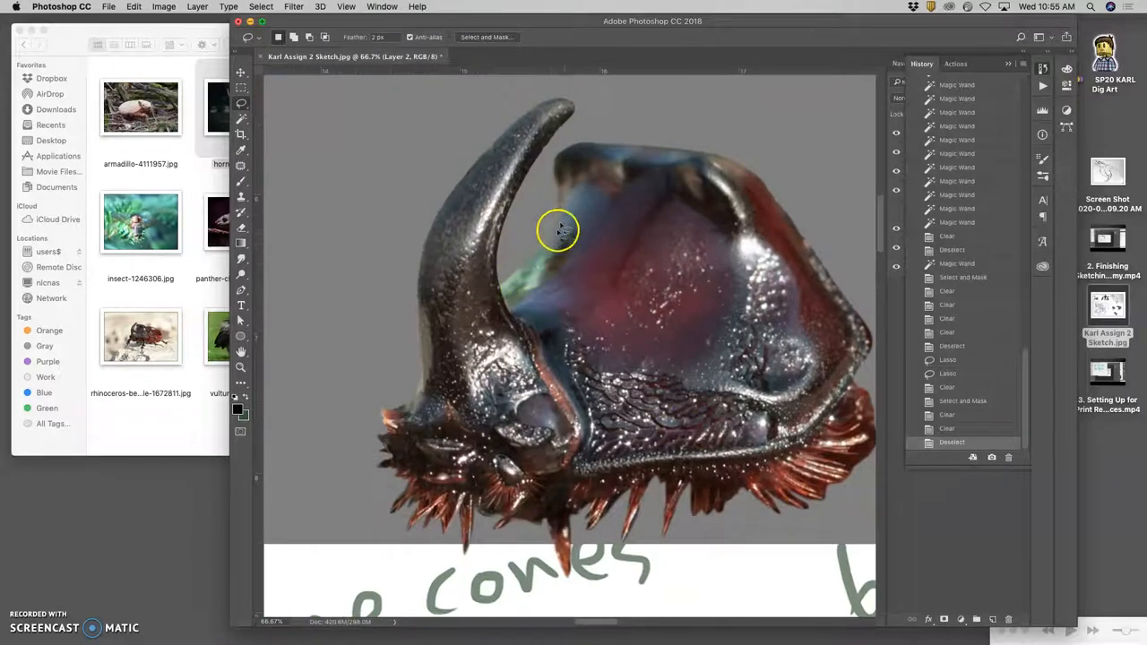
mouse_move(241, 318)
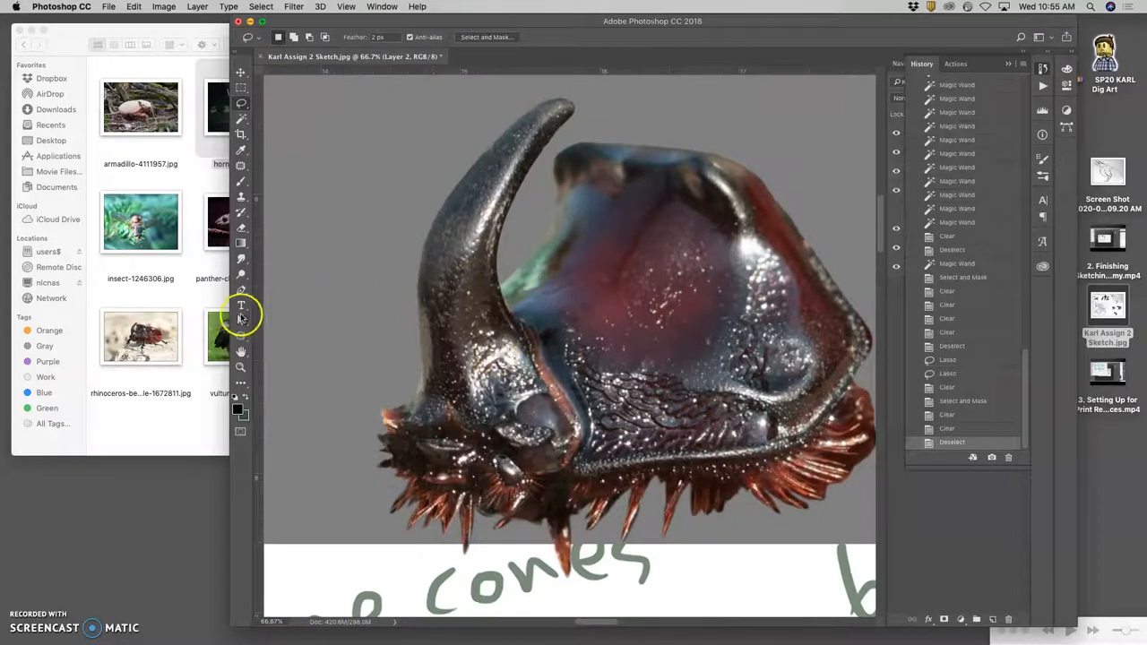
Step: Burn the shell beside the horn base, switching the tonal range to Highlights
left_click(241, 278)
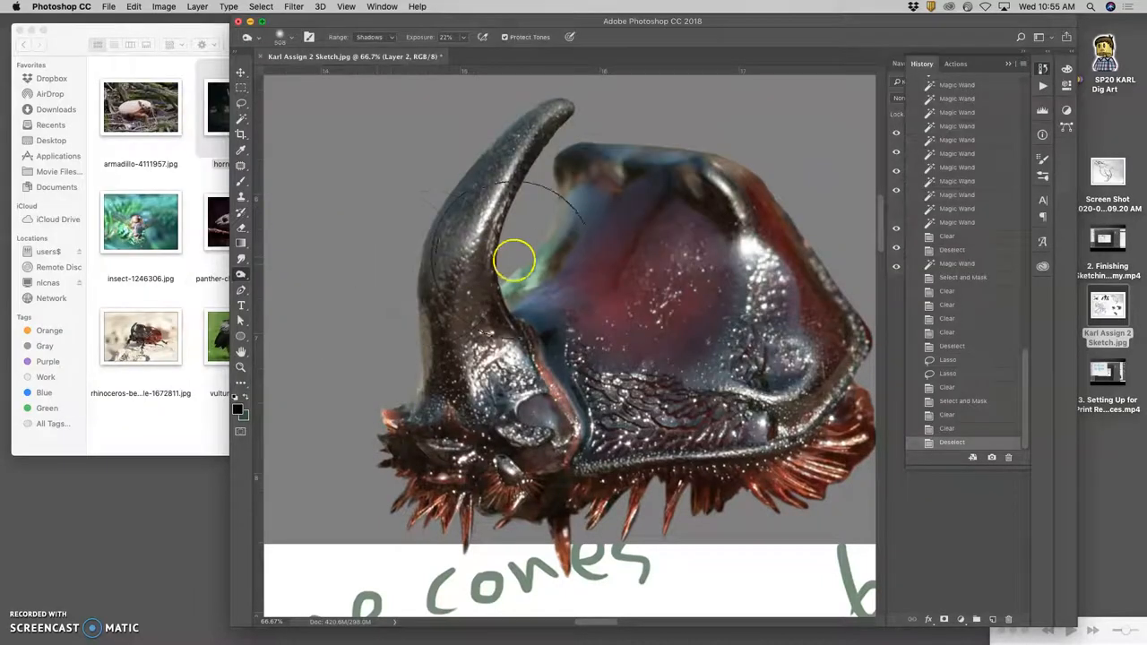
left_click(279, 37)
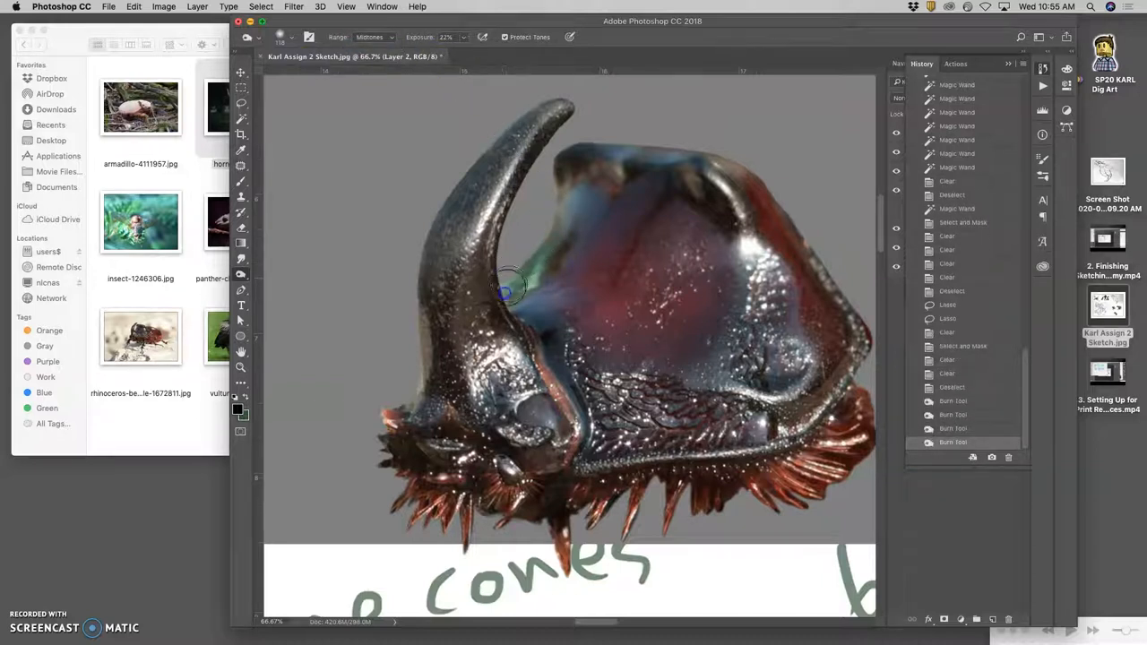
left_click(370, 36)
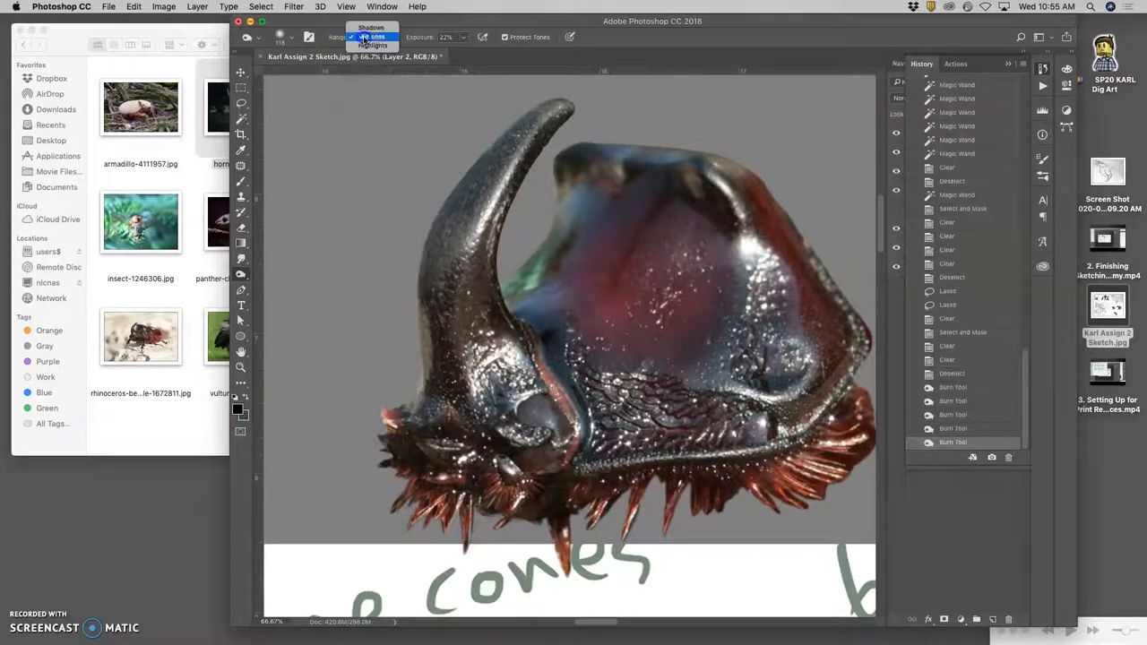
left_click(372, 45)
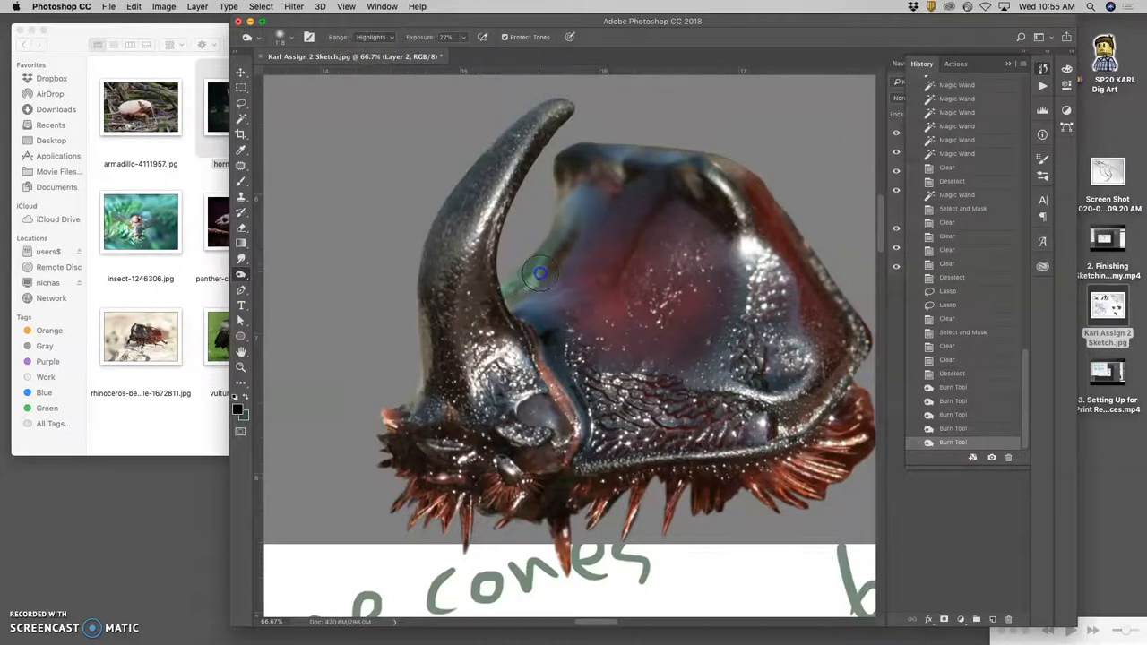
mouse_move(338, 170)
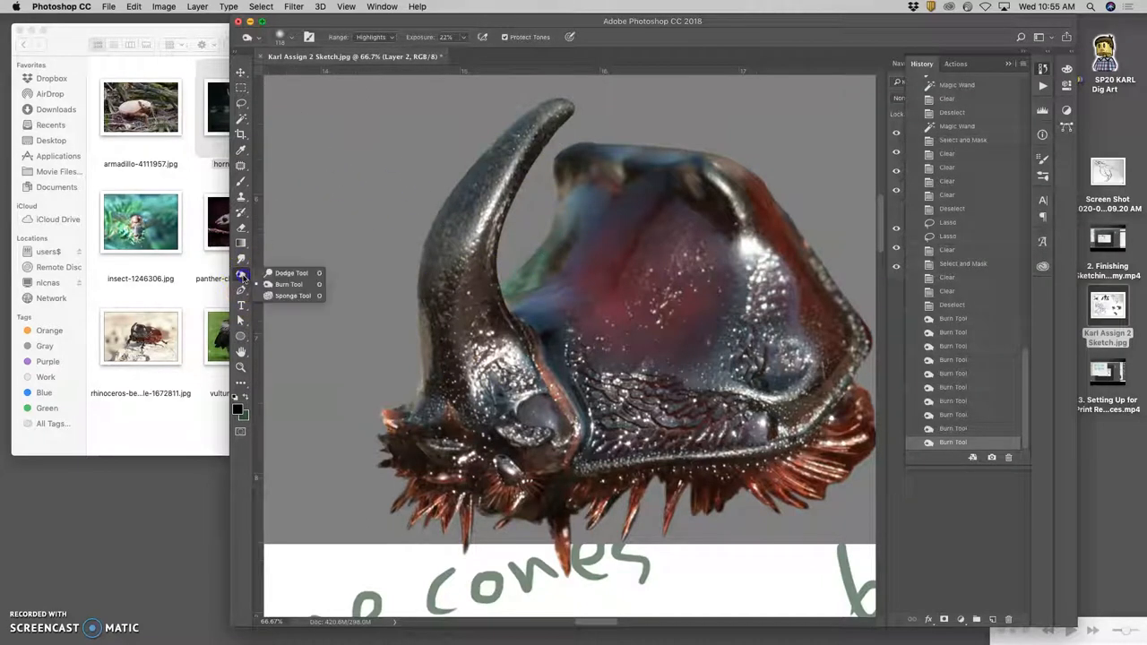
Step: Sponge-desaturate the blue-green helmet patch, then set the Burn tool to Shadows
left_click(294, 296)
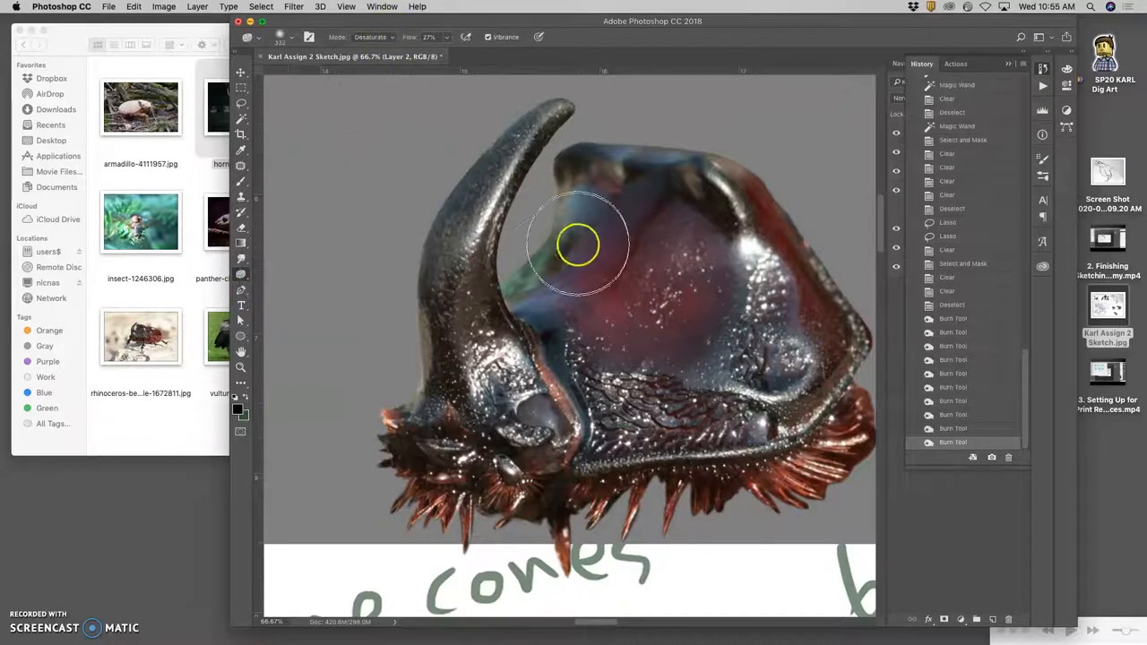
left_click_drag(578, 245, 543, 283)
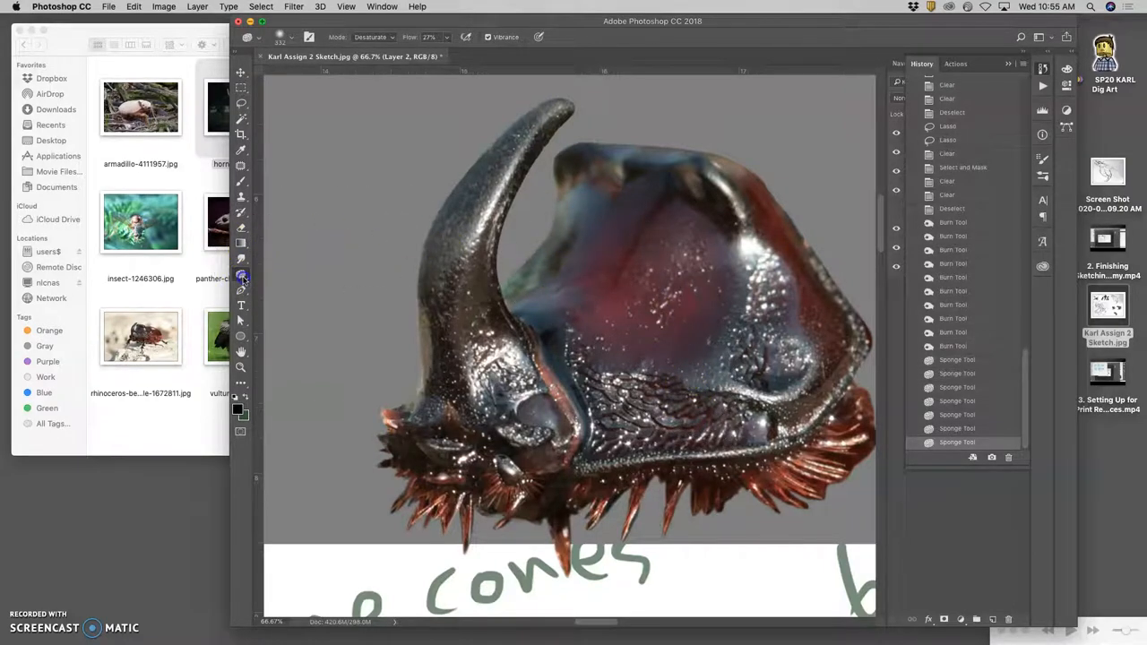
left_click(241, 278)
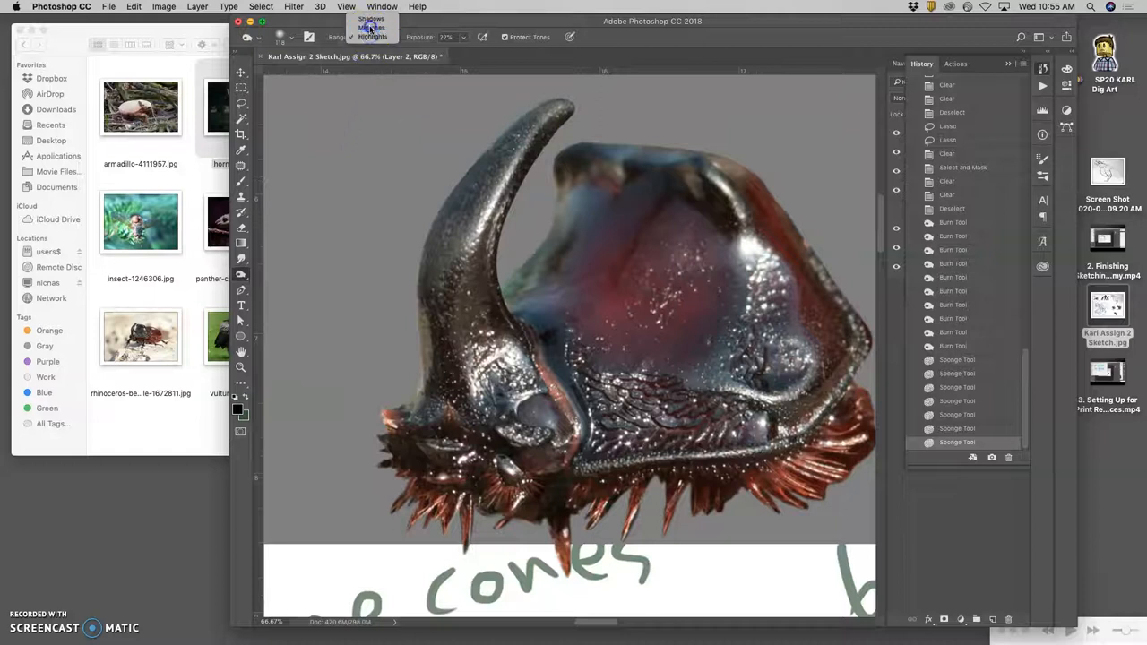
left_click(371, 28)
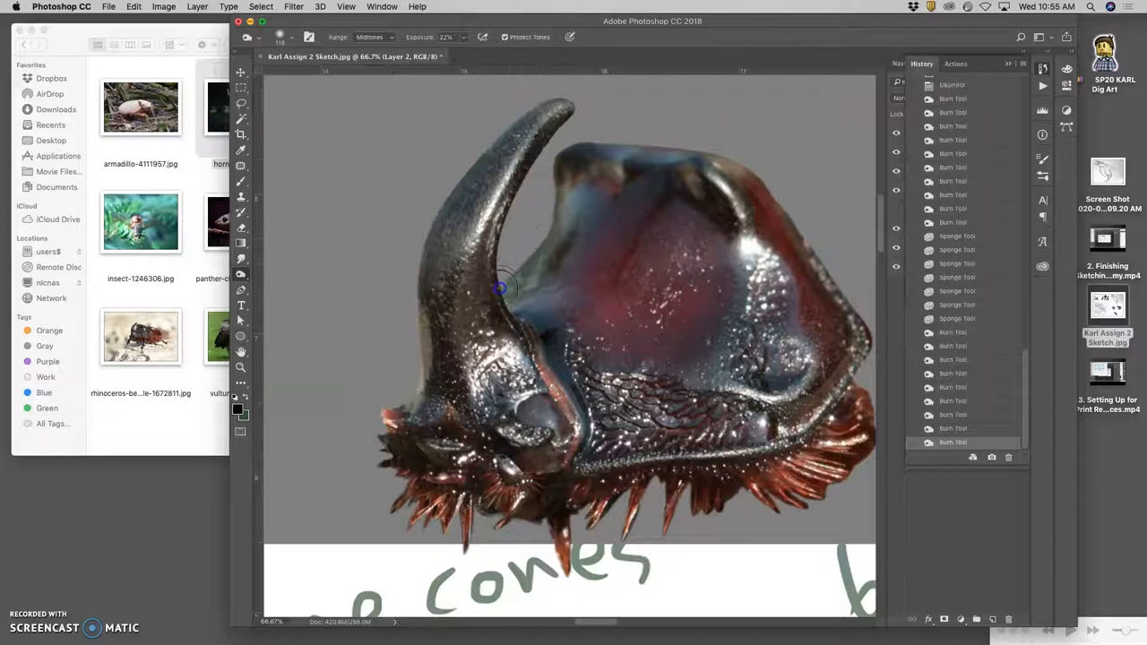
mouse_move(509, 271)
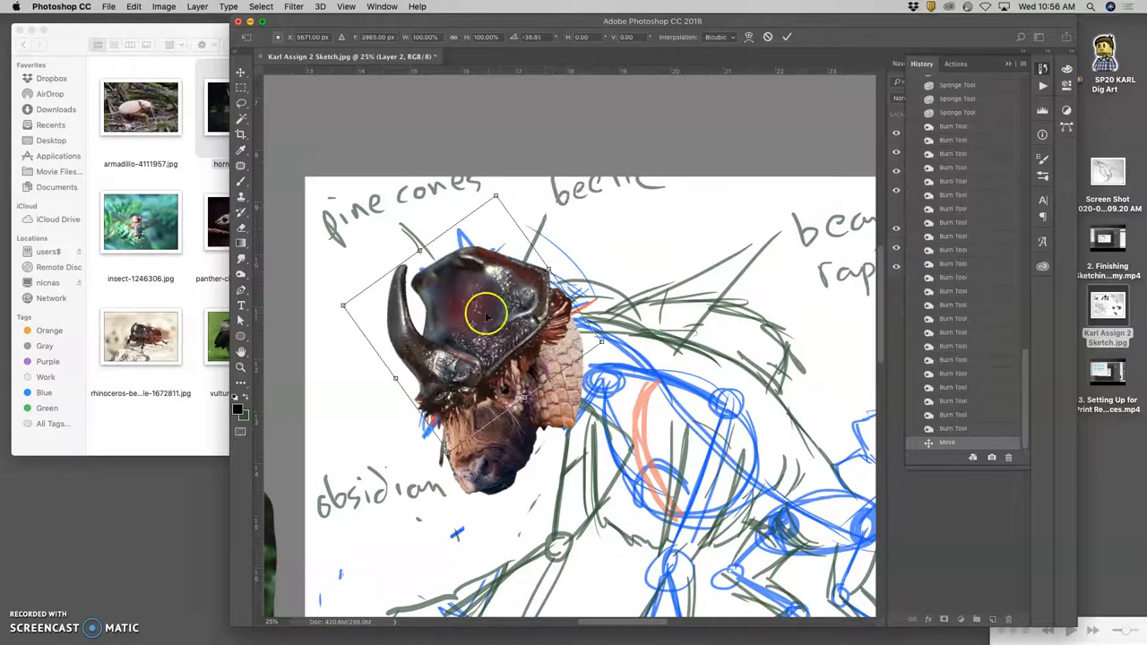
Step: Nudge the tilted beetle helmet down into place over the top of the head
left_click_drag(487, 317, 466, 305)
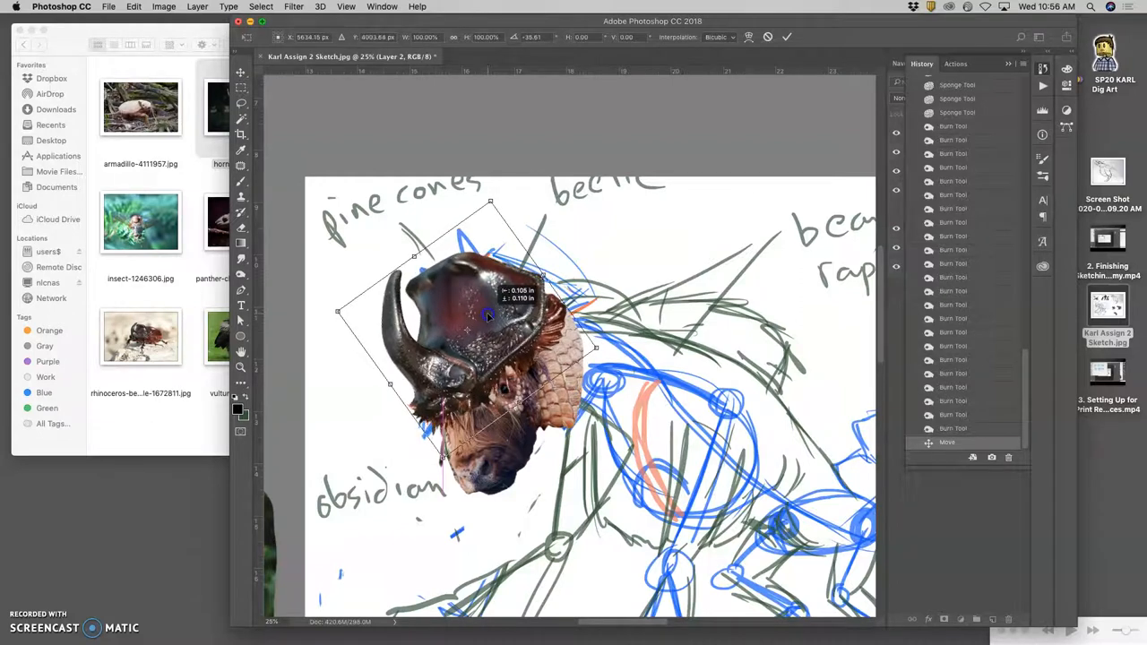
left_click_drag(489, 305, 489, 320)
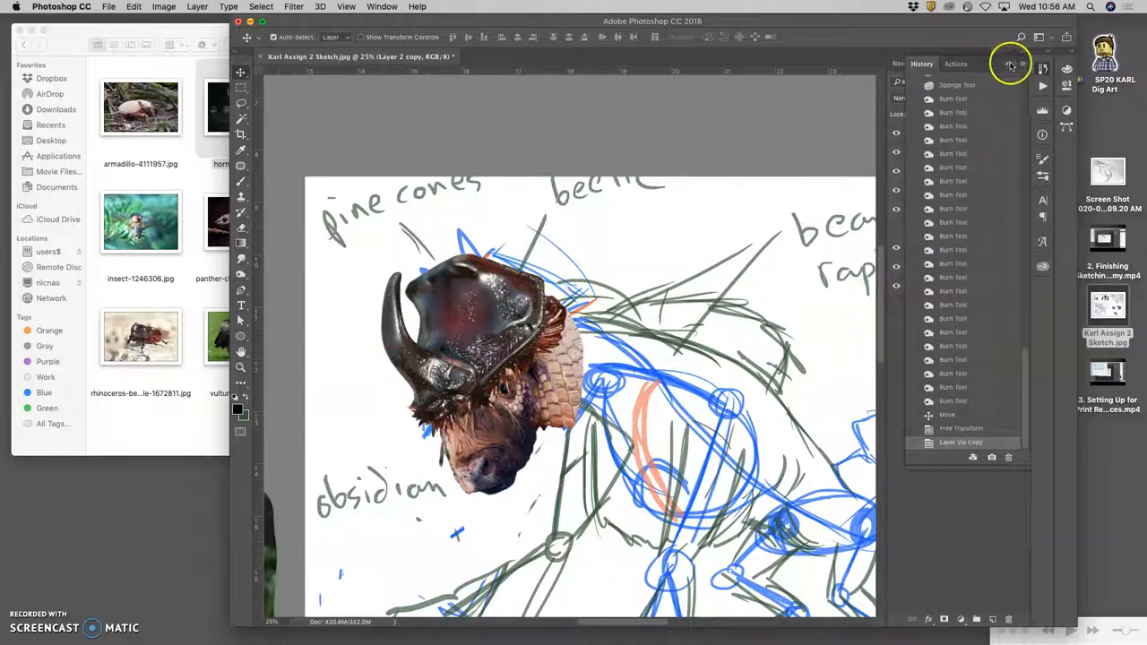
Step: Scale up the copied helmet, stretch it taller and shift it onto the head
left_click(983, 63)
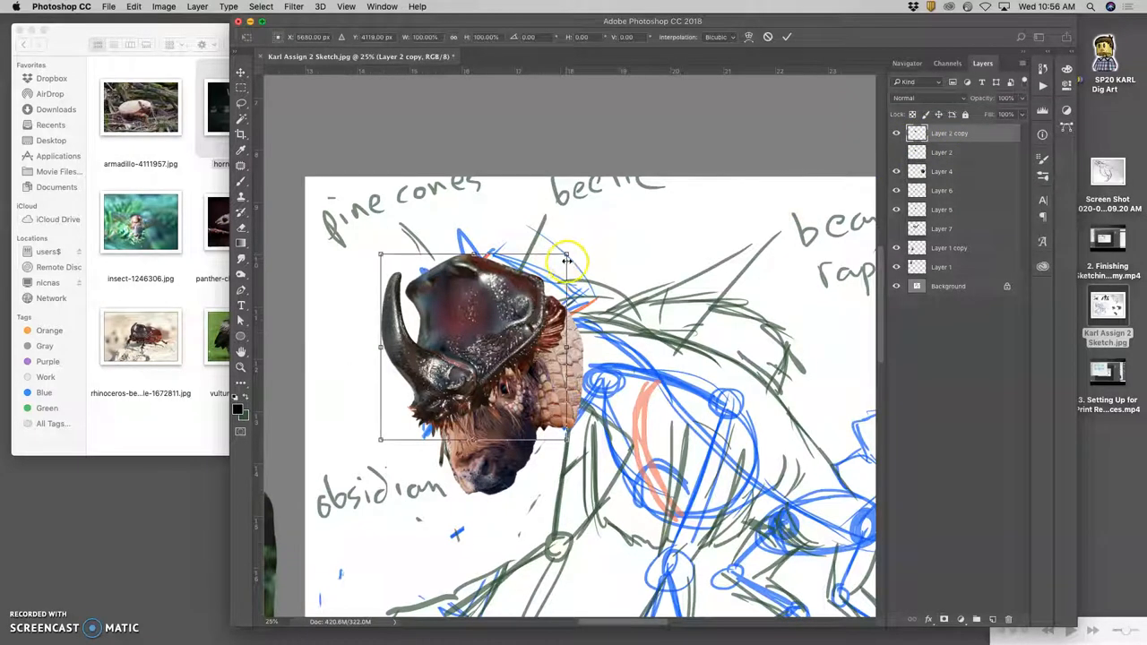
left_click_drag(578, 260, 596, 160)
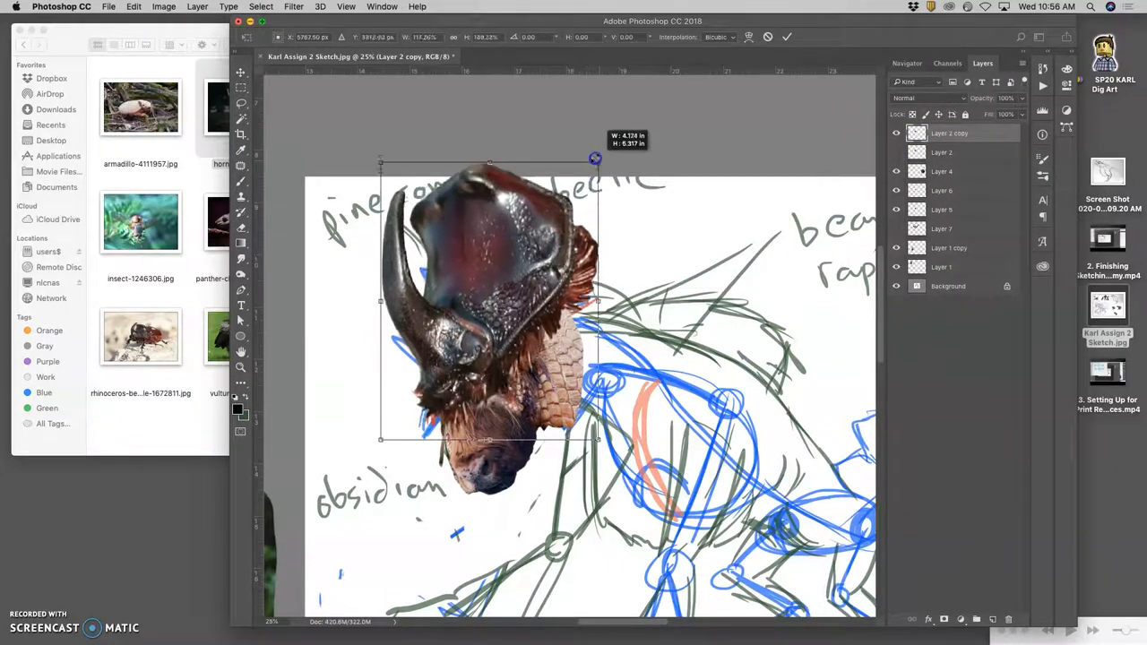
left_click_drag(596, 158, 583, 145)
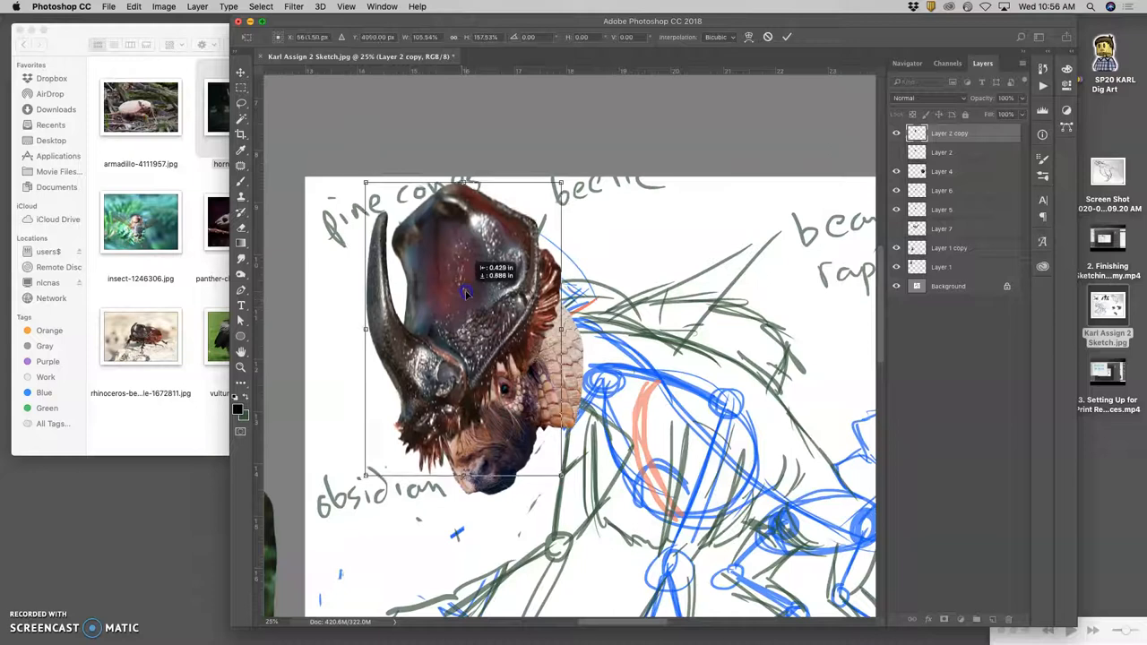
left_click_drag(466, 296, 466, 291)
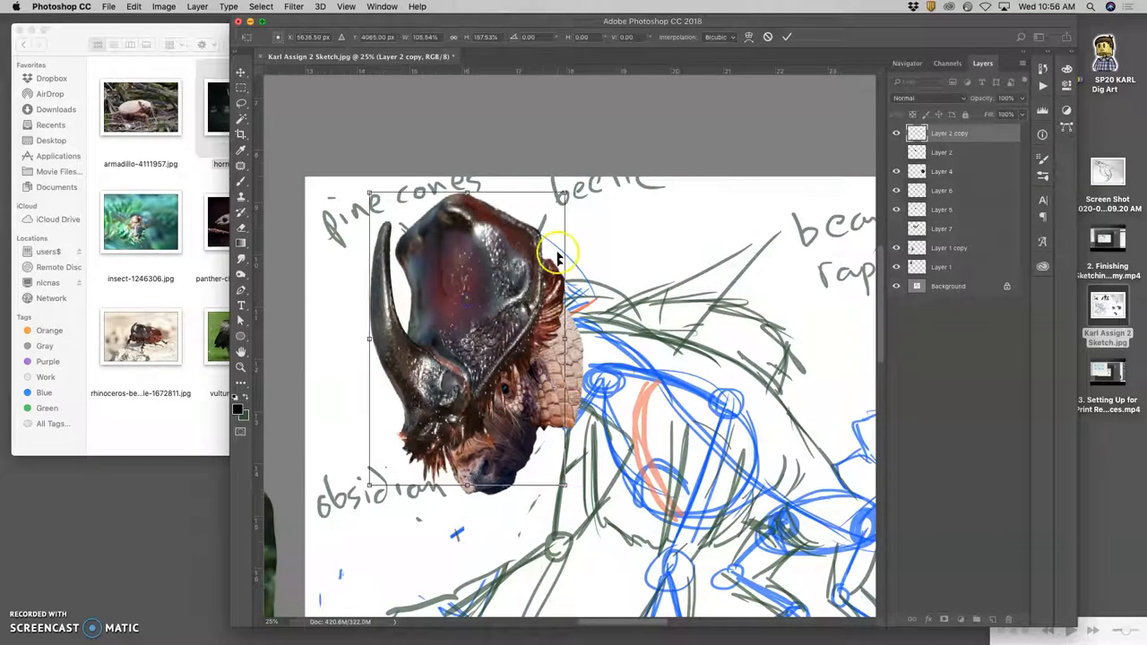
Step: Warp the helmet copy's mesh so it hugs the top of the head
right_click(555, 260)
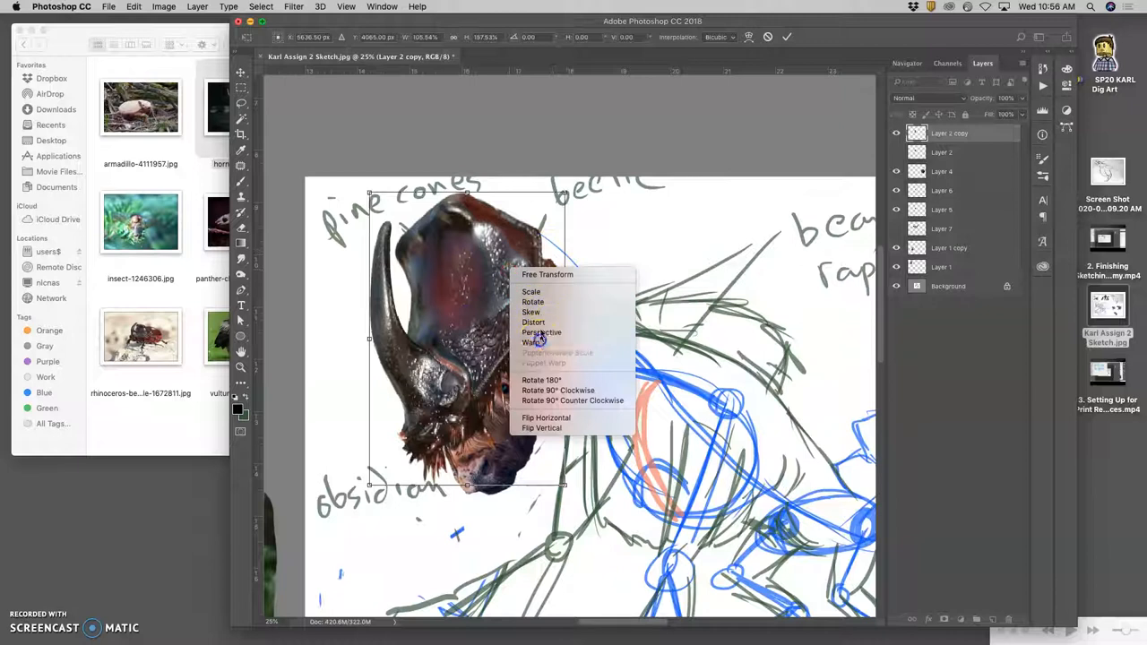
left_click(530, 342)
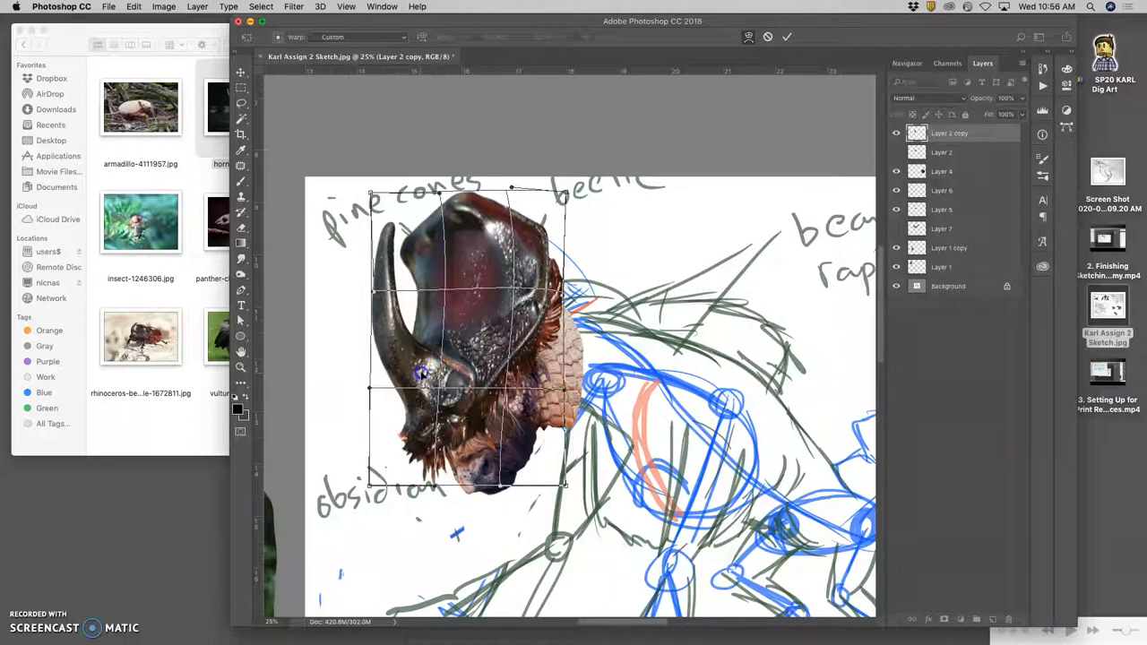
left_click_drag(421, 374, 417, 474)
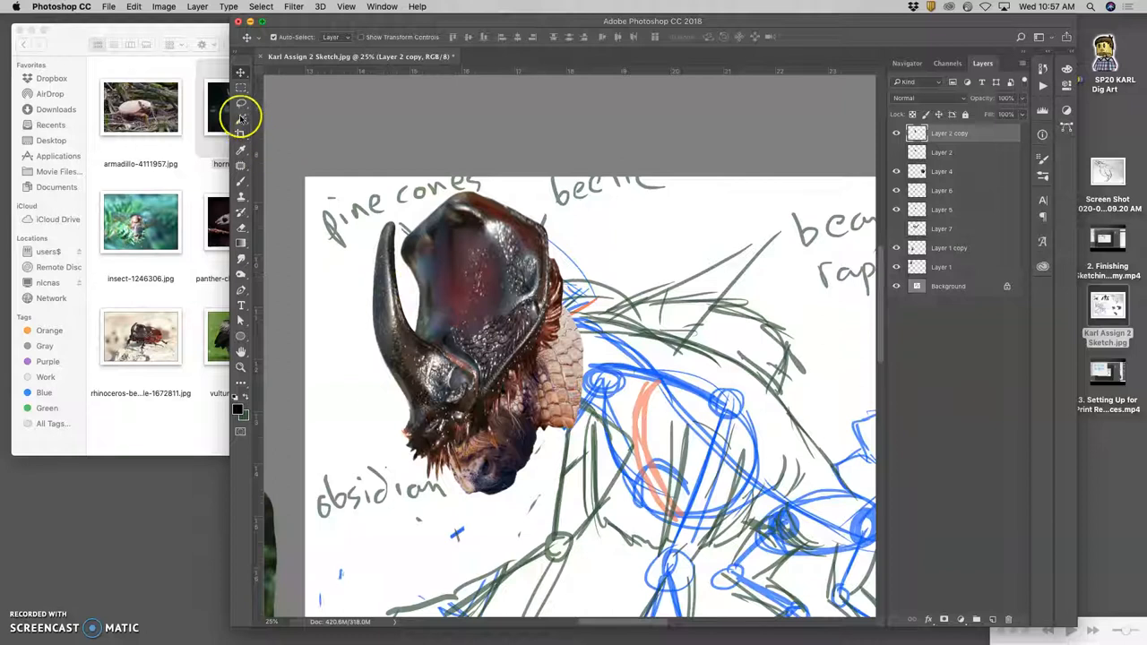
Step: Lasso the front horn onto Layer 8 and warp it into a longer curve
left_click(241, 117)
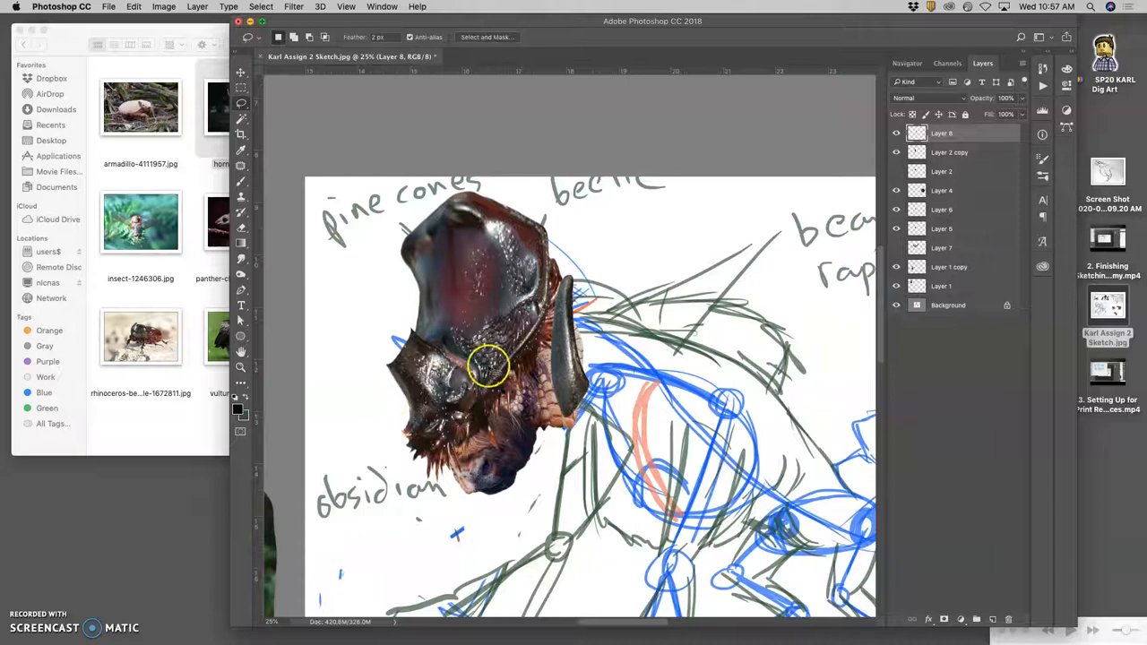
left_click(240, 72)
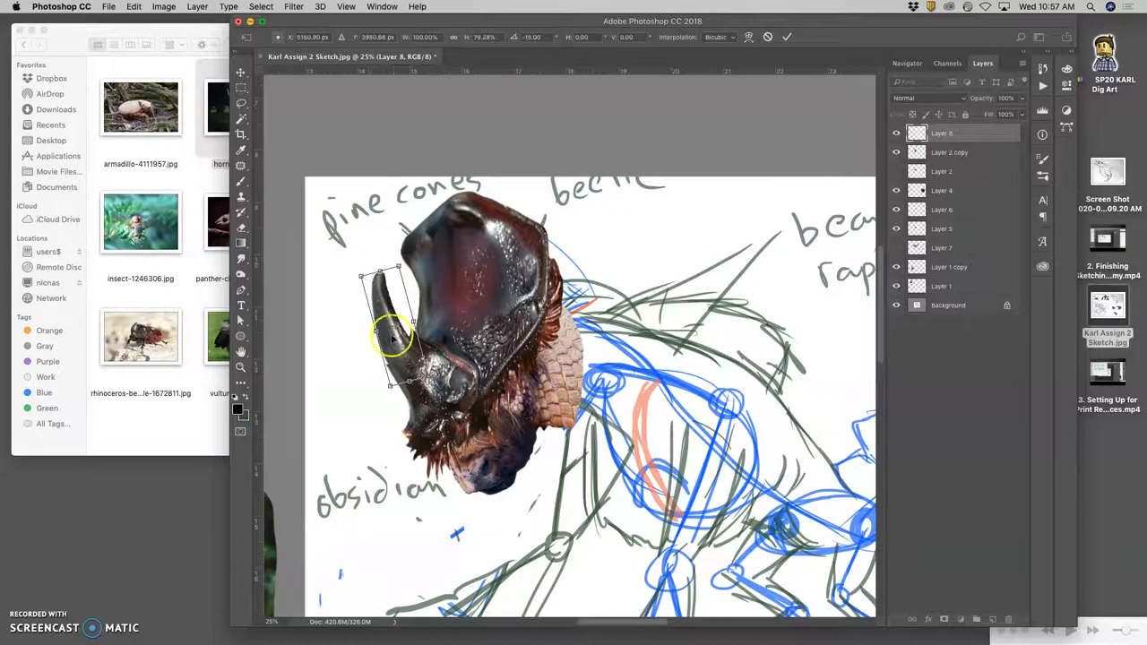
right_click(399, 350)
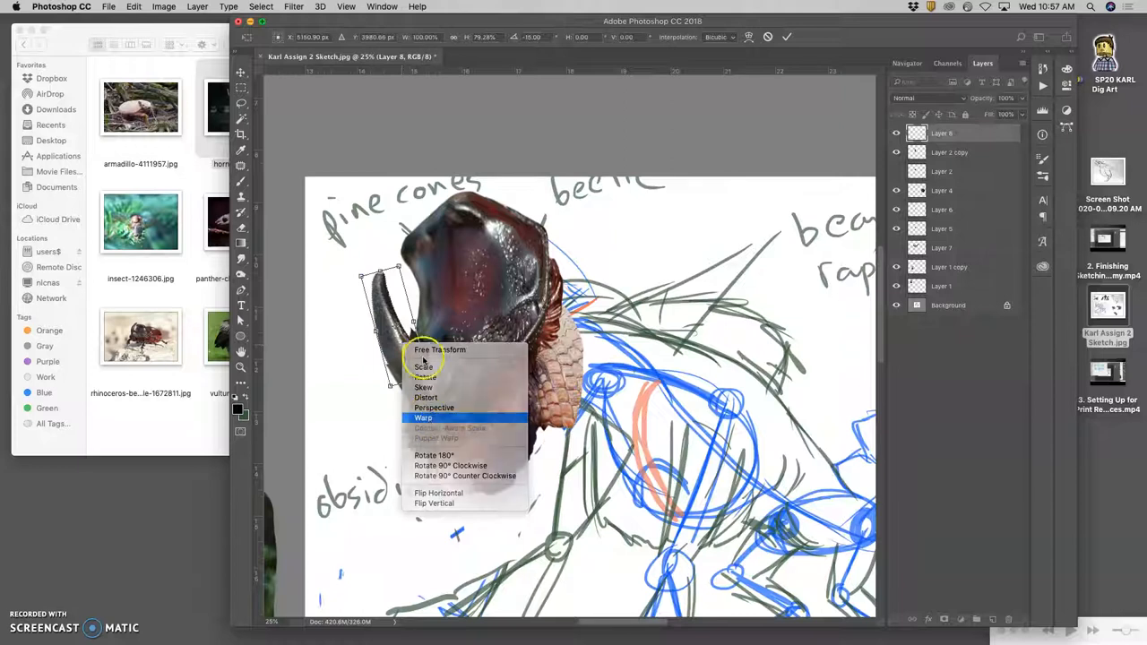
left_click(423, 418)
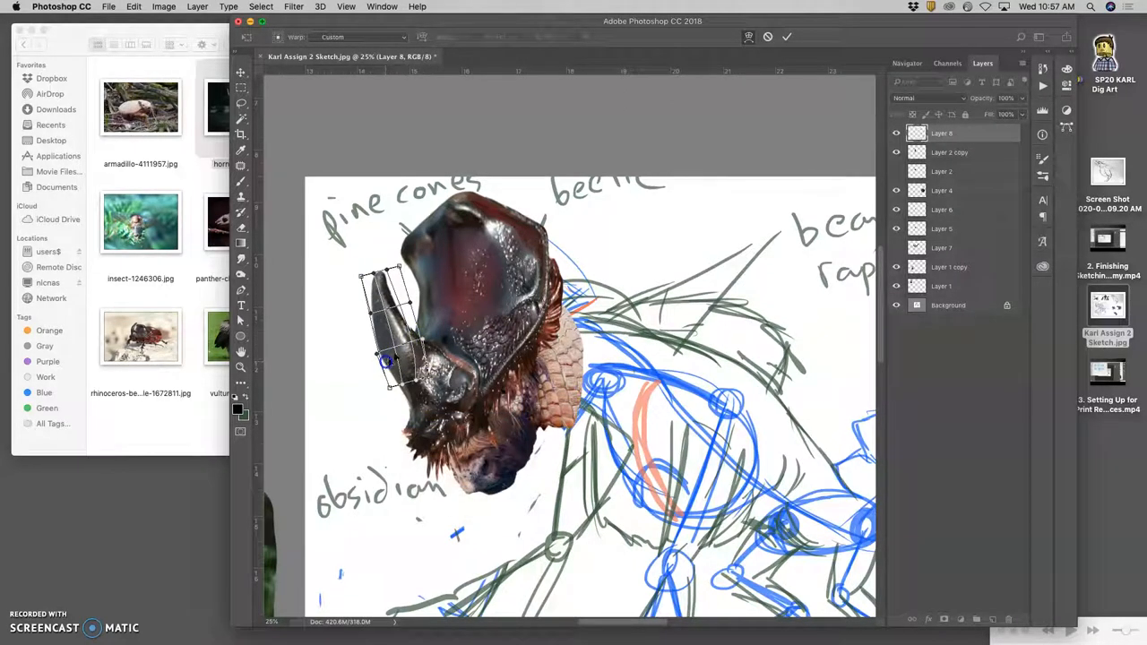
left_click_drag(385, 359, 424, 339)
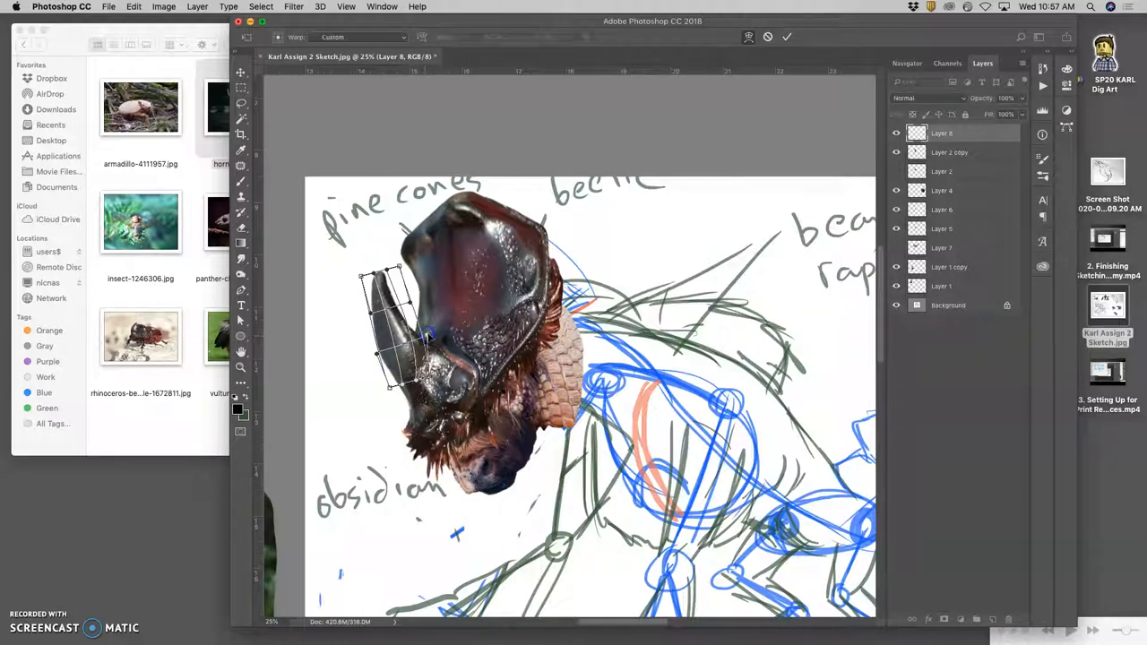
left_click(787, 37)
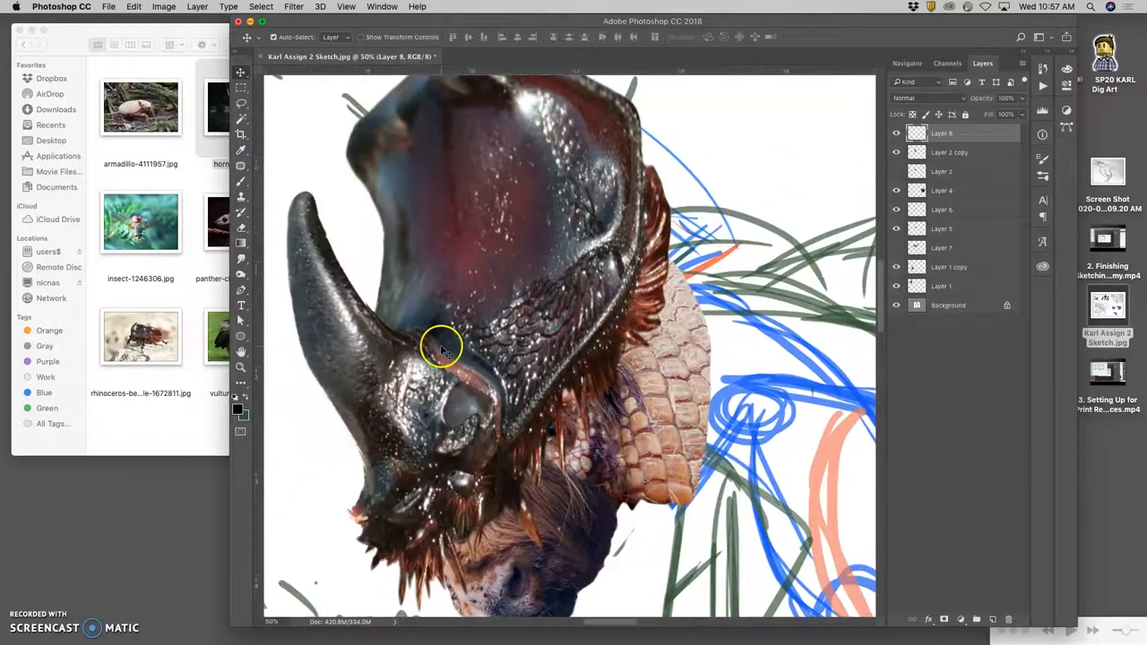
Step: Erase and burn the horn's join, merging Layer 8 with Layer 2 copy
left_click(240, 197)
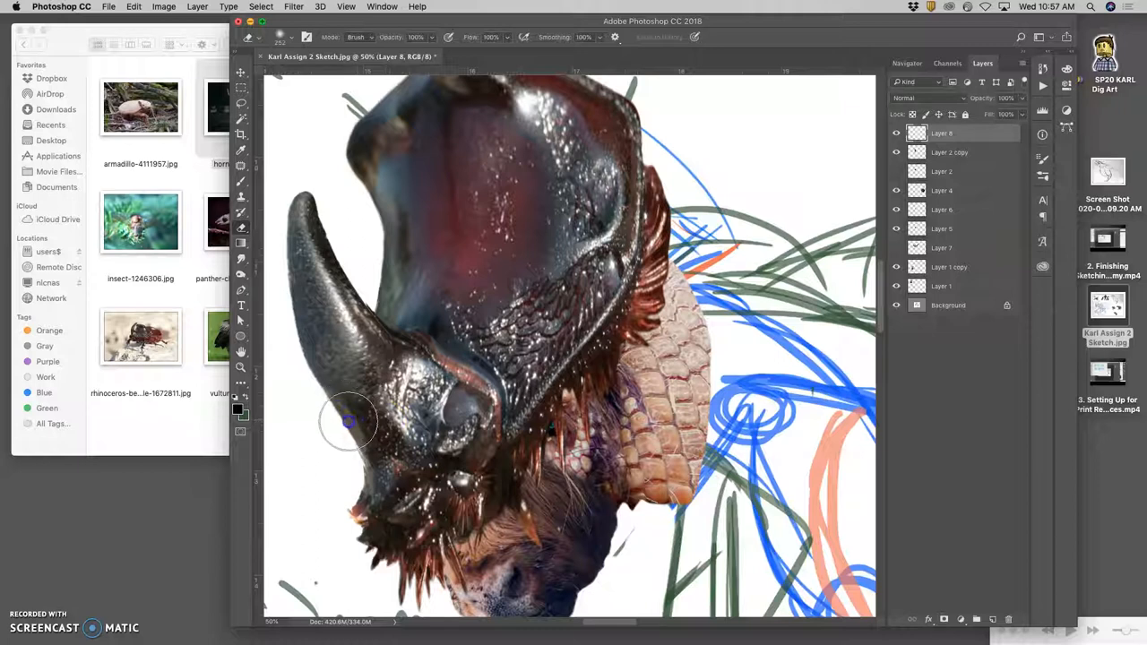
mouse_move(377, 358)
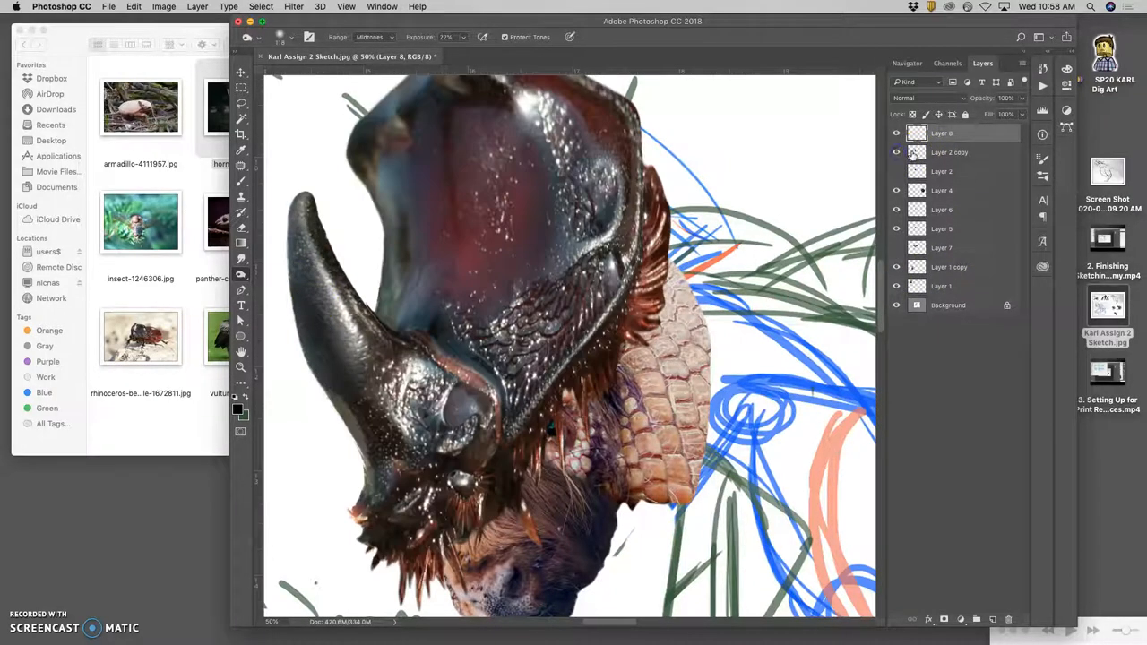
left_click(950, 152)
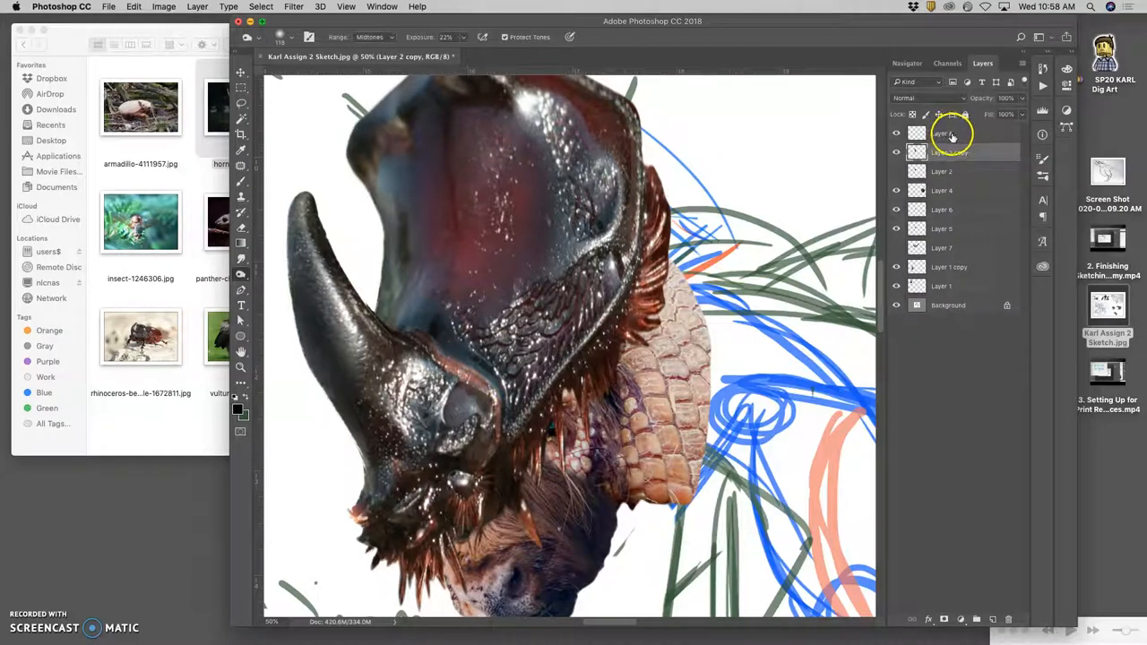
left_click(949, 151)
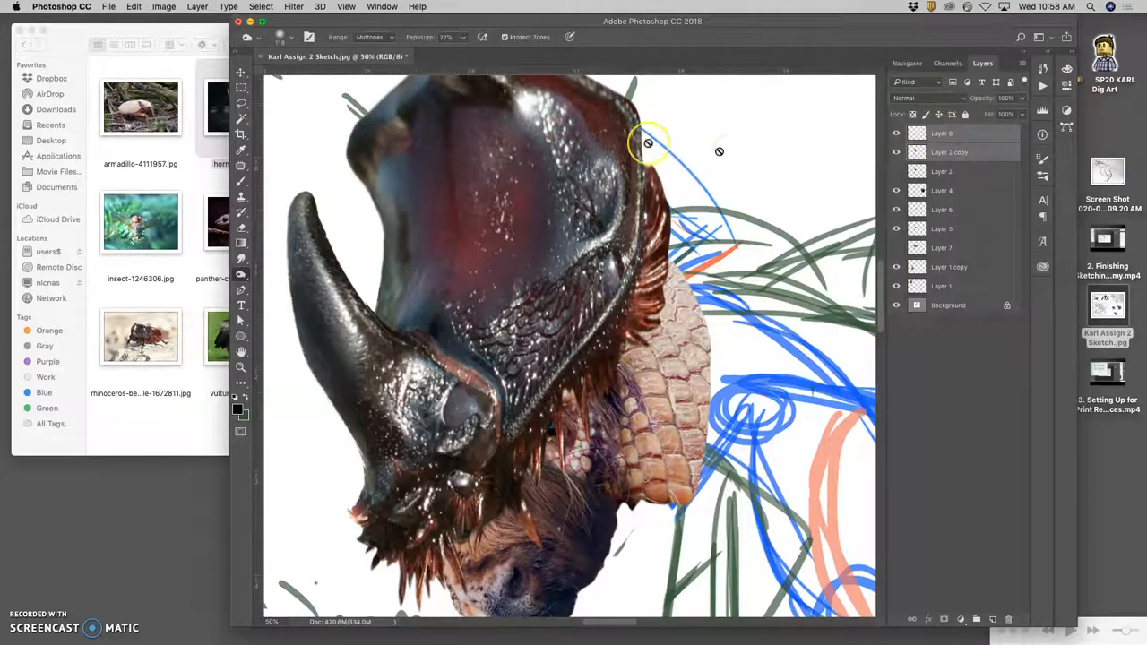
mouse_move(290, 74)
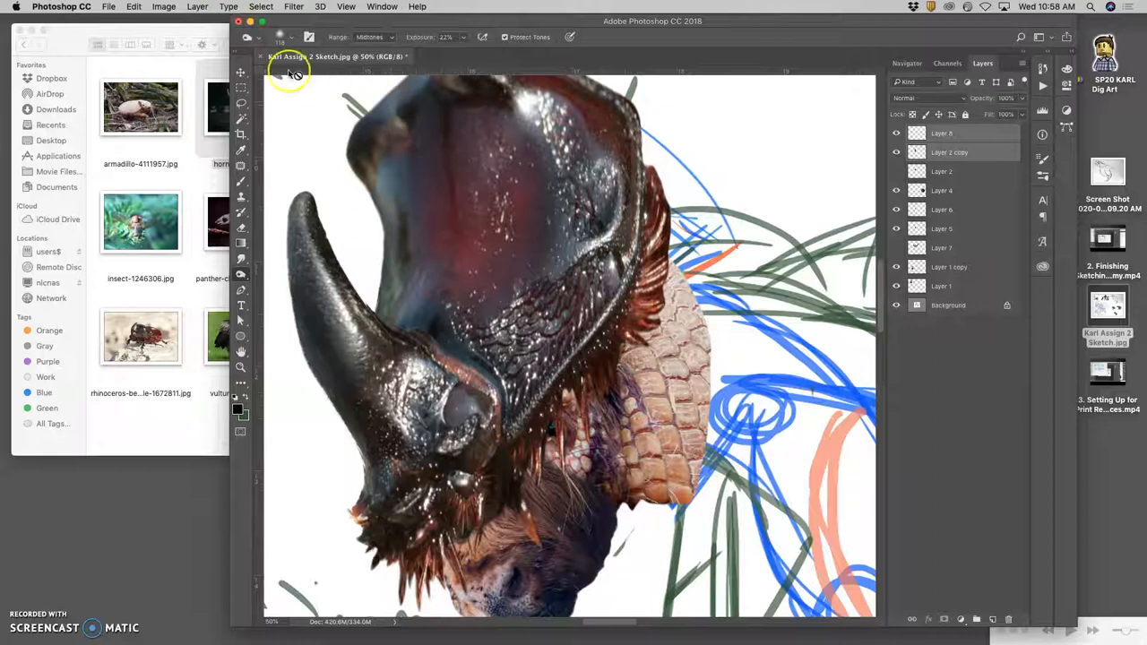
left_click(196, 6)
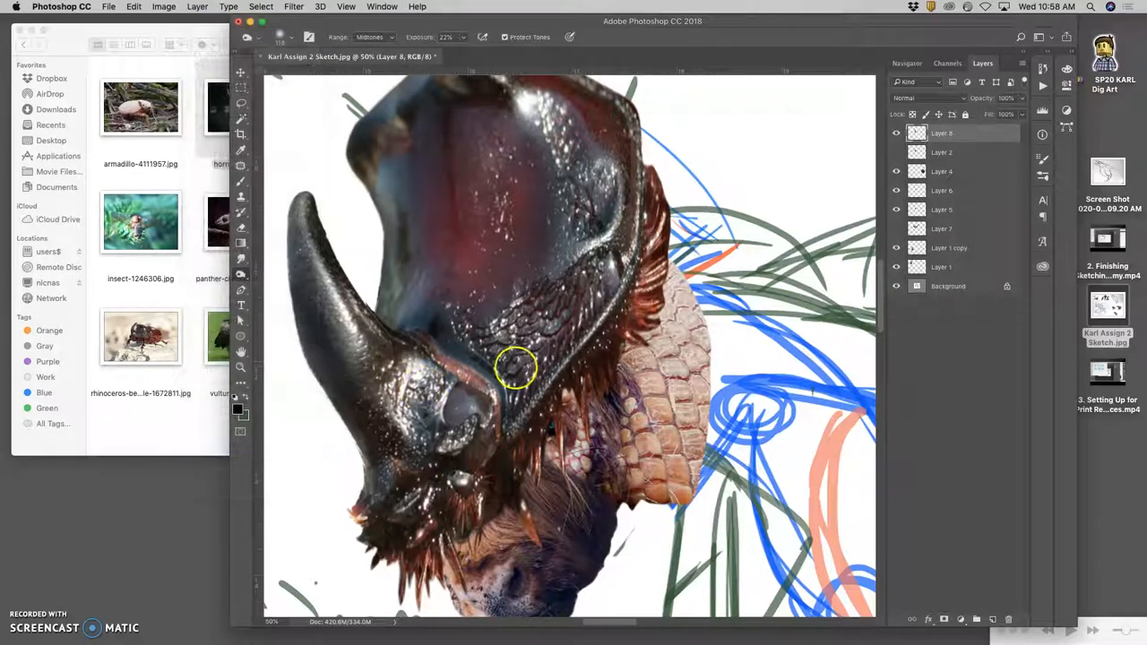
left_click(895, 133)
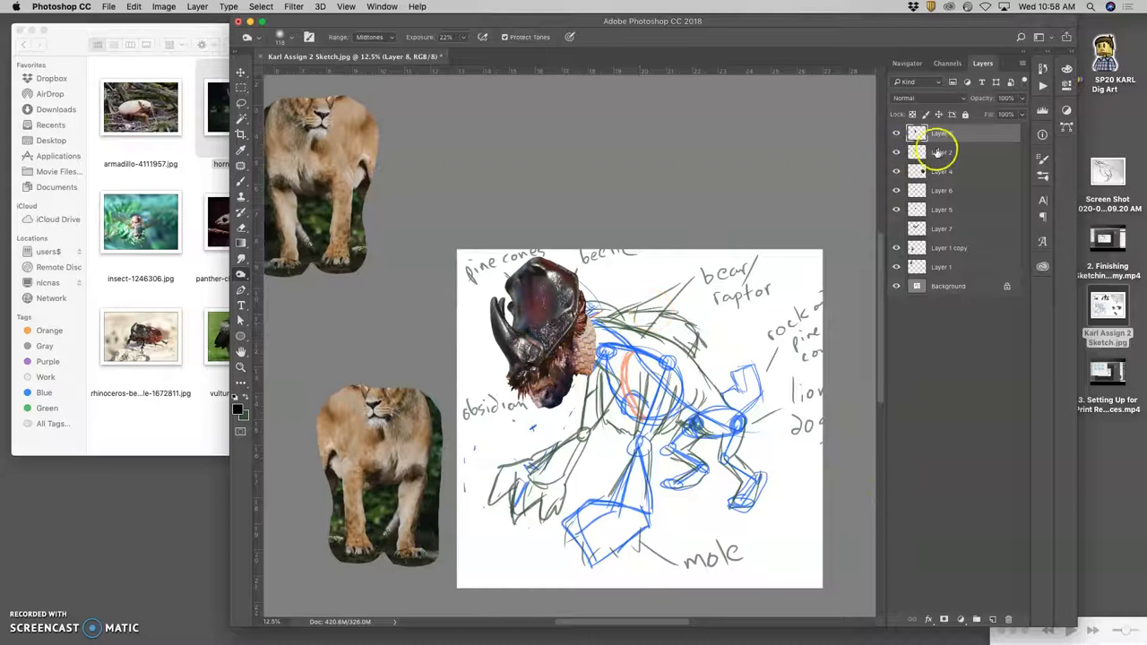
Step: Select the original helmet layer, Layer 2, with the full sketch in view
left_click(950, 151)
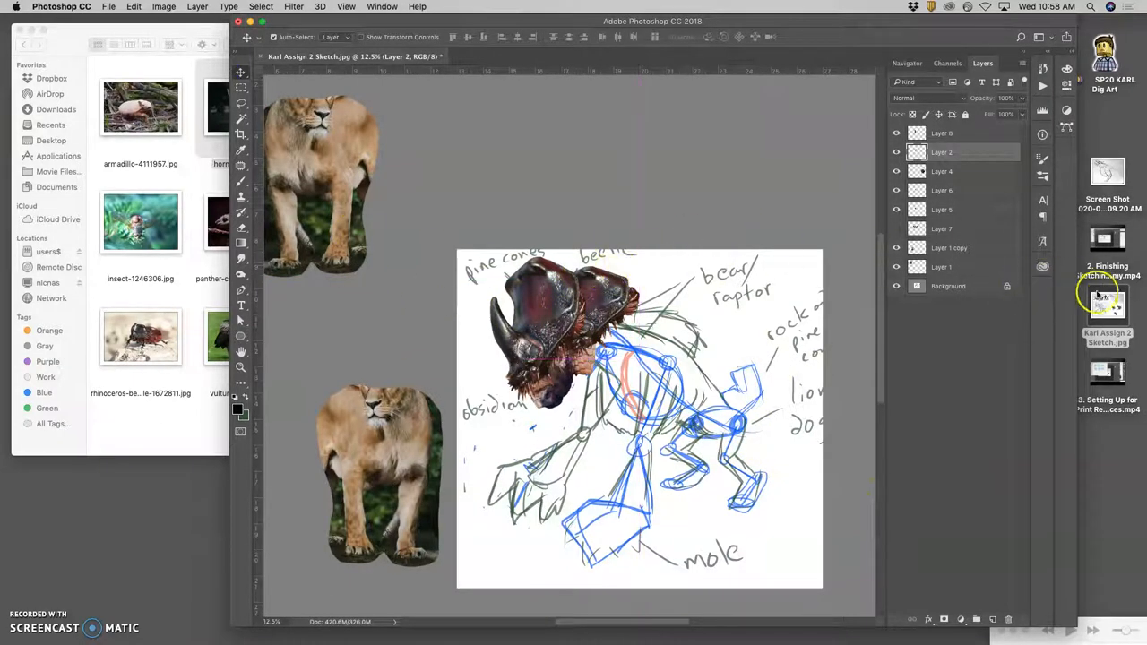
Step: Duplicate Layer 2 and move the new plate along the creature's back
left_click(1107, 308)
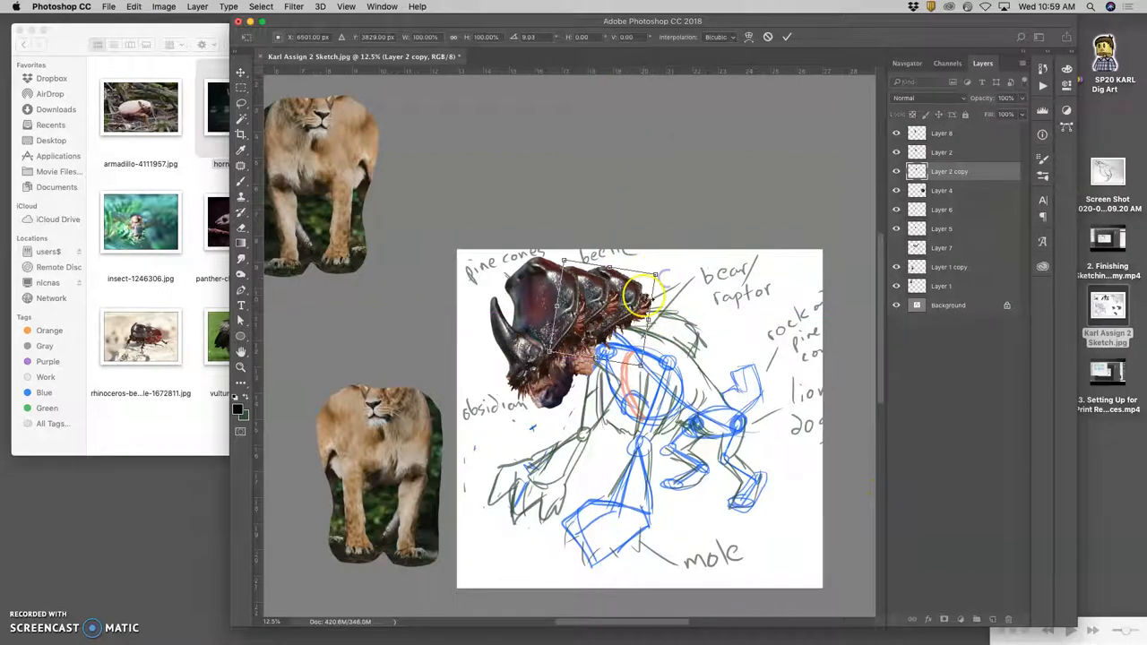
right_click(640, 296)
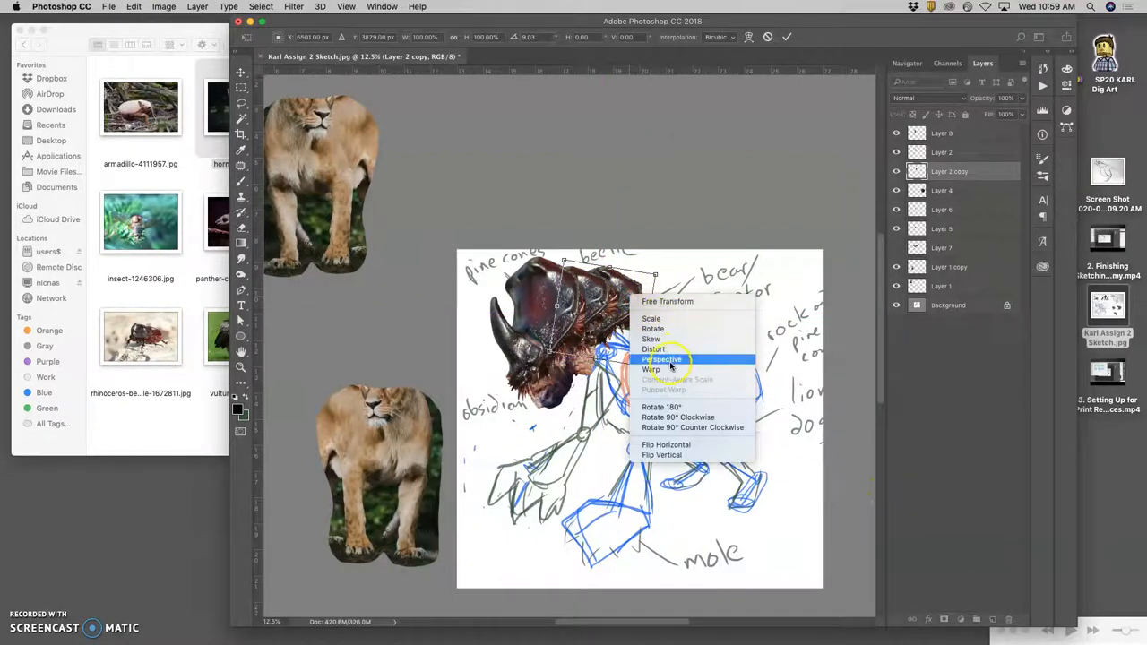